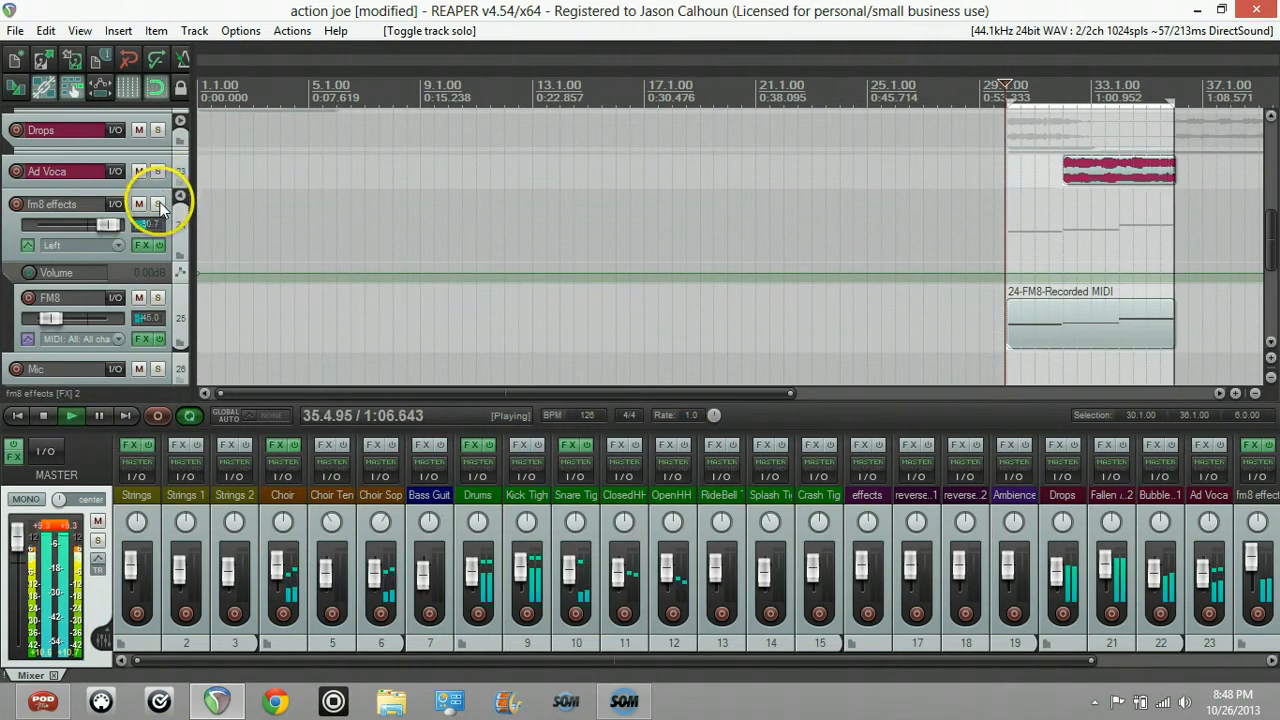
# - Solo the fm8 effects track during playback, then stop the transport
pyautogui.click(158, 204)
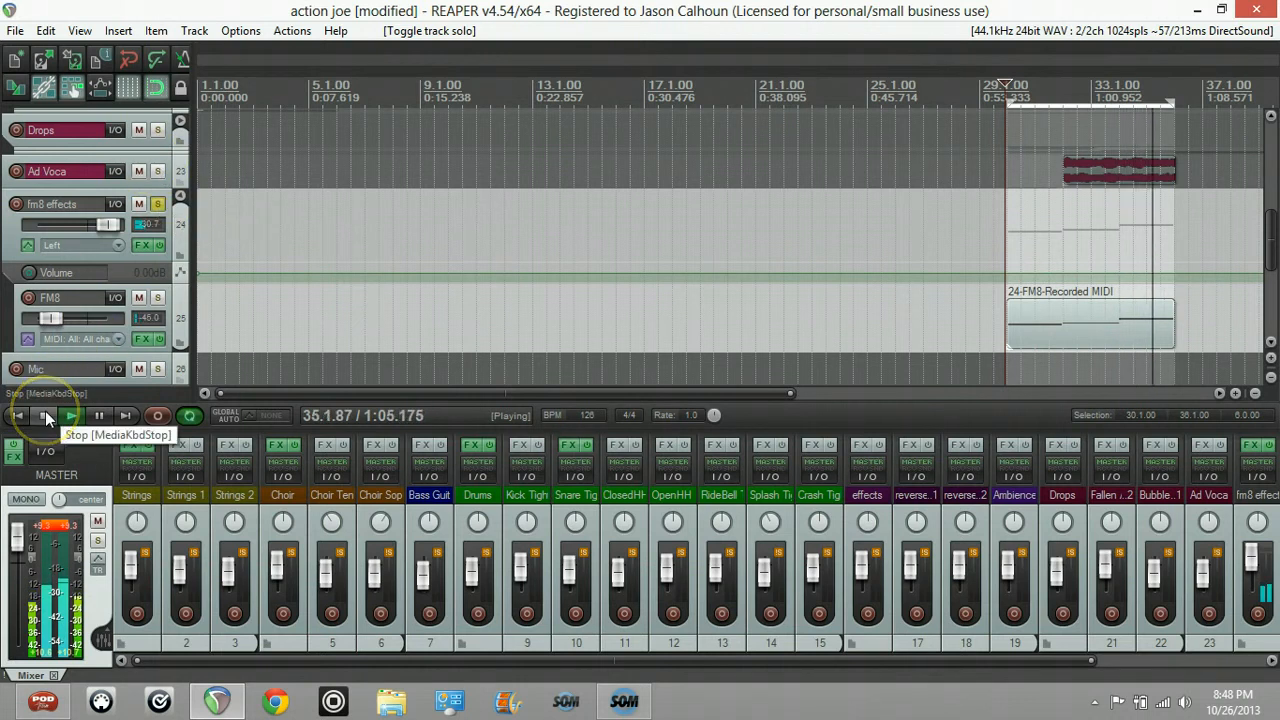
pyautogui.click(46, 415)
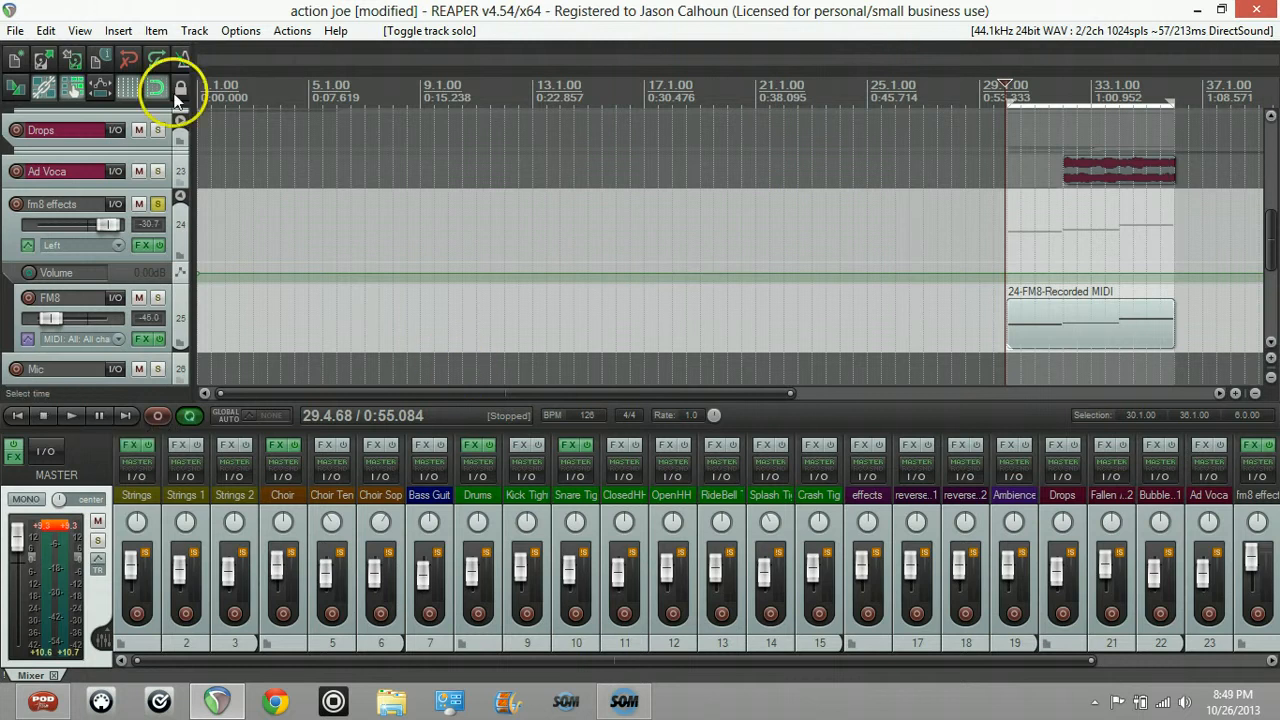
# - Create a new empty project from the File menu and open the Insert menu
pyautogui.click(15, 30)
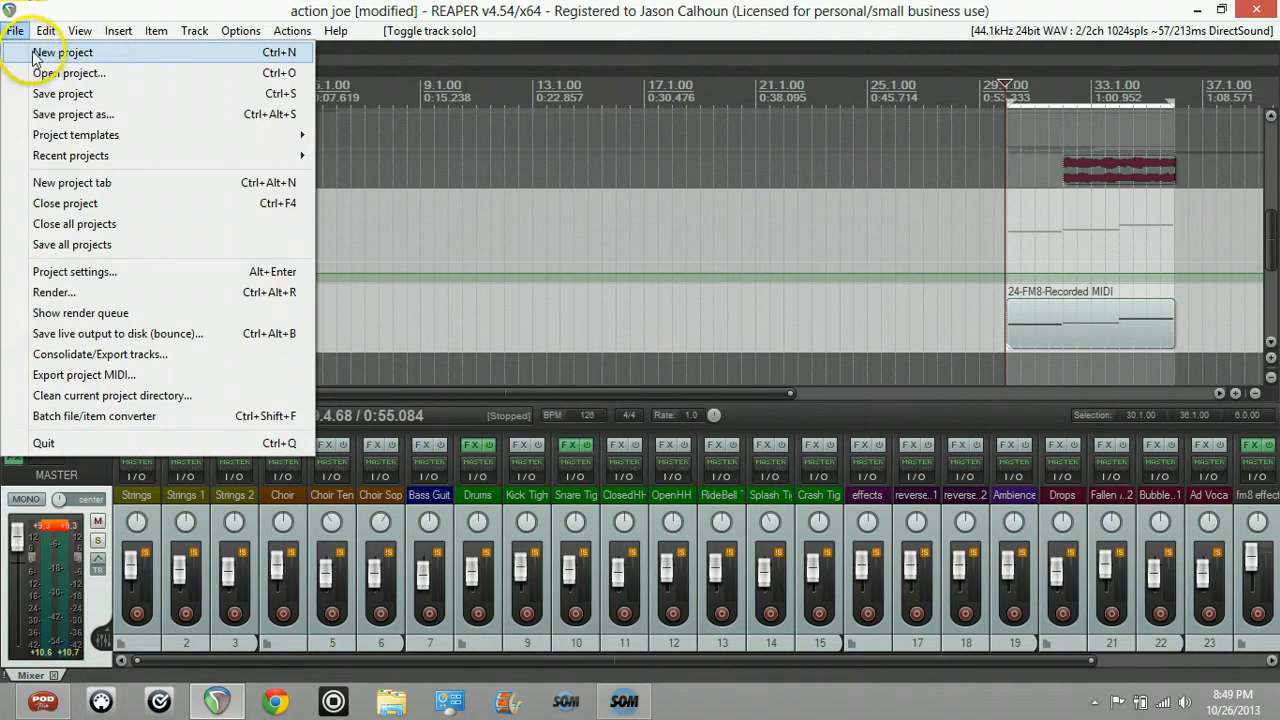
pyautogui.click(62, 52)
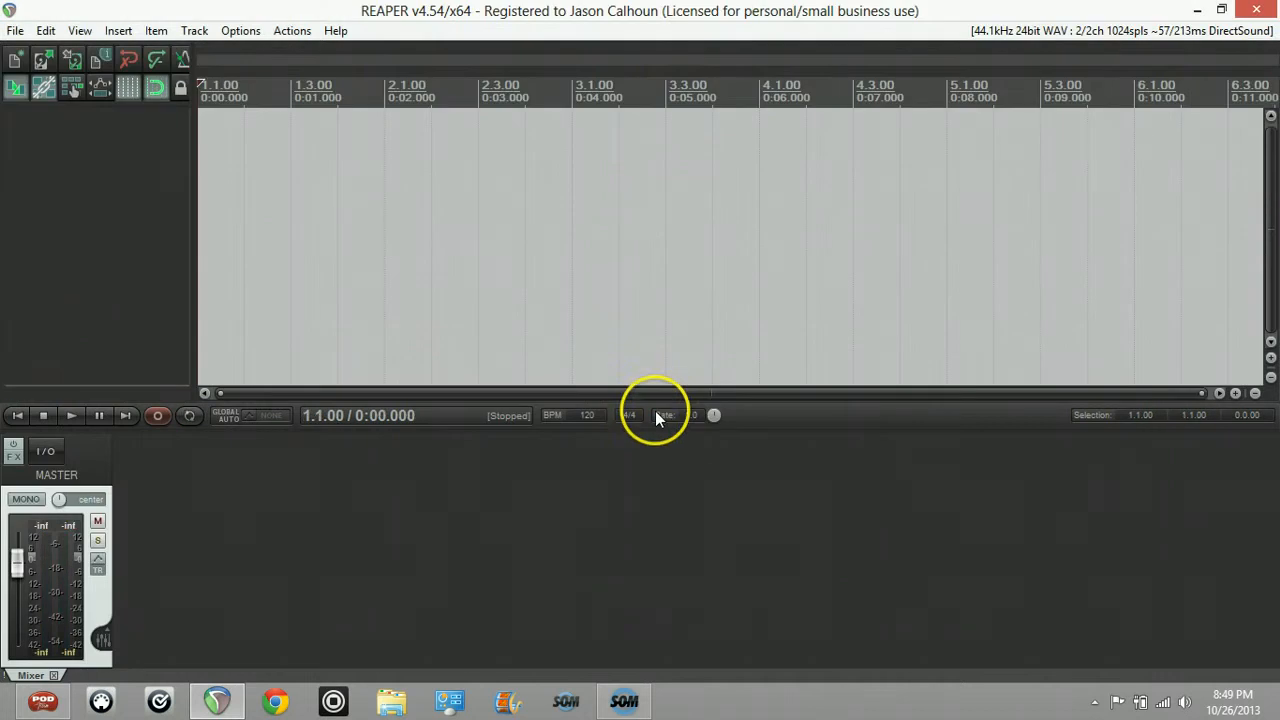
pyautogui.moveTo(110, 70)
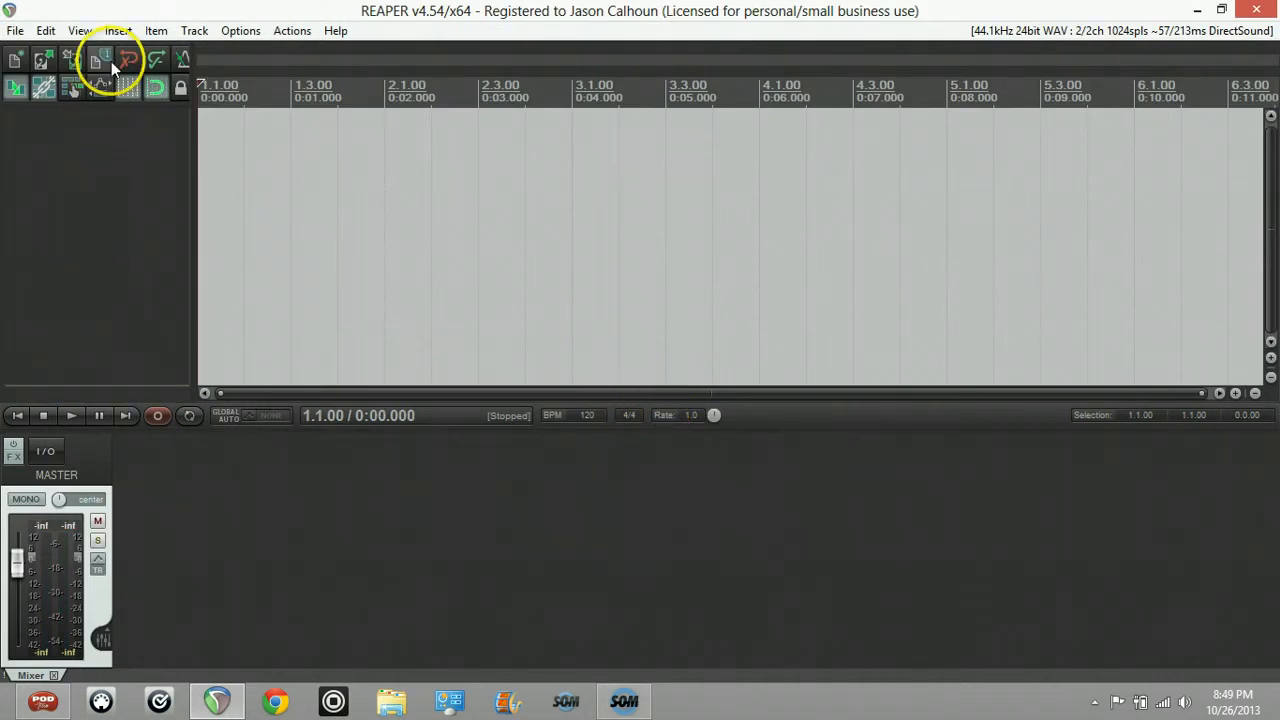
pyautogui.click(117, 30)
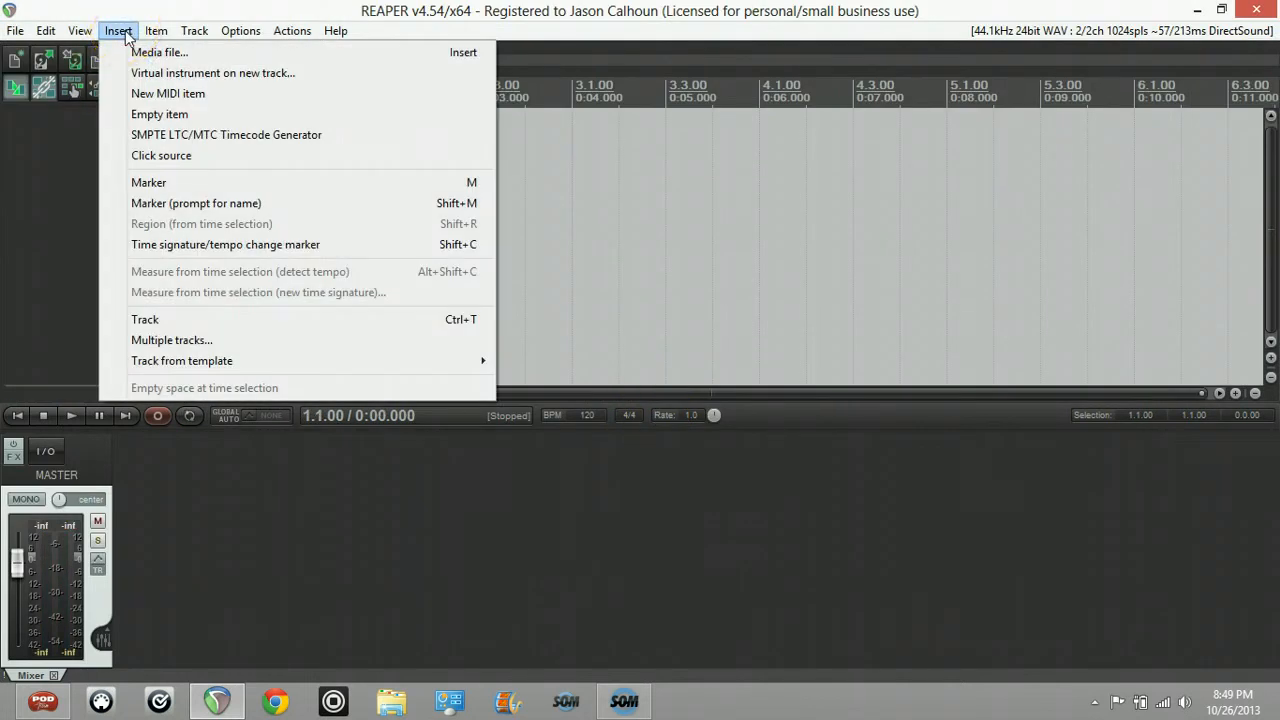
pyautogui.moveTo(212, 72)
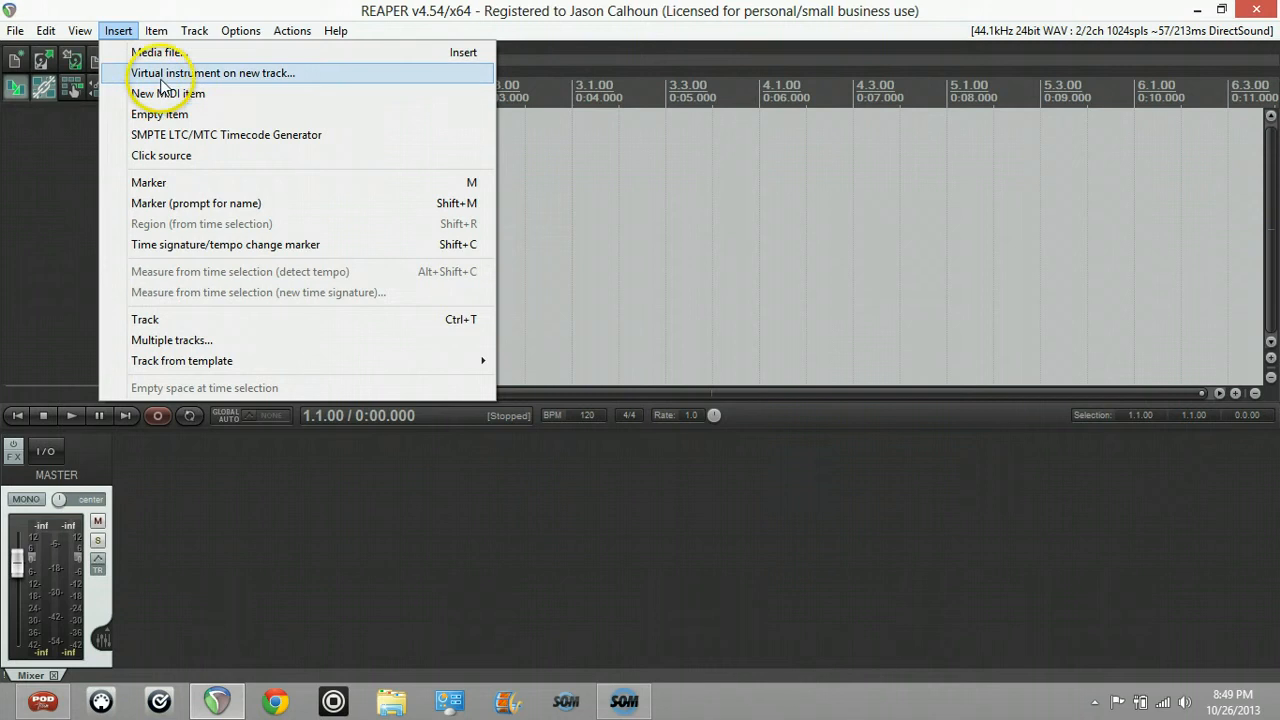
# - Insert VST: FM8 (Native Instruments GmbH) as a virtual instrument on a new track
pyautogui.click(212, 72)
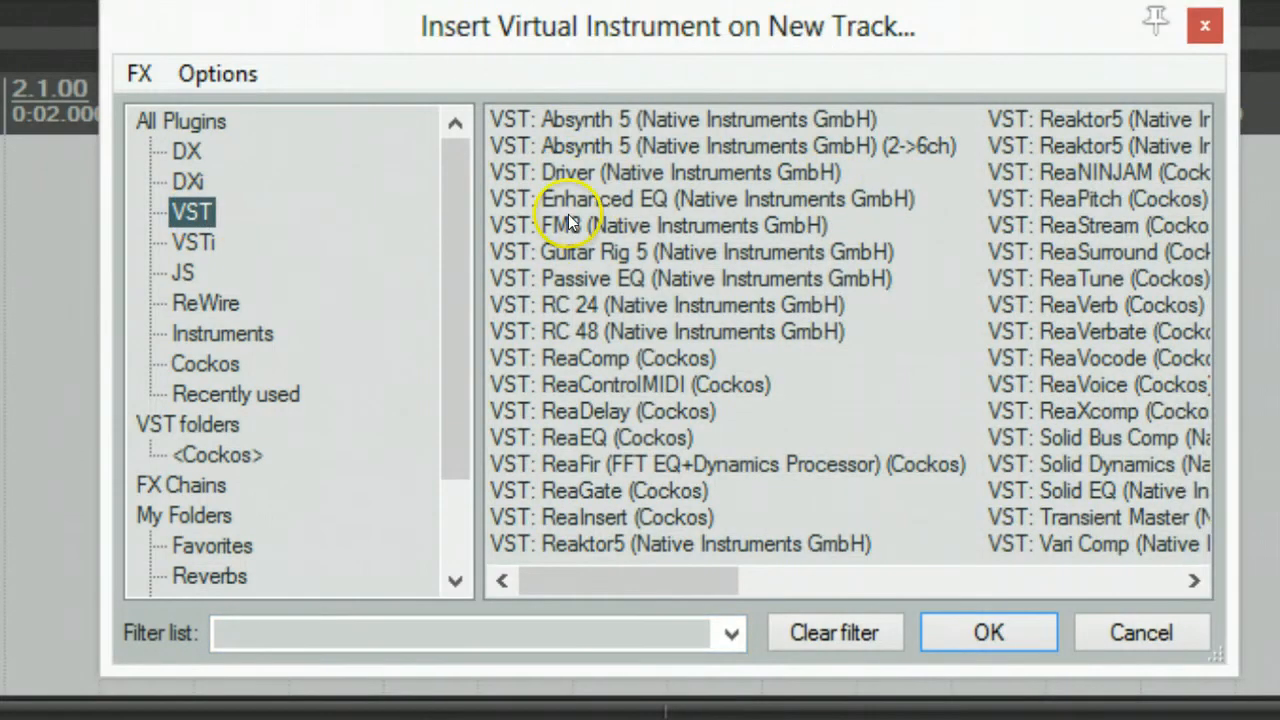
pyautogui.click(657, 225)
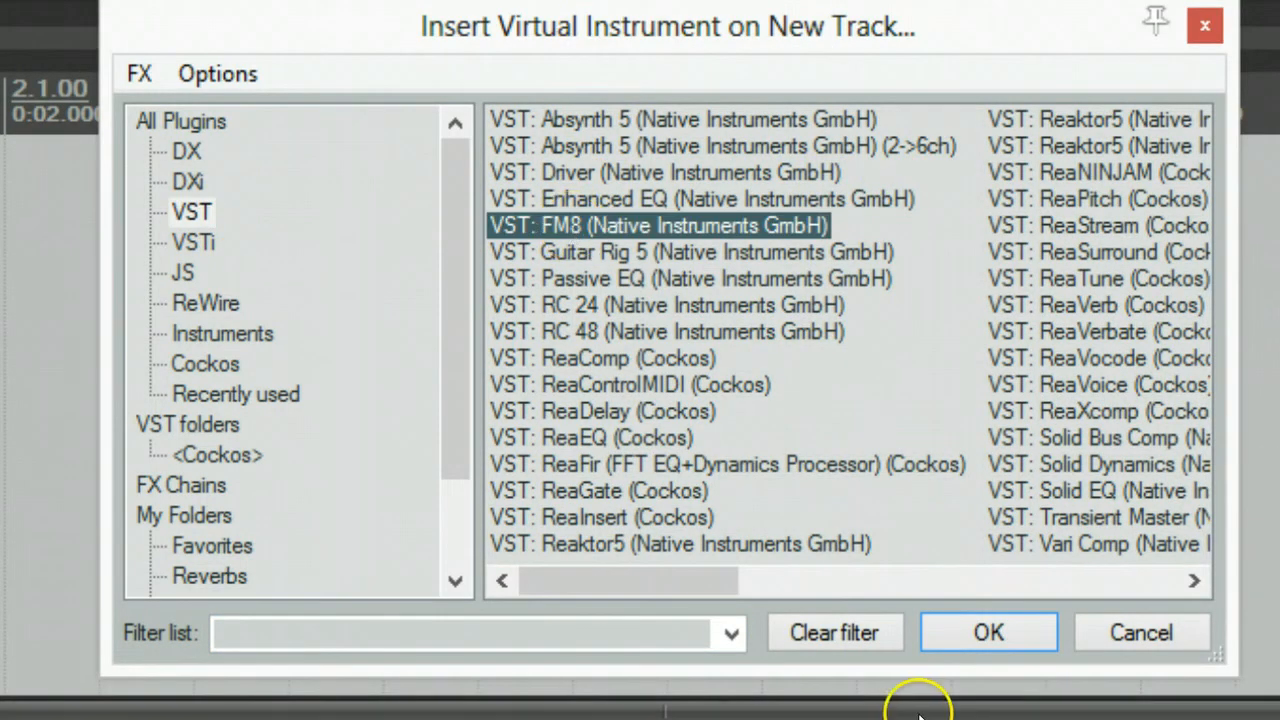
pyautogui.click(987, 632)
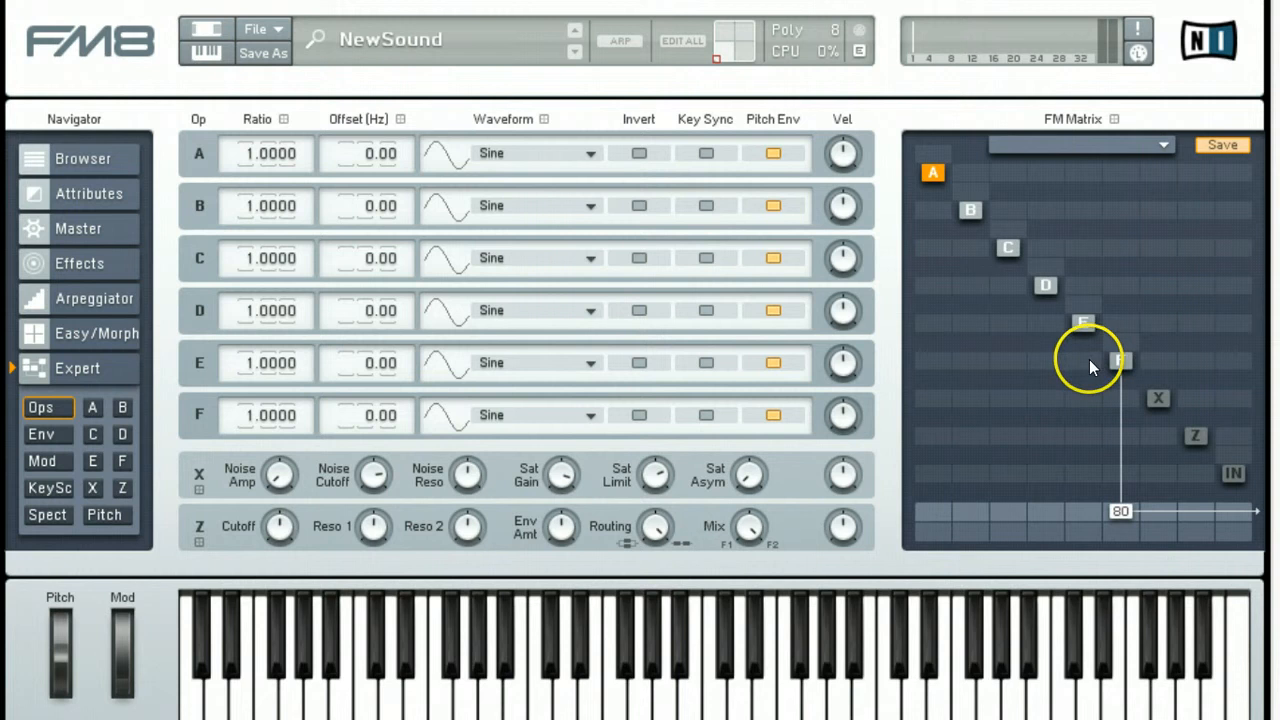
pyautogui.moveTo(1080, 365)
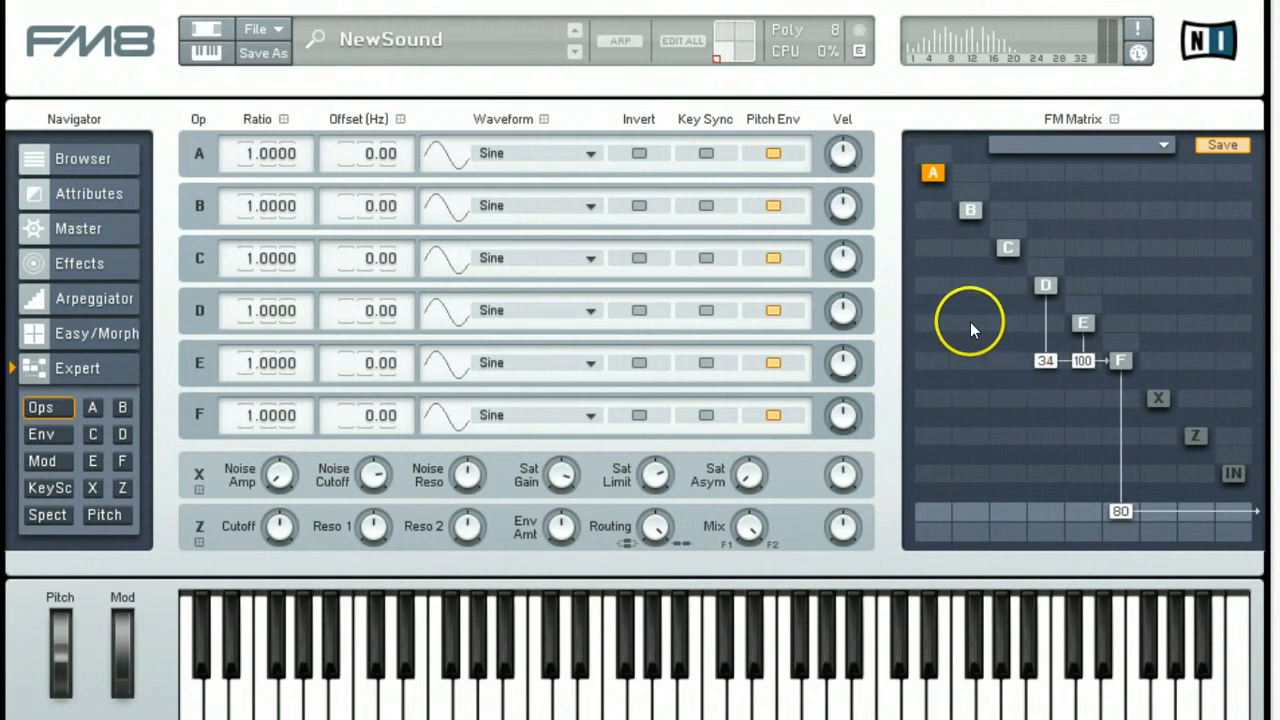
pyautogui.moveTo(938, 330)
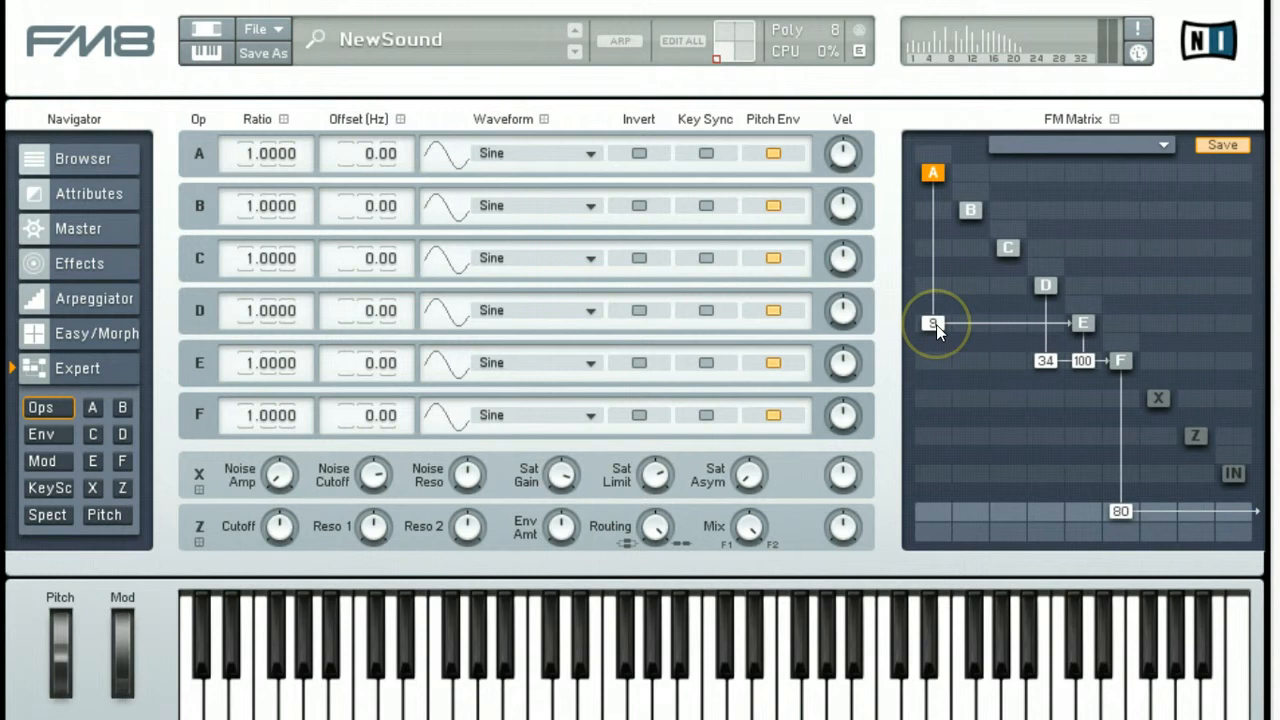
pyautogui.moveTo(975, 333)
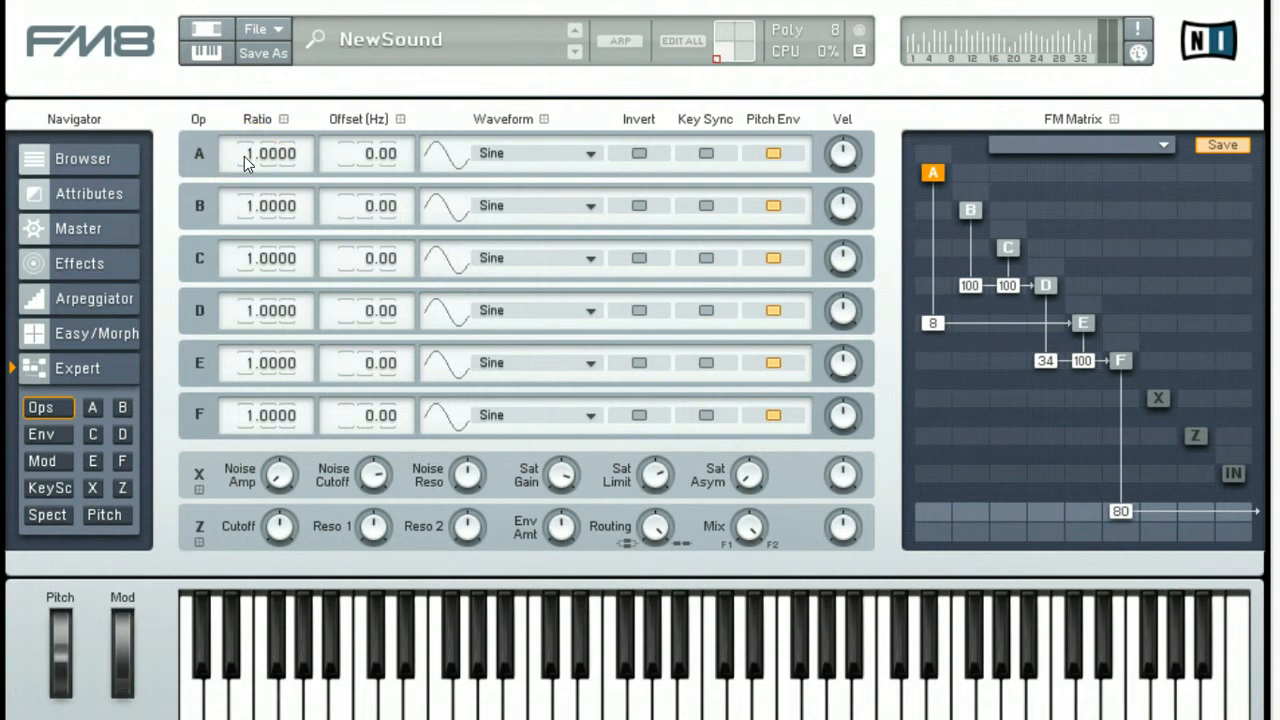
# - Set operator A, B and C ratios to 0.0000 and operator D's ratio to 40.0000
pyautogui.moveTo(270, 153); pyautogui.dragTo(270, 205)
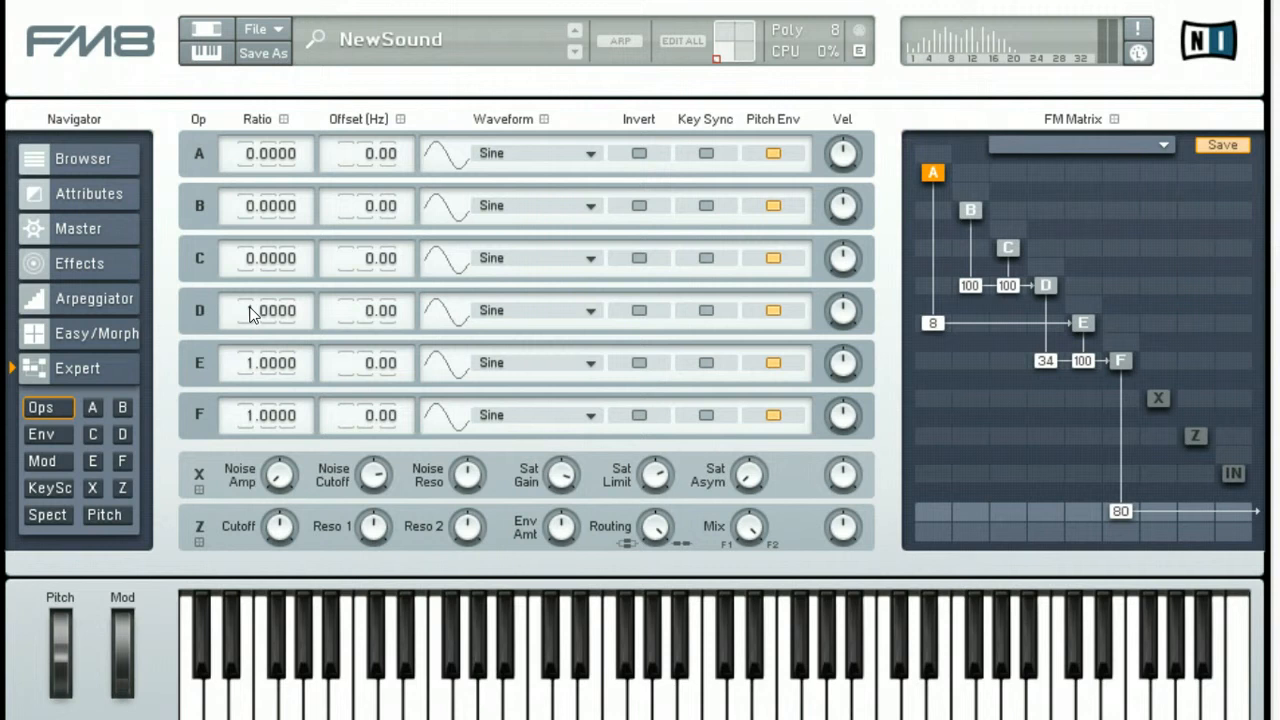
pyautogui.click(270, 310)
pyautogui.write('40.0000')
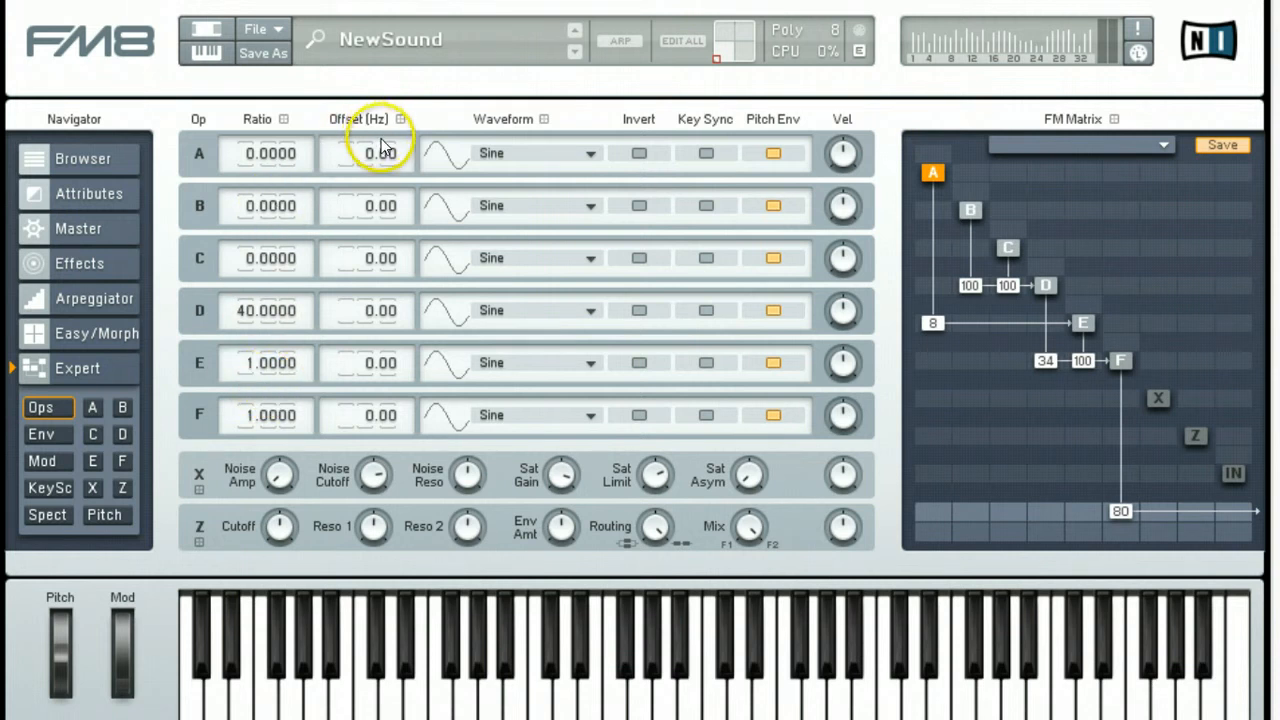
pyautogui.moveTo(535, 162)
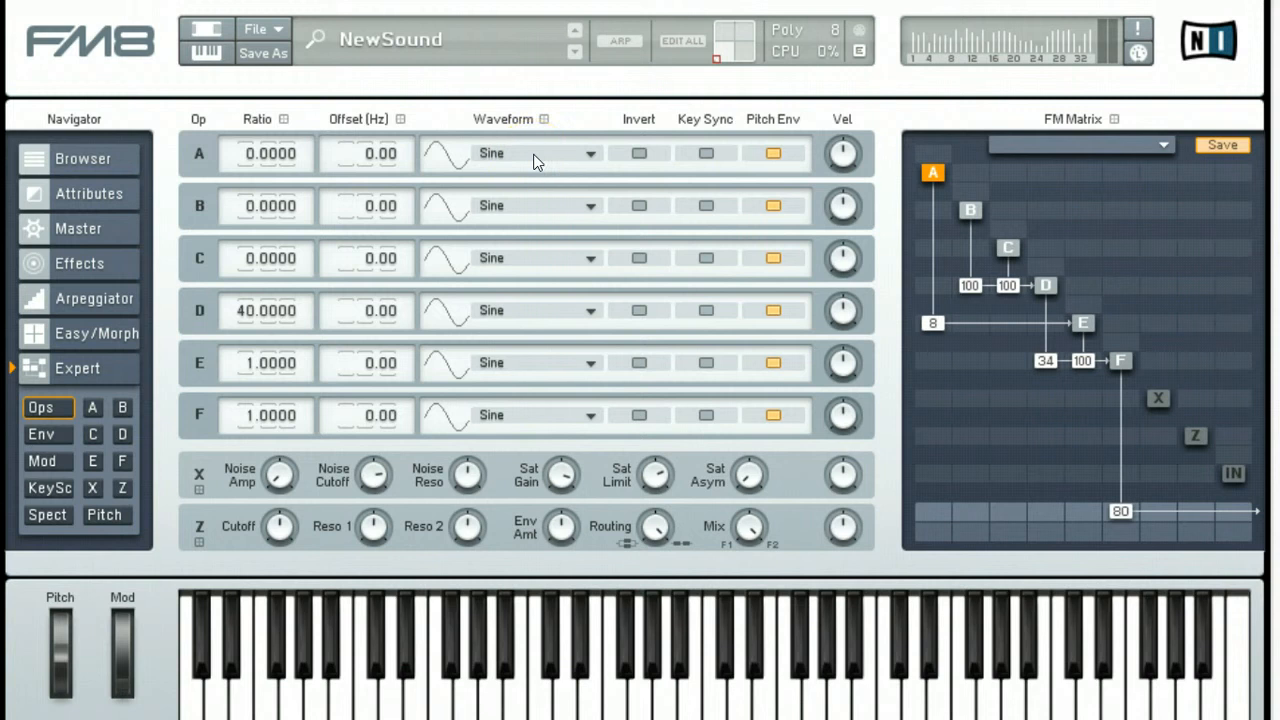
pyautogui.moveTo(518, 210)
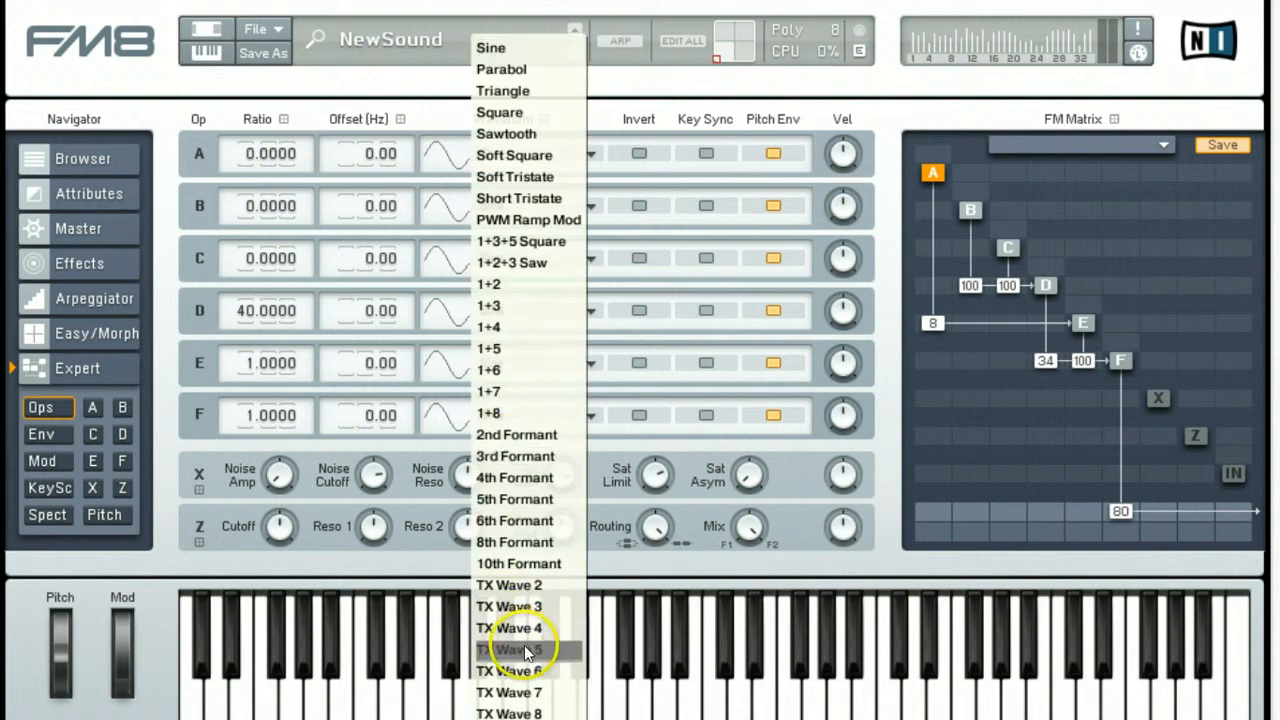
# - Set operator waveforms: B to TX Wave 5, C to Parabol, D to 1+2+3 Saw
pyautogui.click(511, 649)
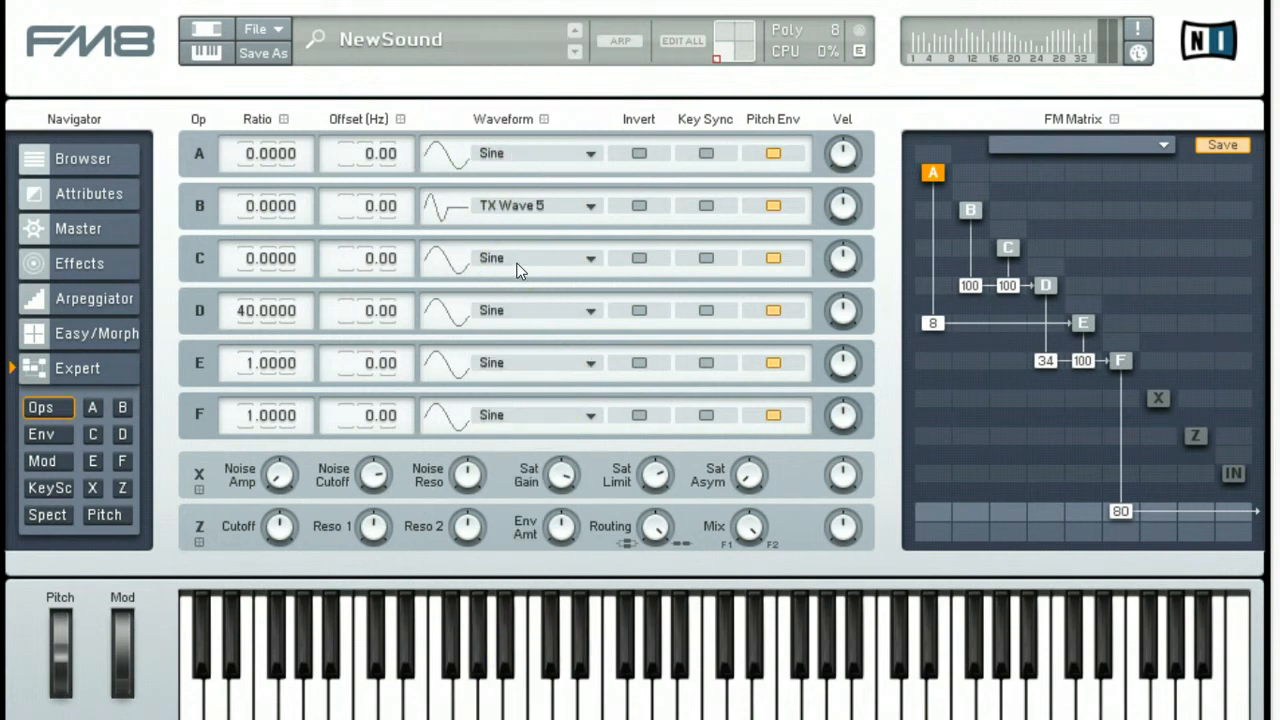
pyautogui.click(590, 258)
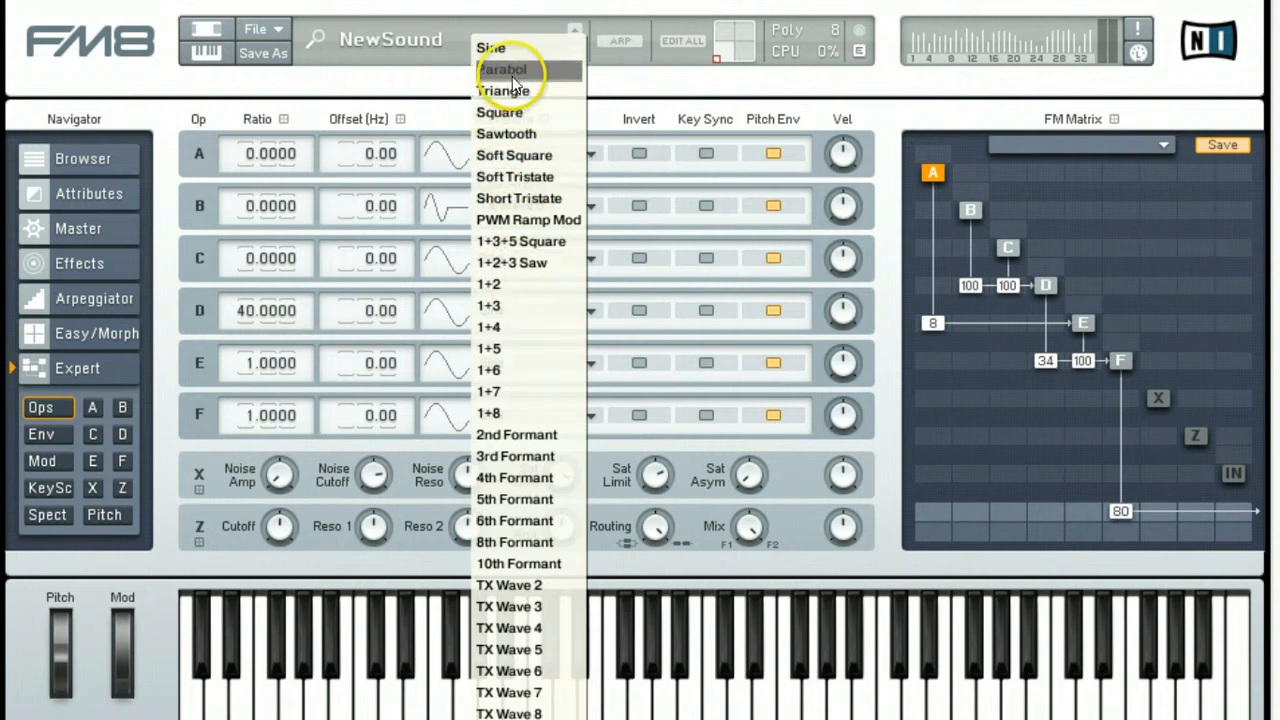
pyautogui.click(505, 71)
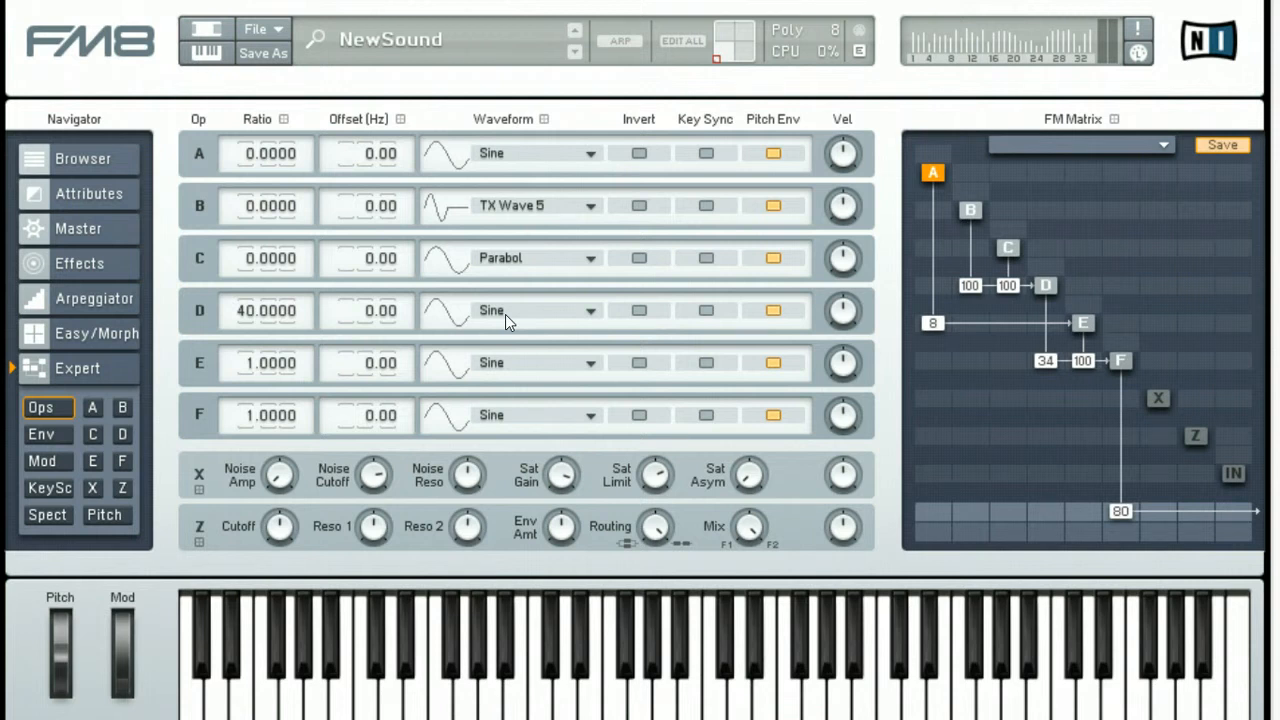
pyautogui.click(590, 310)
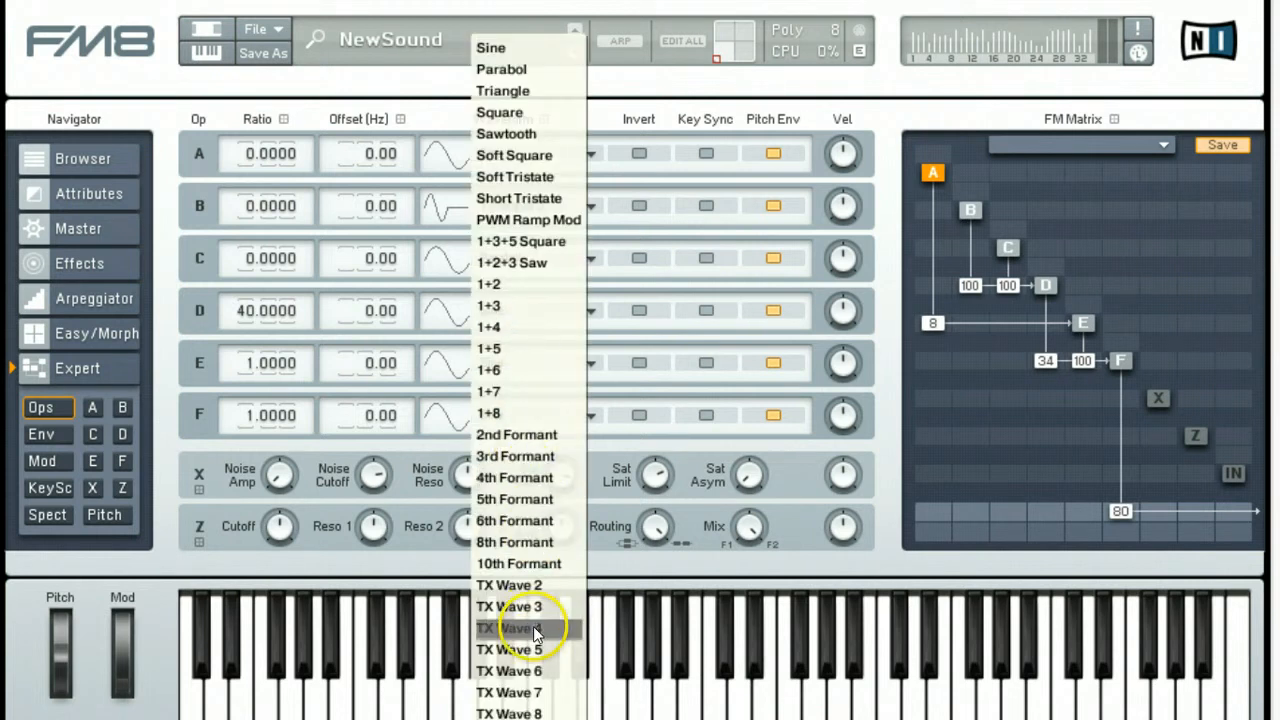
pyautogui.moveTo(545, 263)
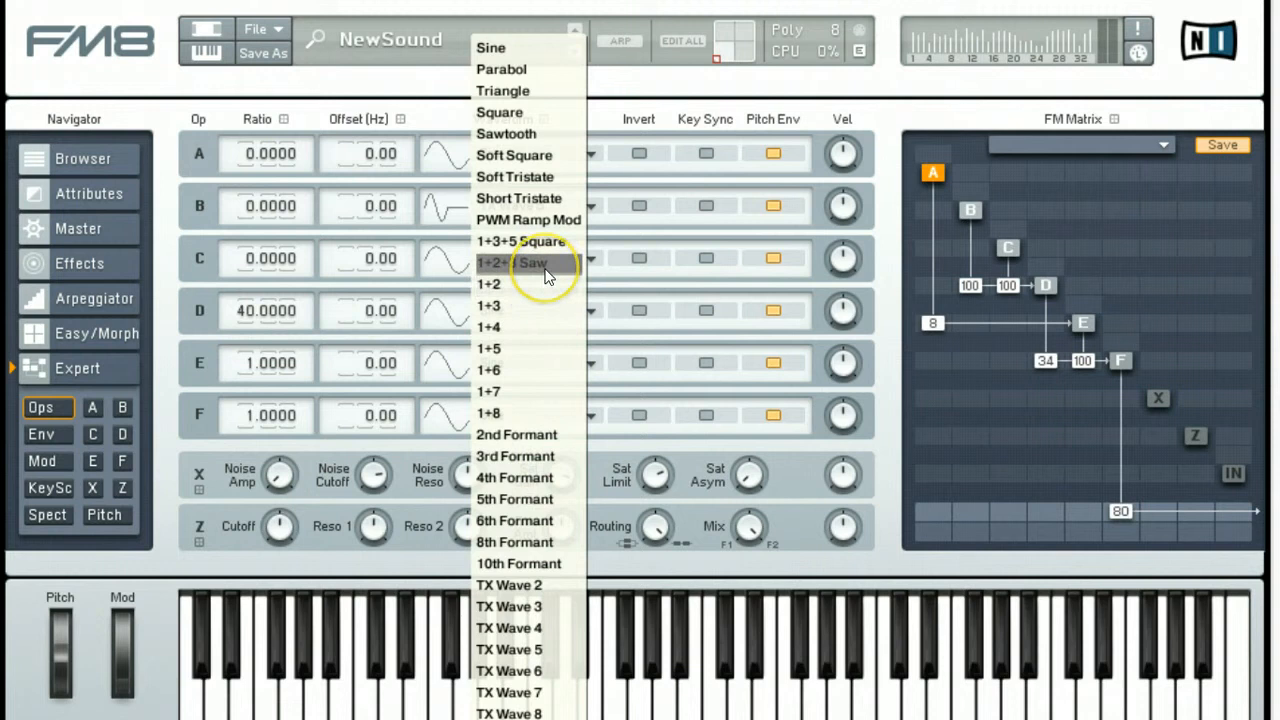
pyautogui.click(500, 258)
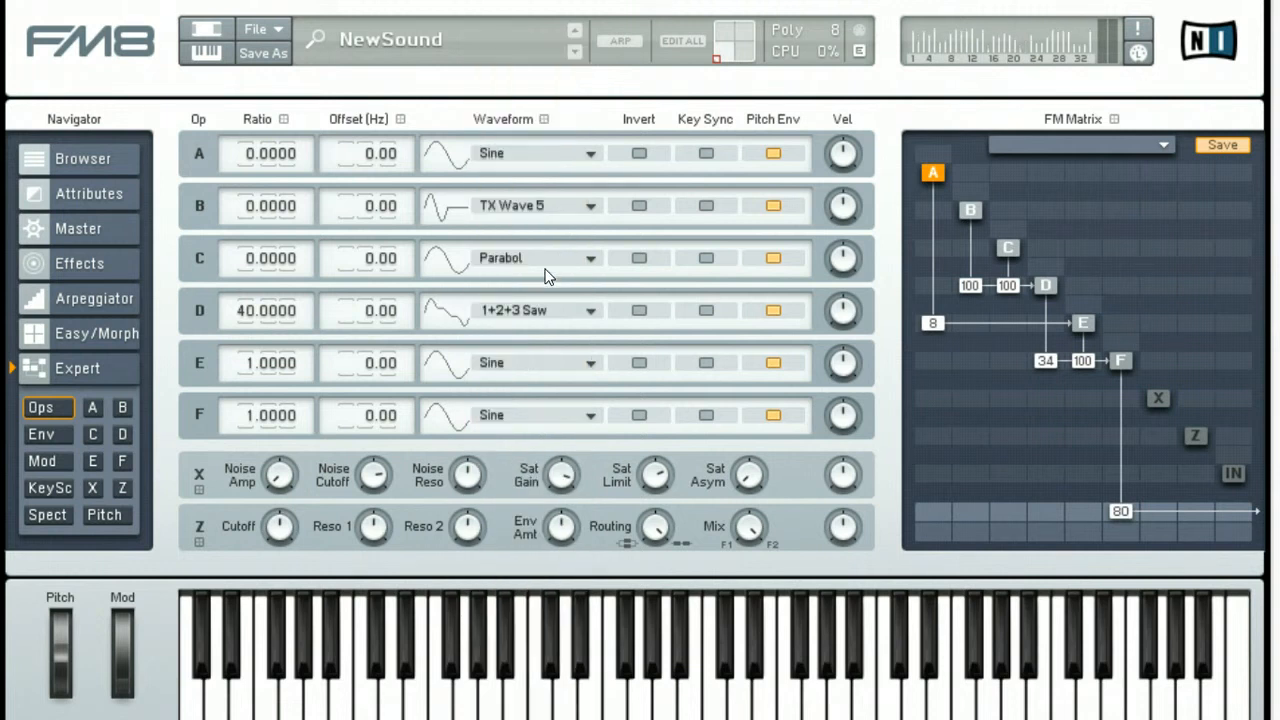
pyautogui.moveTo(548, 372)
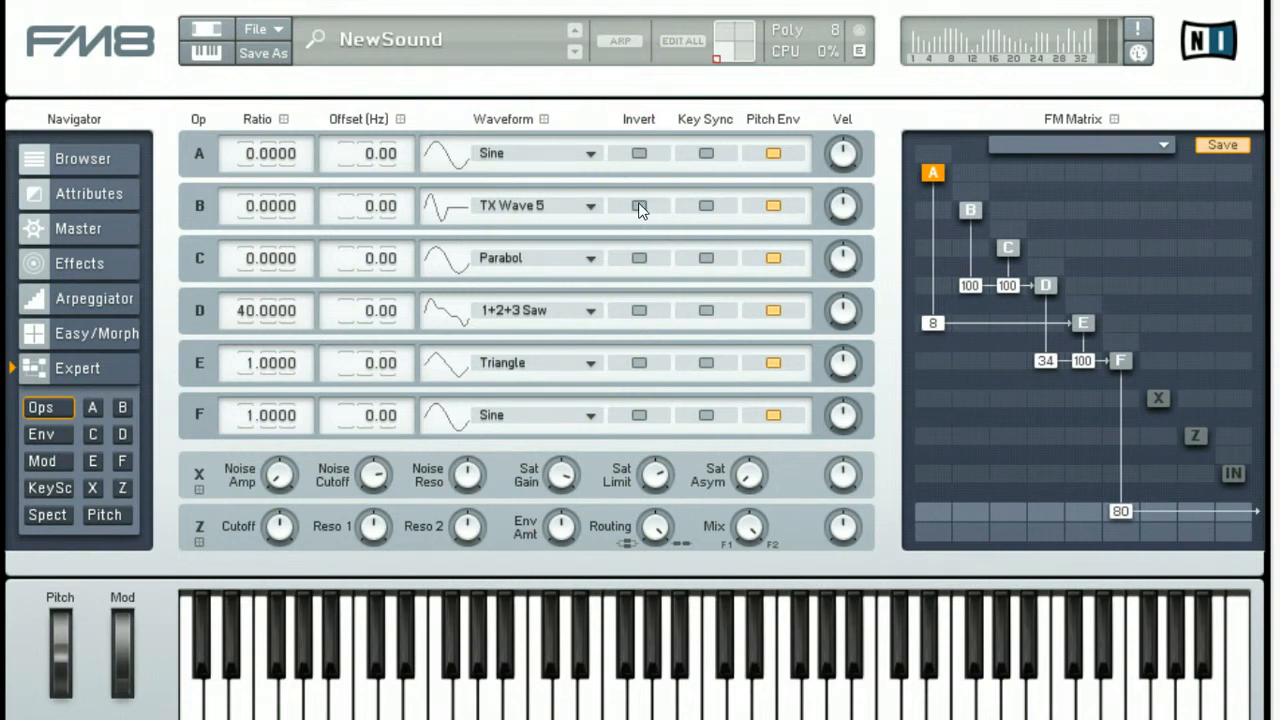
# - Invert operators B and D and turn on key sync for operators A and C
pyautogui.click(639, 205)
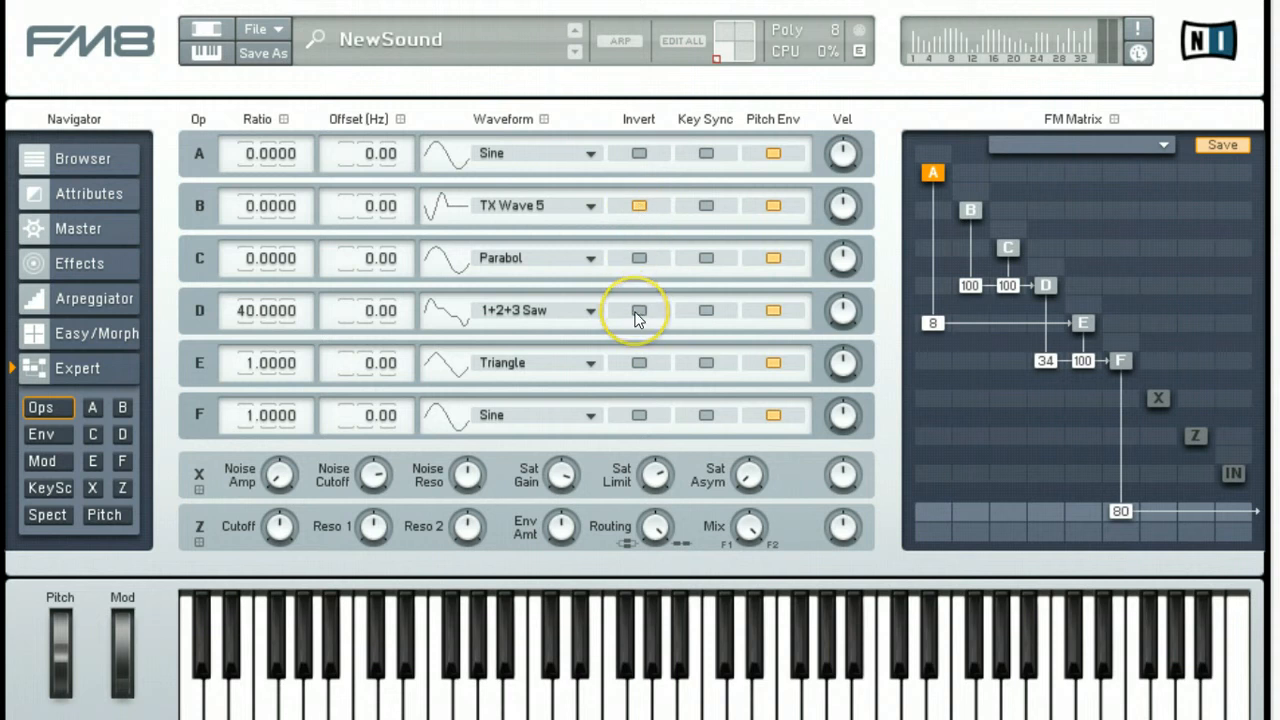
pyautogui.click(638, 310)
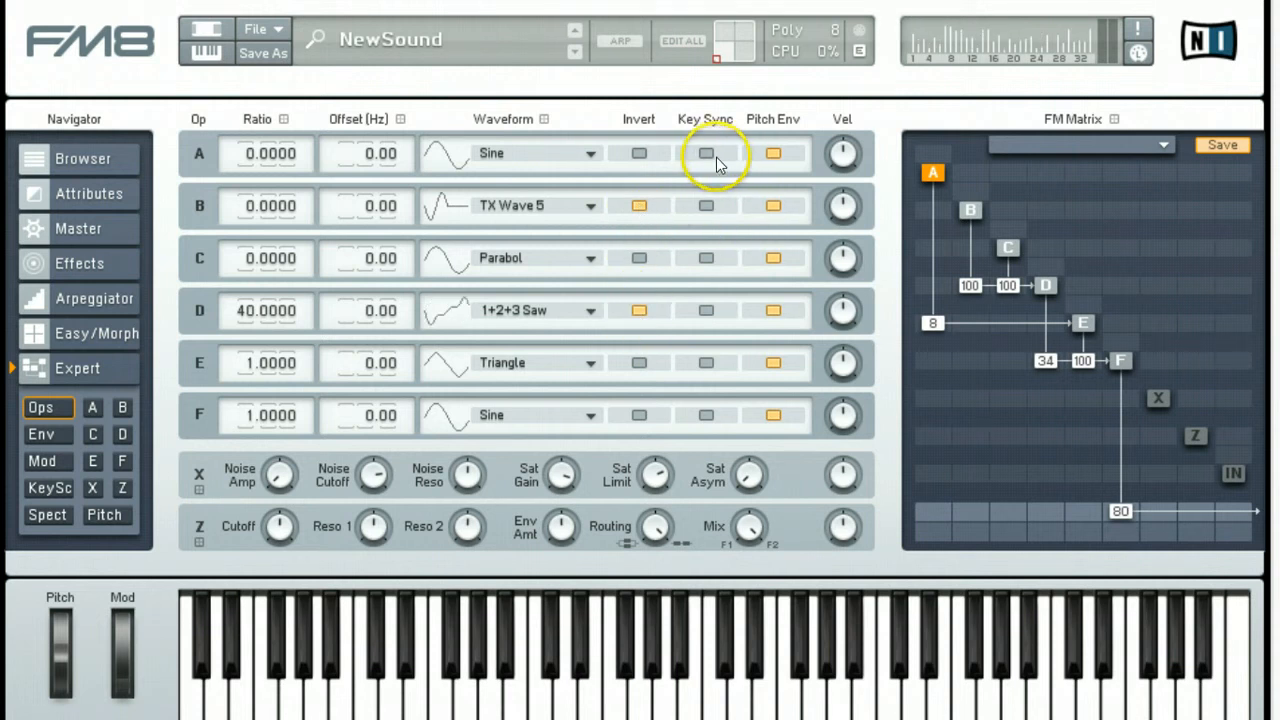
pyautogui.click(705, 153)
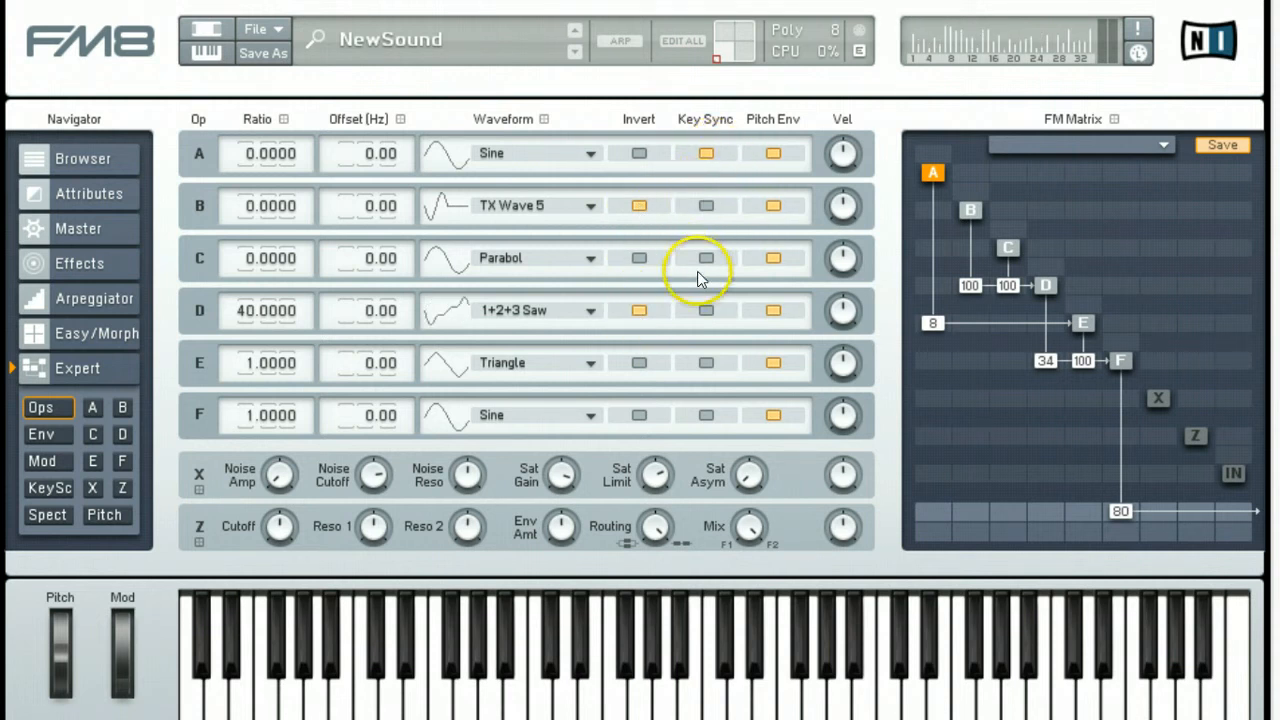
pyautogui.click(705, 206)
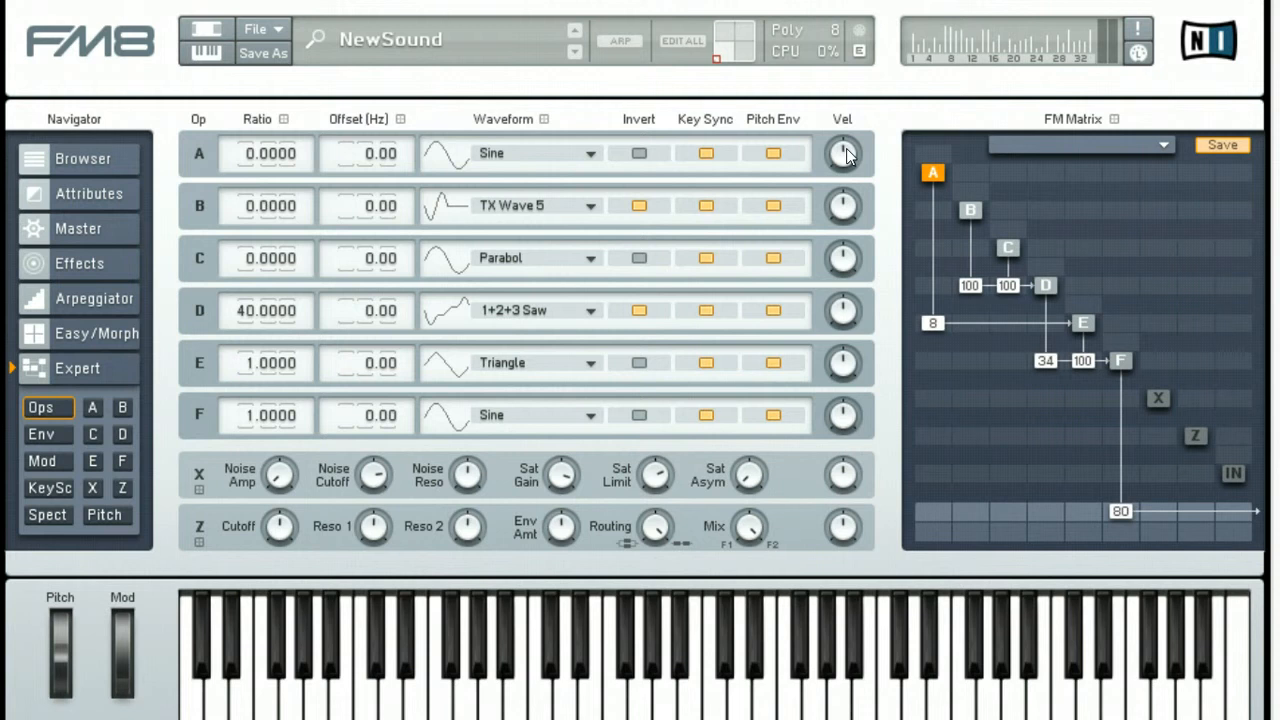
pyautogui.moveTo(838, 185)
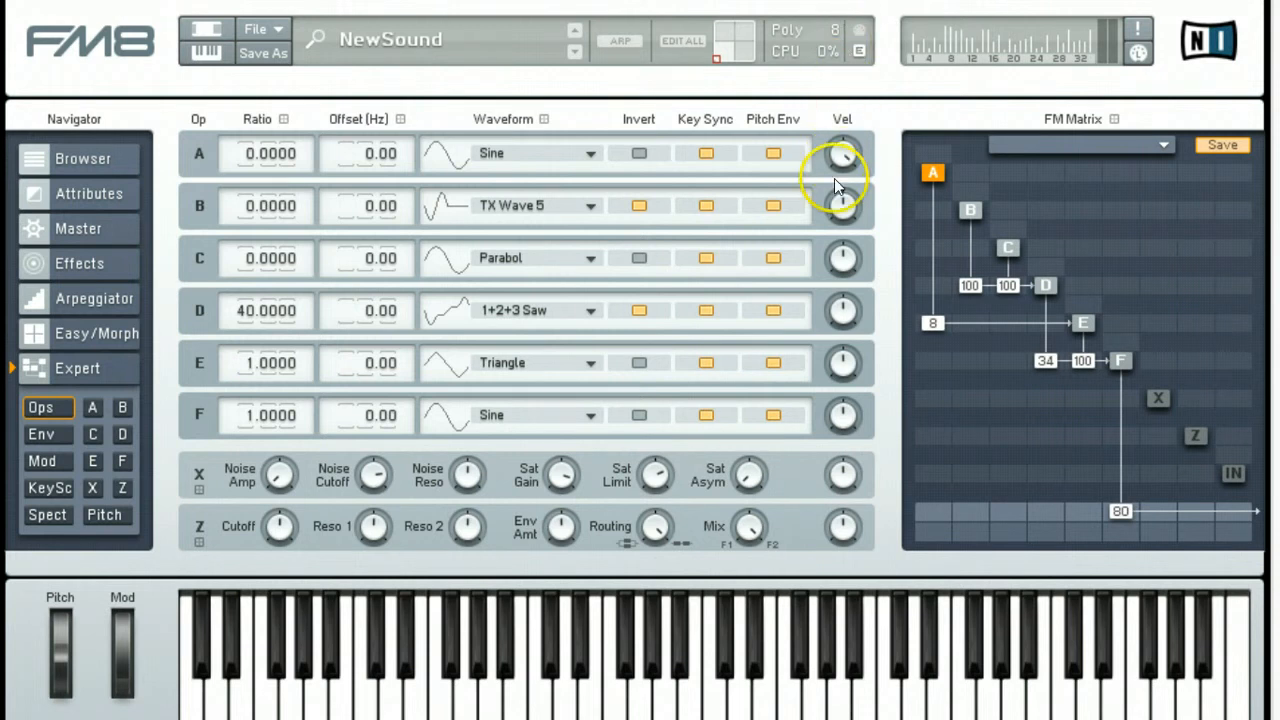
pyautogui.moveTo(840, 240)
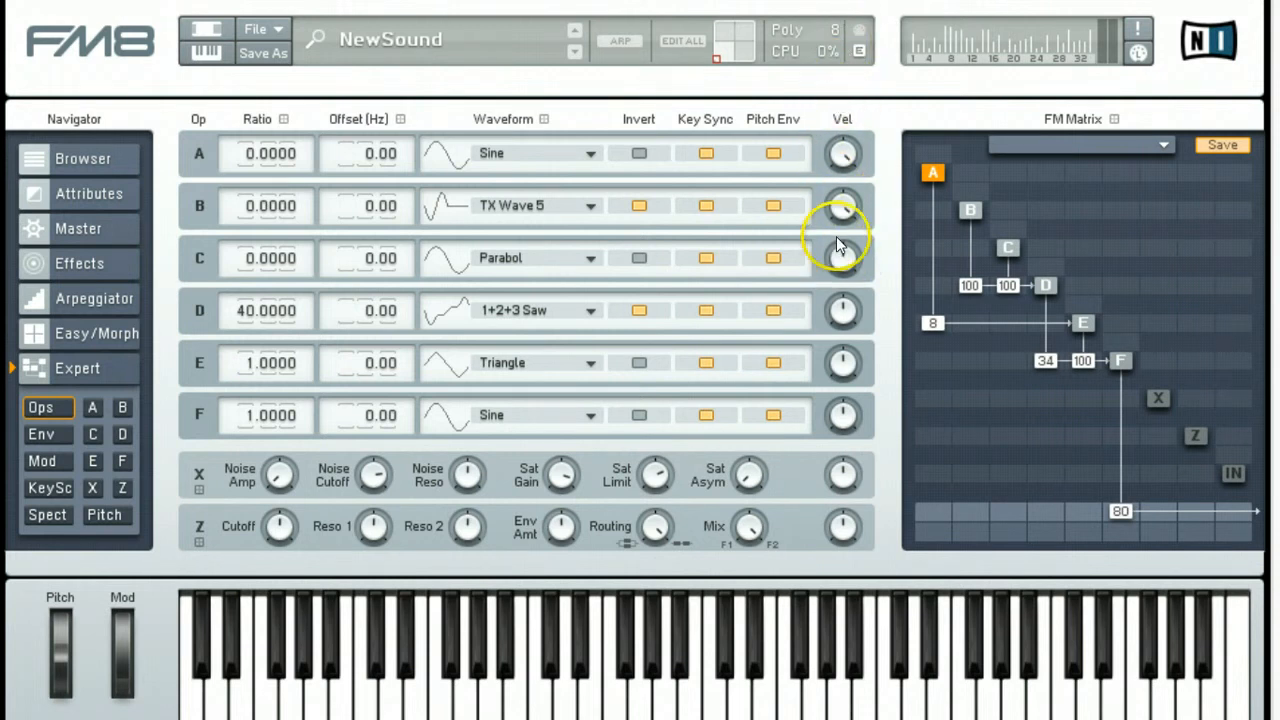
pyautogui.moveTo(840, 312)
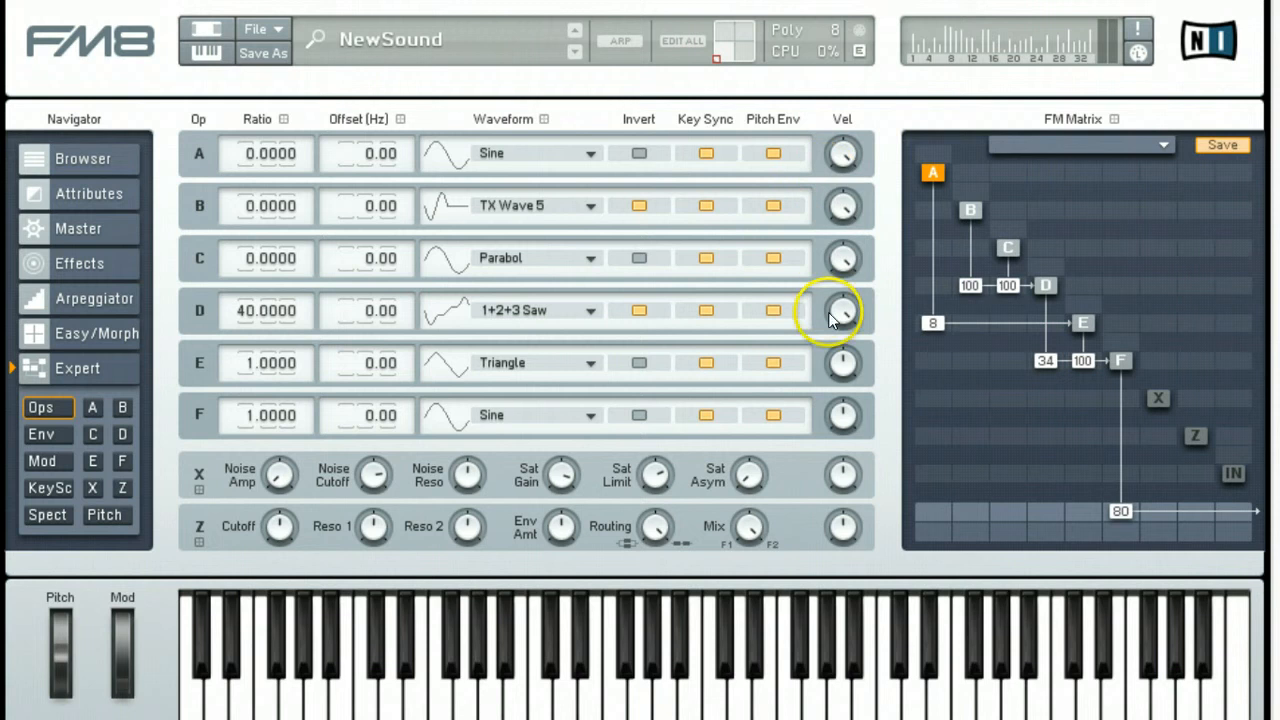
pyautogui.moveTo(842, 415)
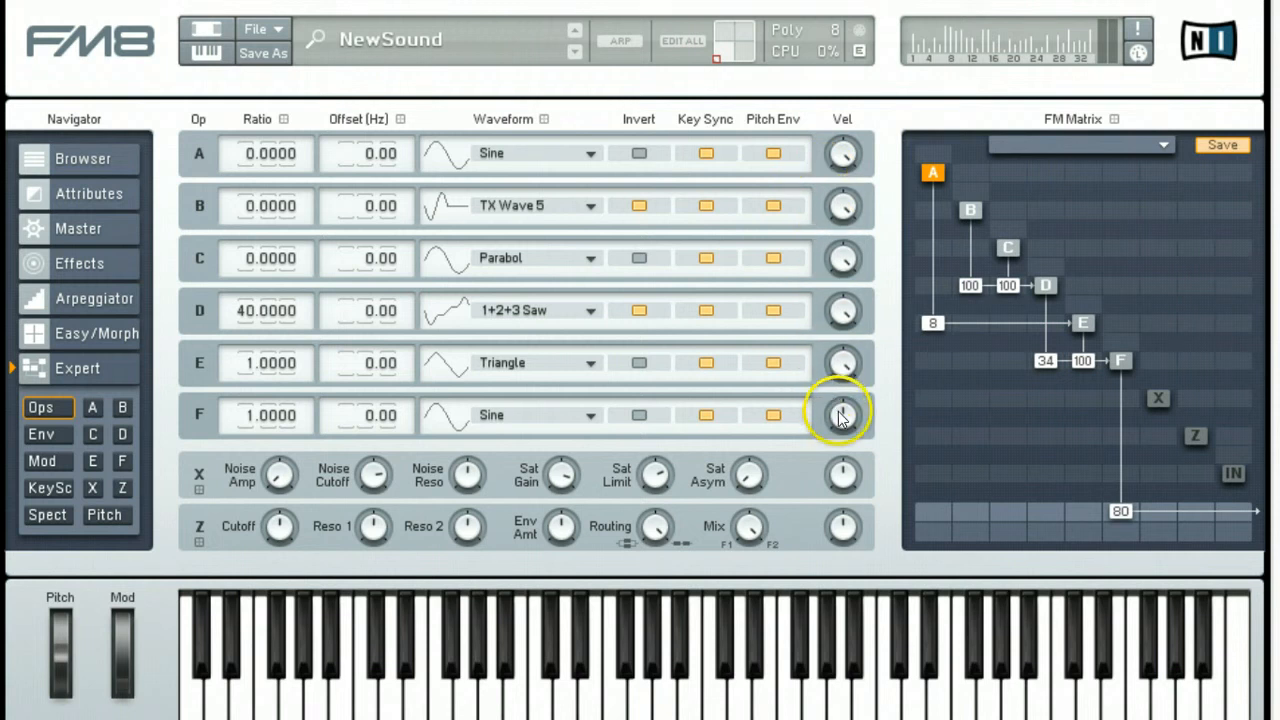
pyautogui.moveTo(830, 310)
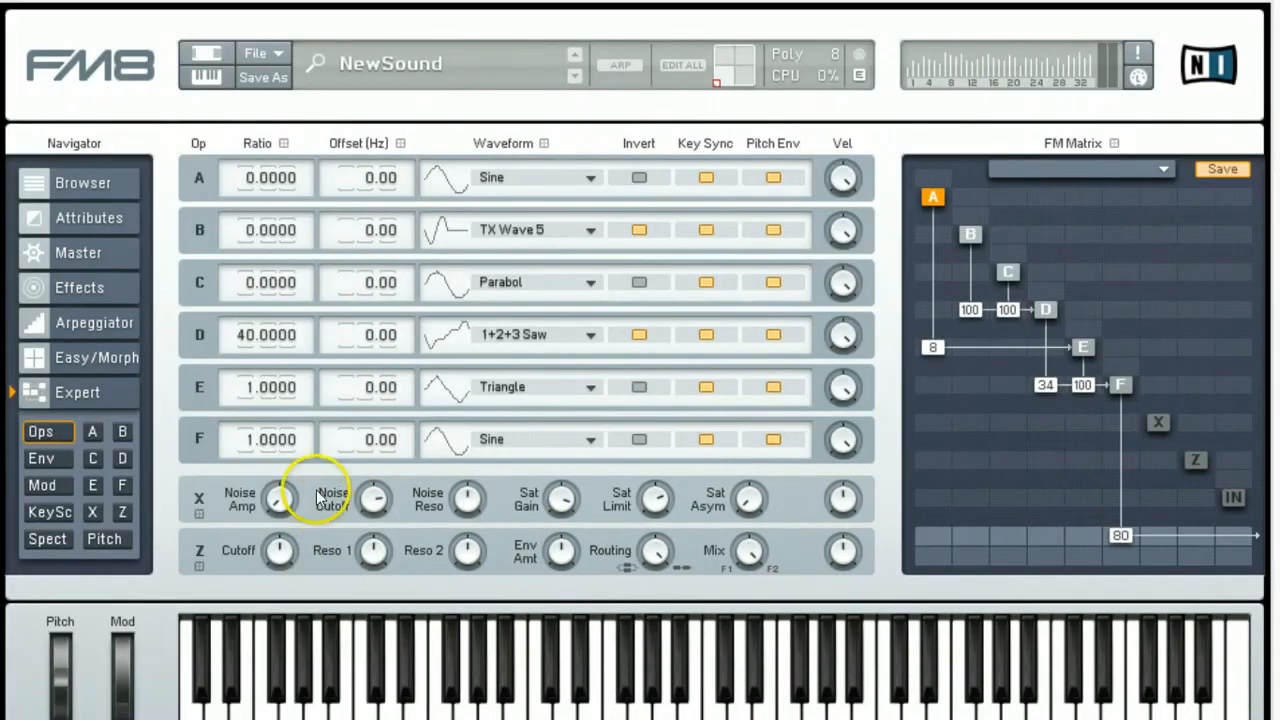
pyautogui.moveTo(78, 252)
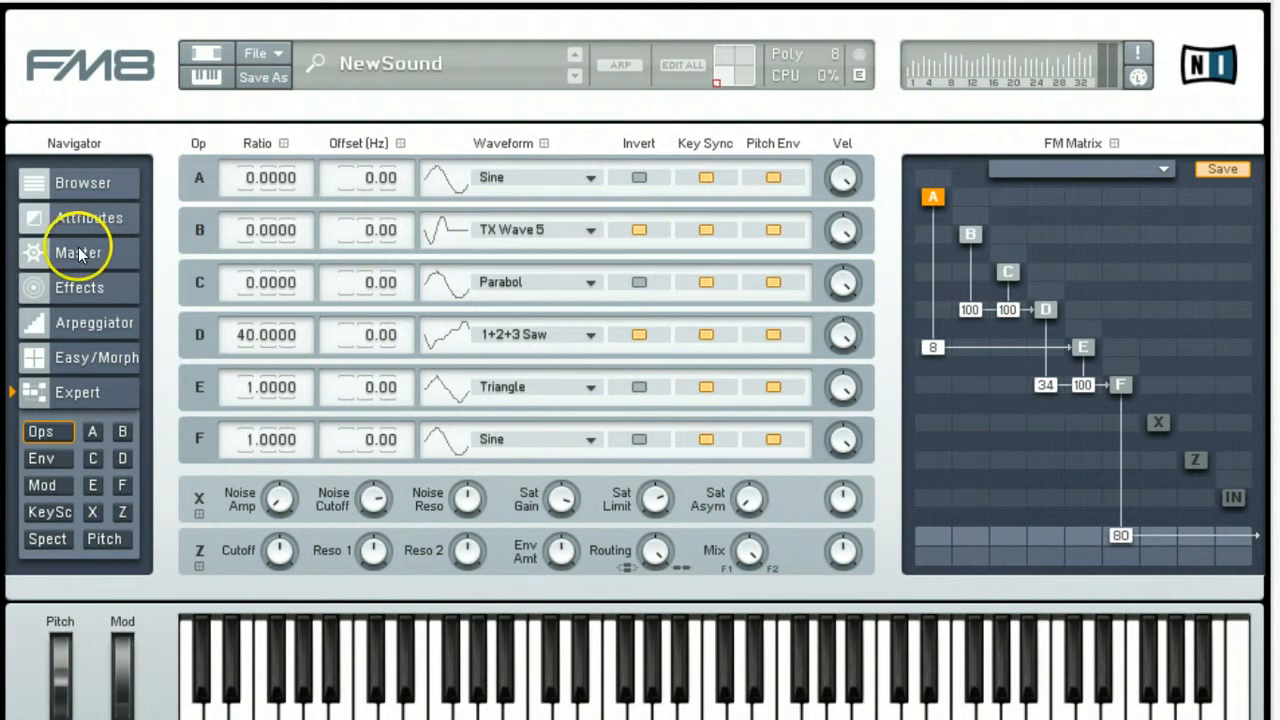
# - Show FM8's Master page with output, polyphony, unison and controller settings
pyautogui.click(78, 252)
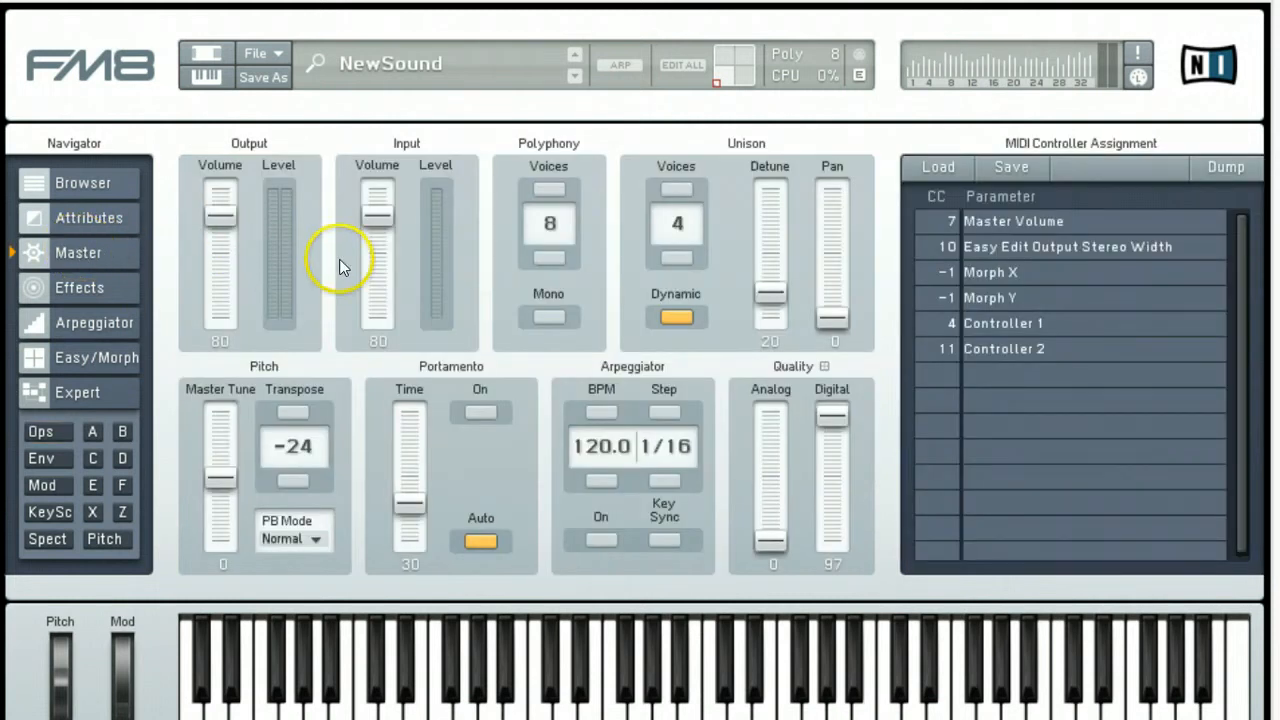
pyautogui.moveTo(560, 205)
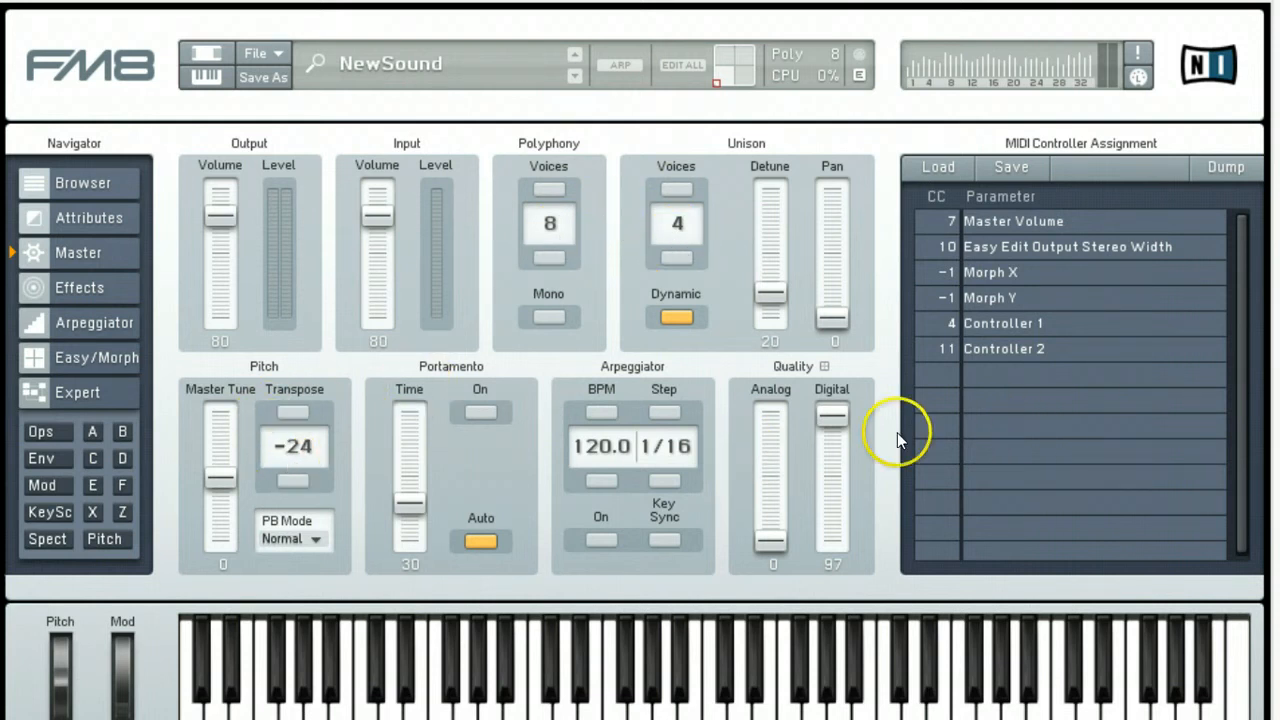
pyautogui.moveTo(835, 425)
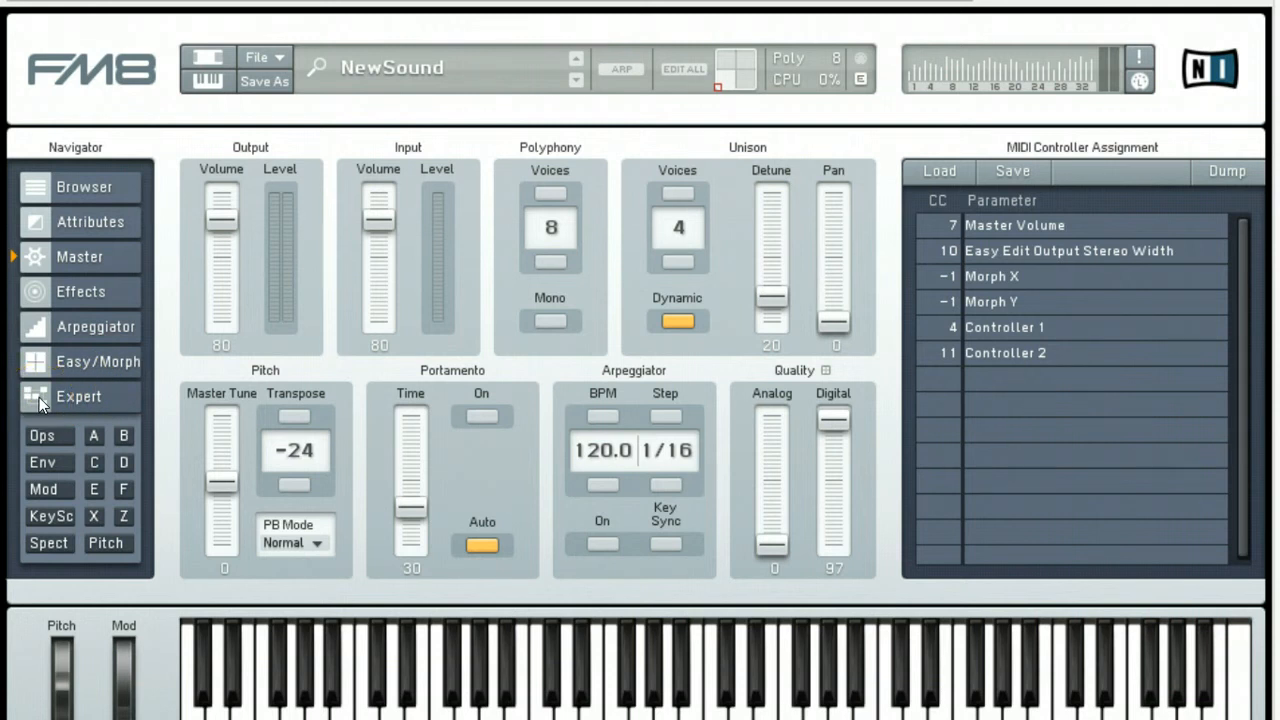
# - Return FM8 to the Expert operator page and open the FM8 track's envelope window
pyautogui.click(42, 435)
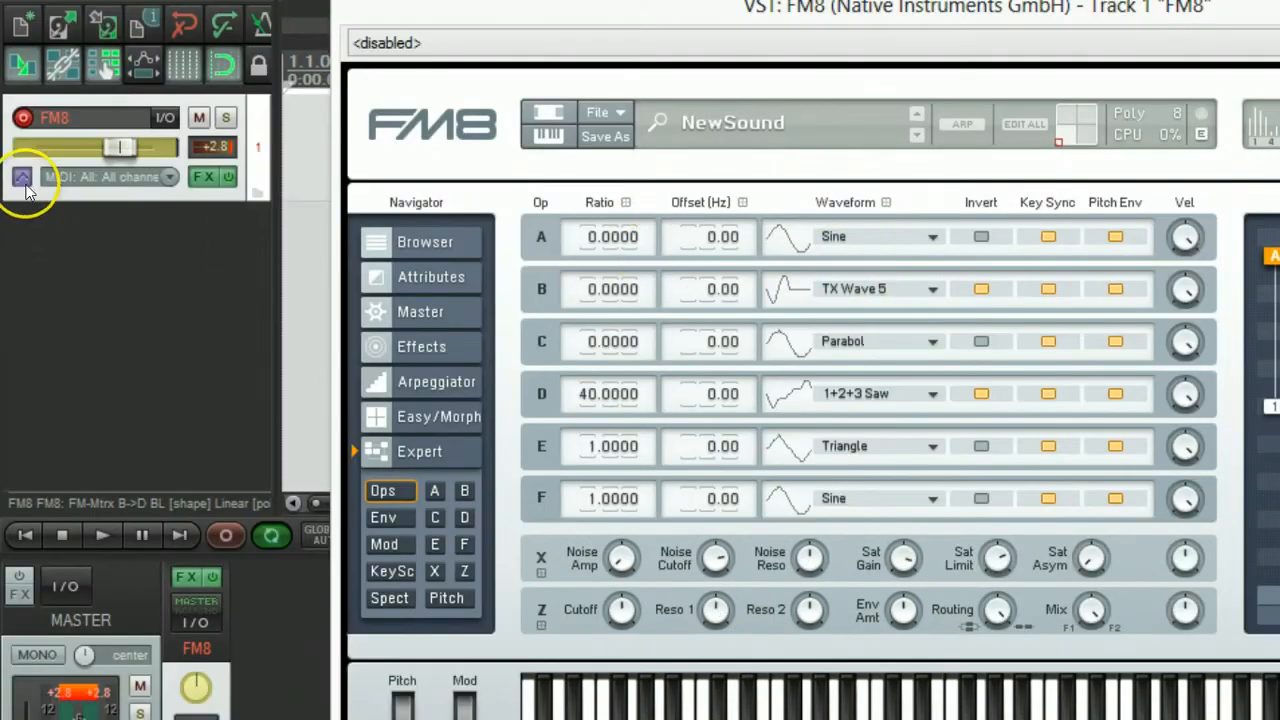
pyautogui.click(22, 177)
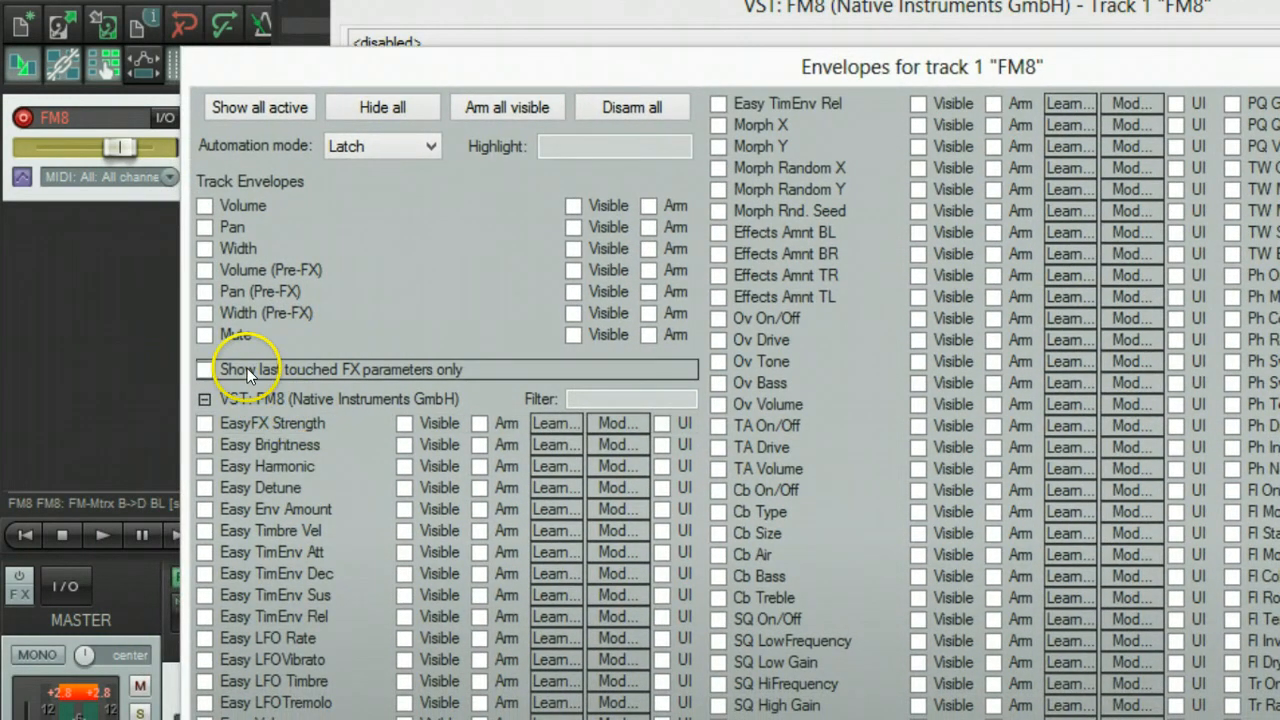
# - Show the FM-Mtrx B->D BL envelope lane with automation mode set to Write
pyautogui.click(205, 369)
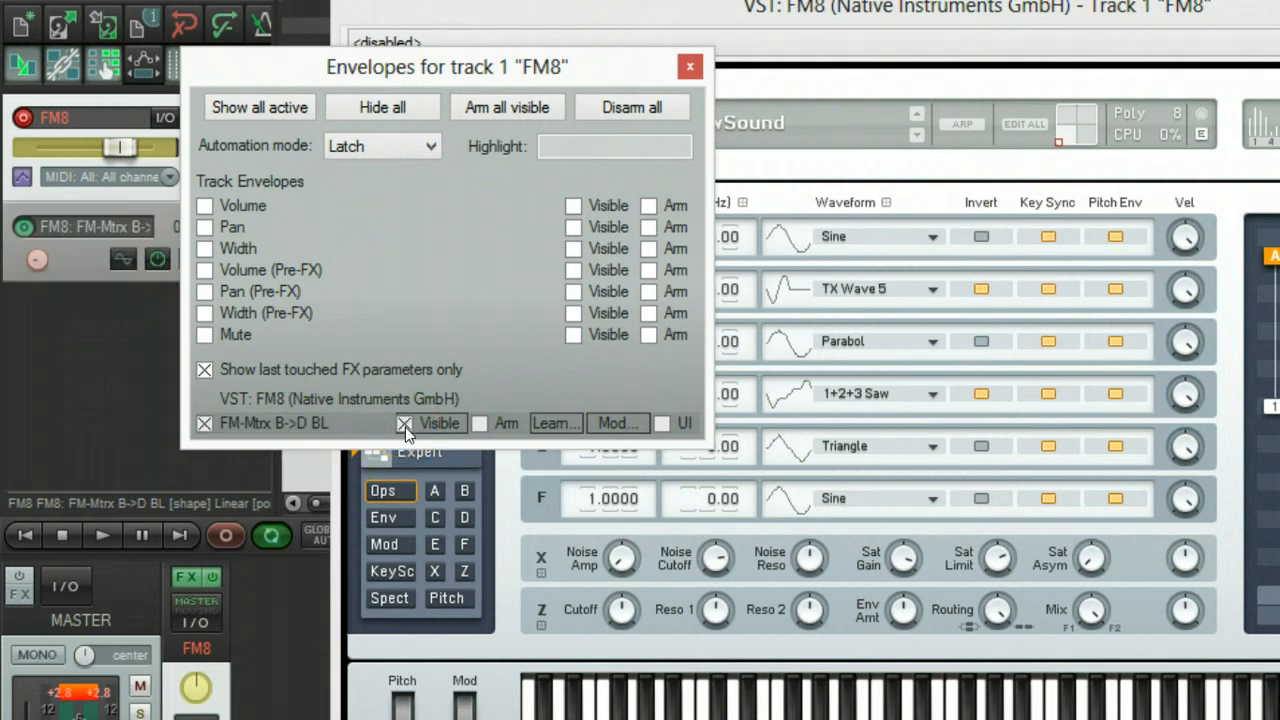
pyautogui.click(380, 146)
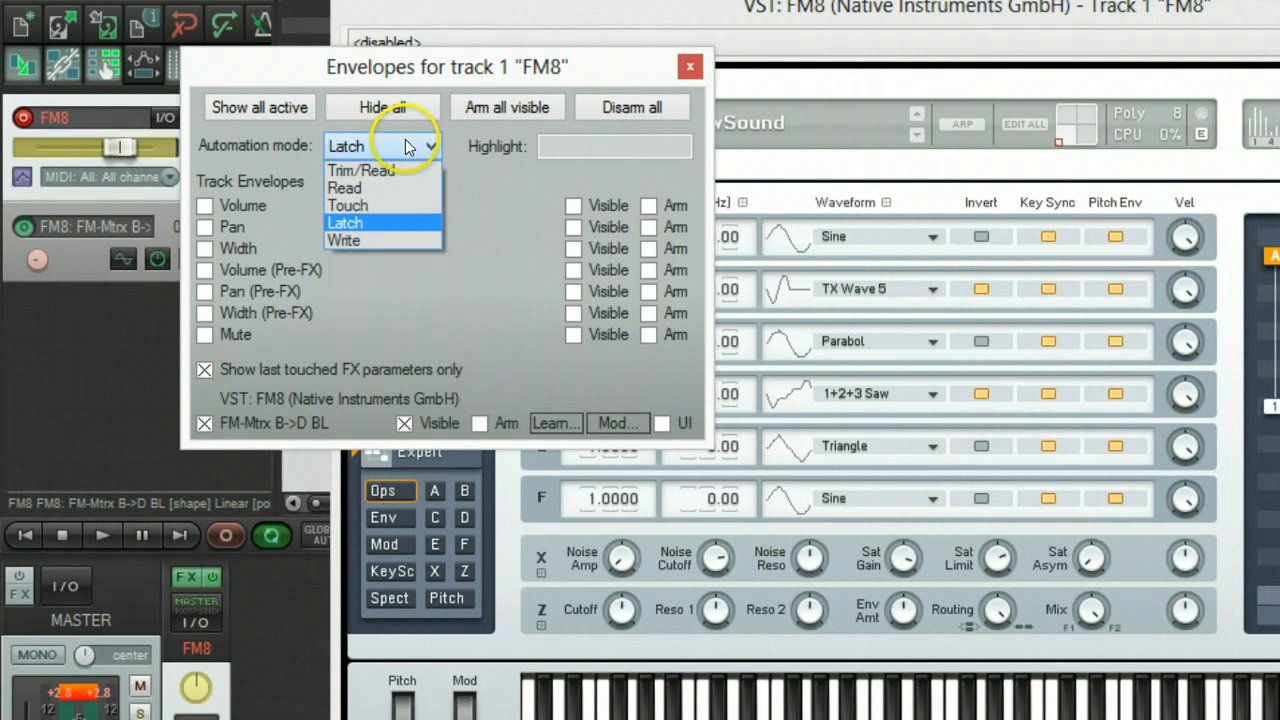
pyautogui.click(344, 240)
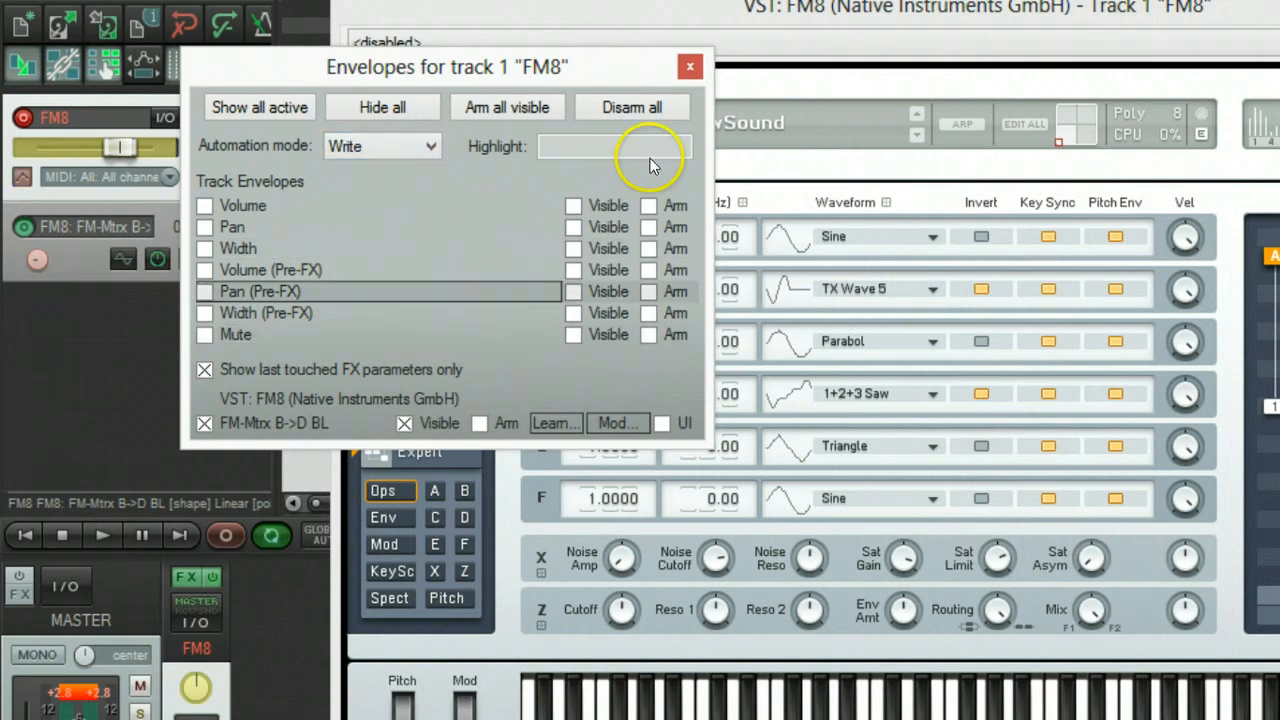
pyautogui.click(689, 66)
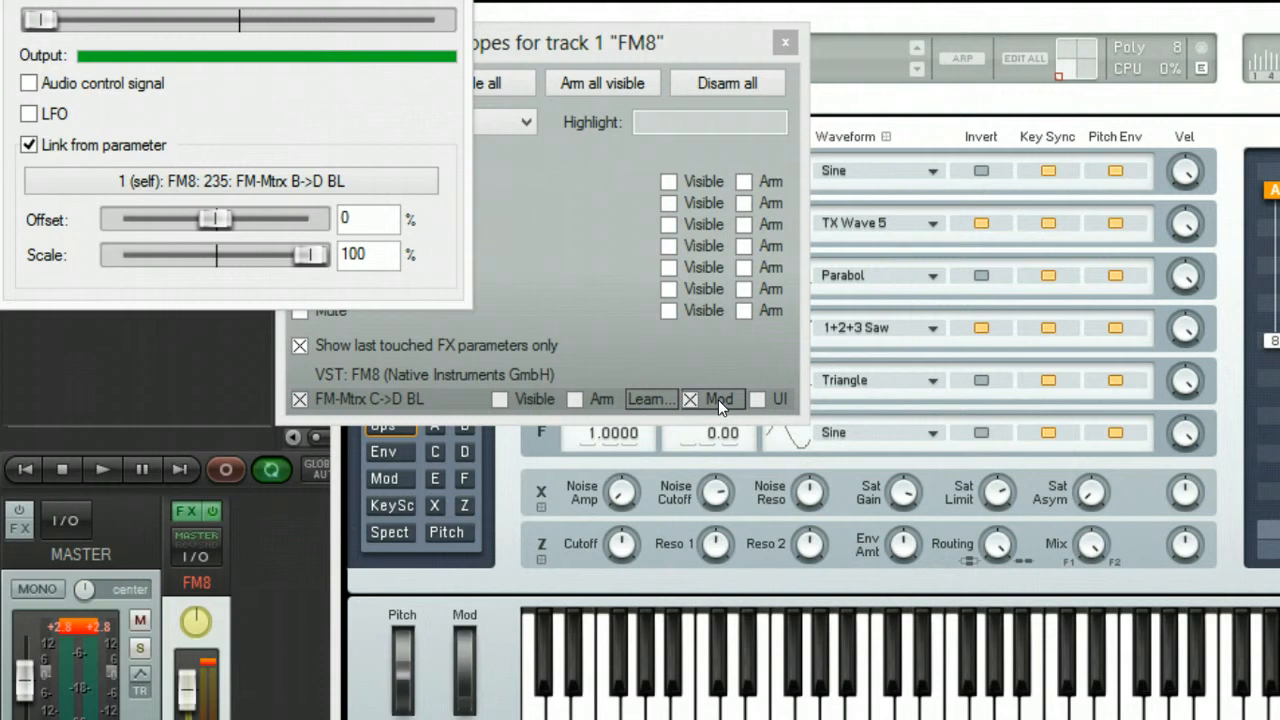
pyautogui.moveTo(337, 125)
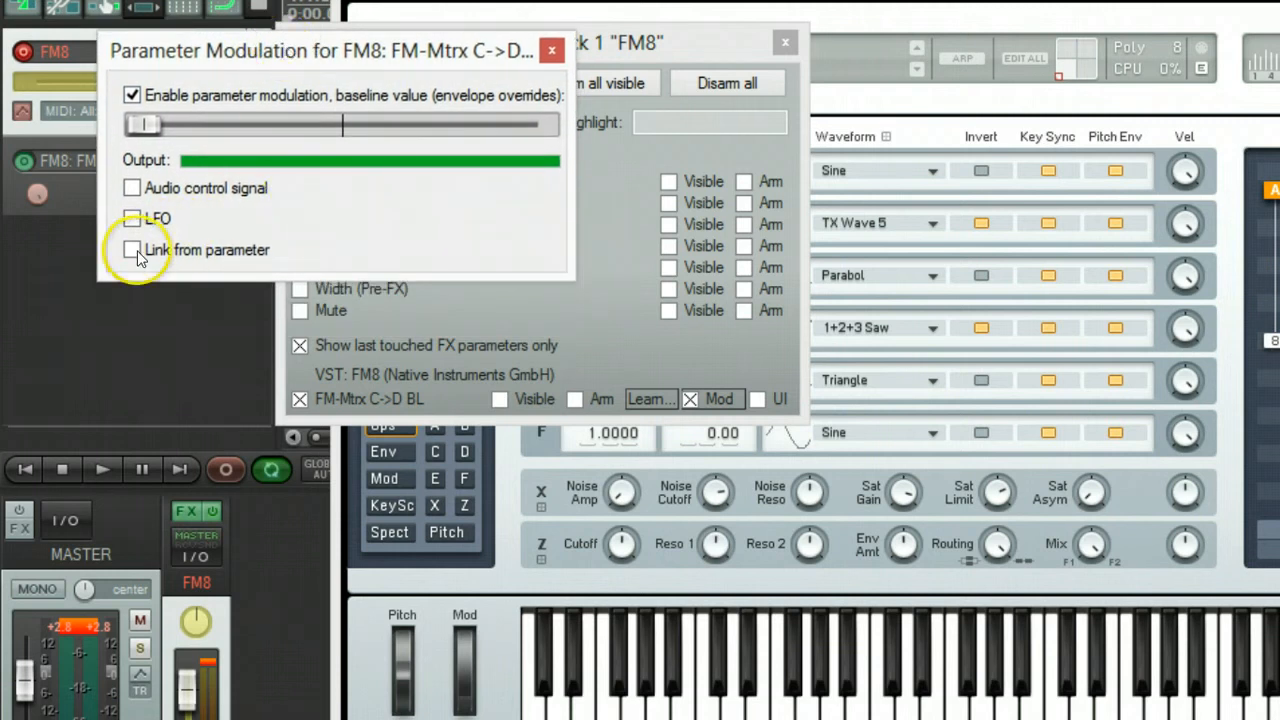
# - Link FM-Mtrx C->D BL to parameter 235: FM-Mtrx B->D BL via parameter modulation
pyautogui.click(132, 250)
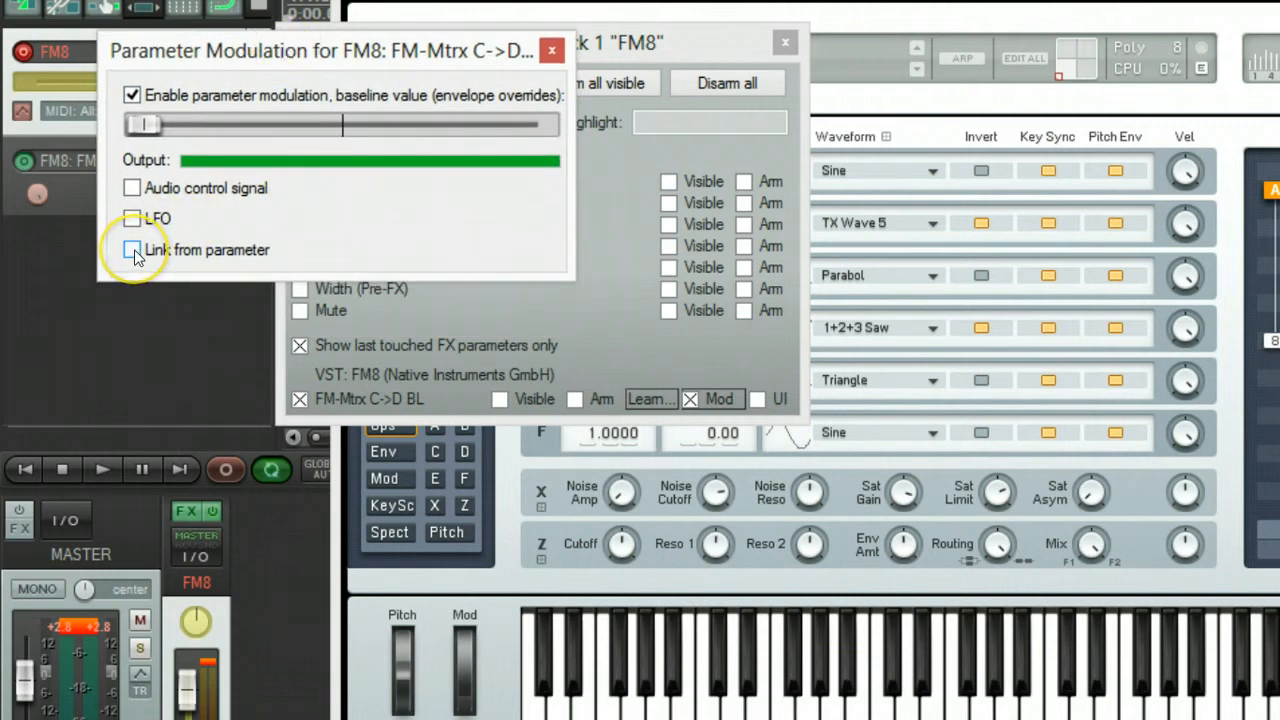
pyautogui.click(132, 250)
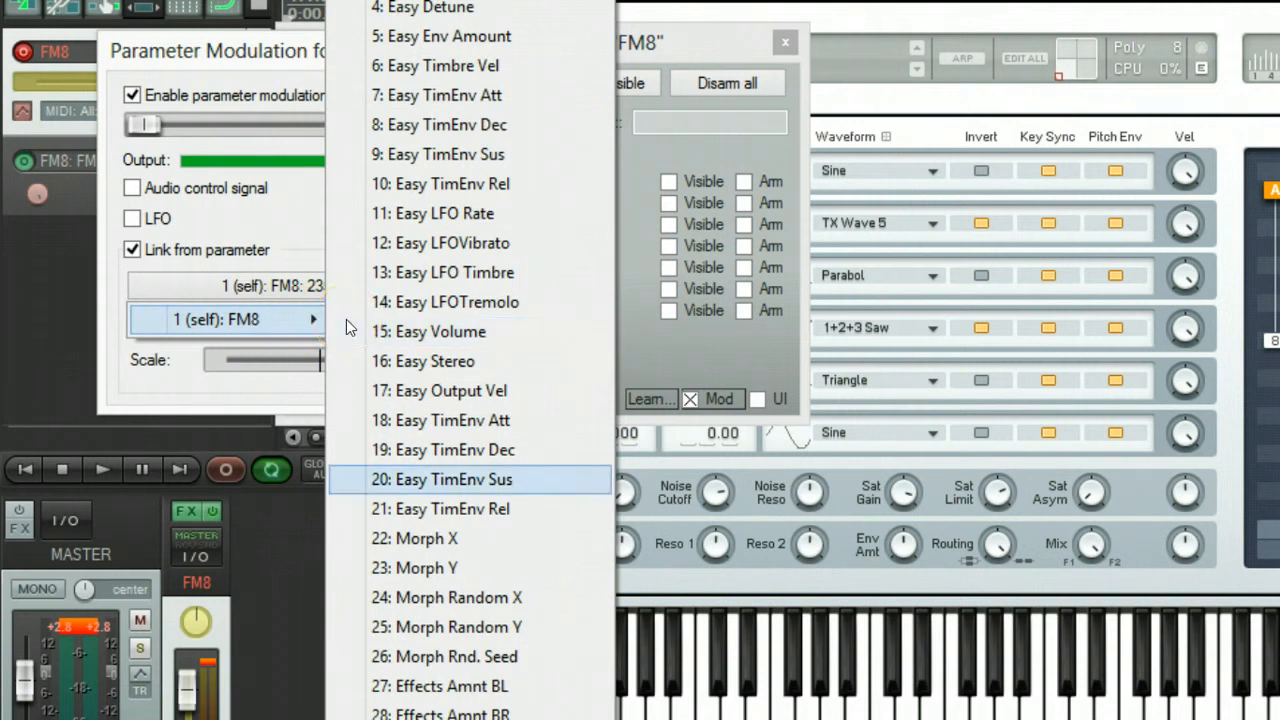
pyautogui.scroll(-3)
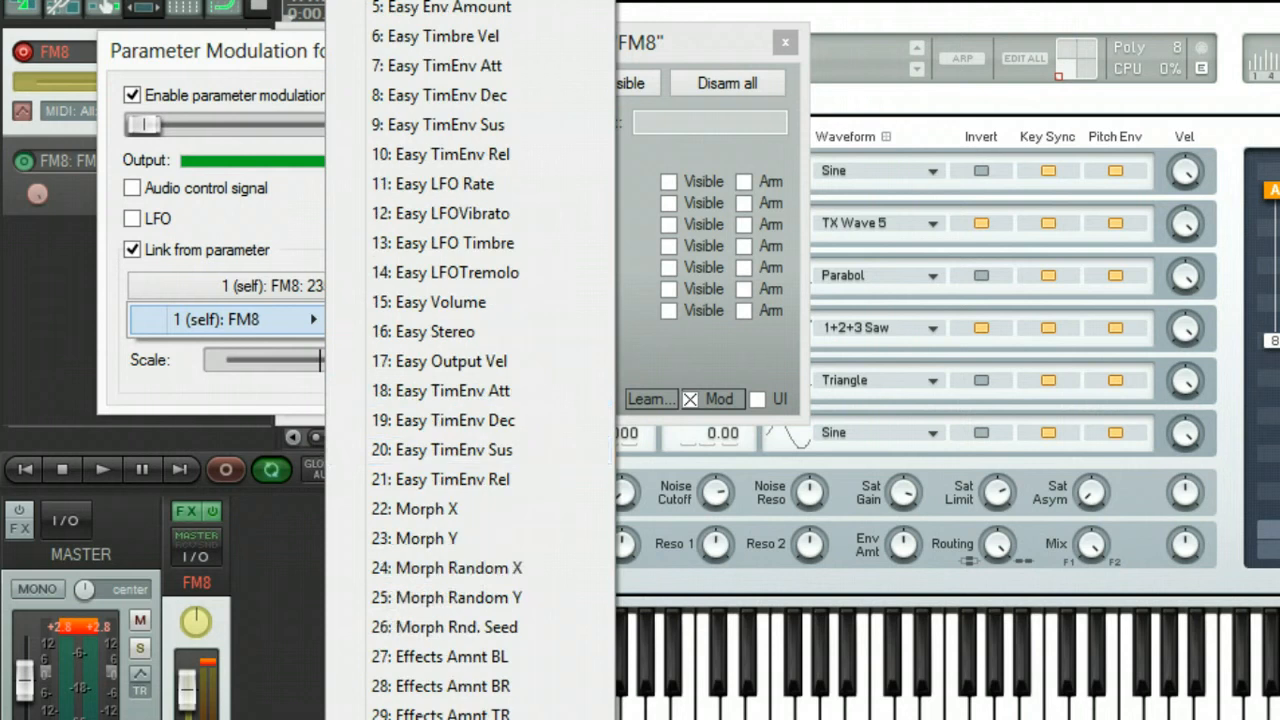
pyautogui.scroll(-3)
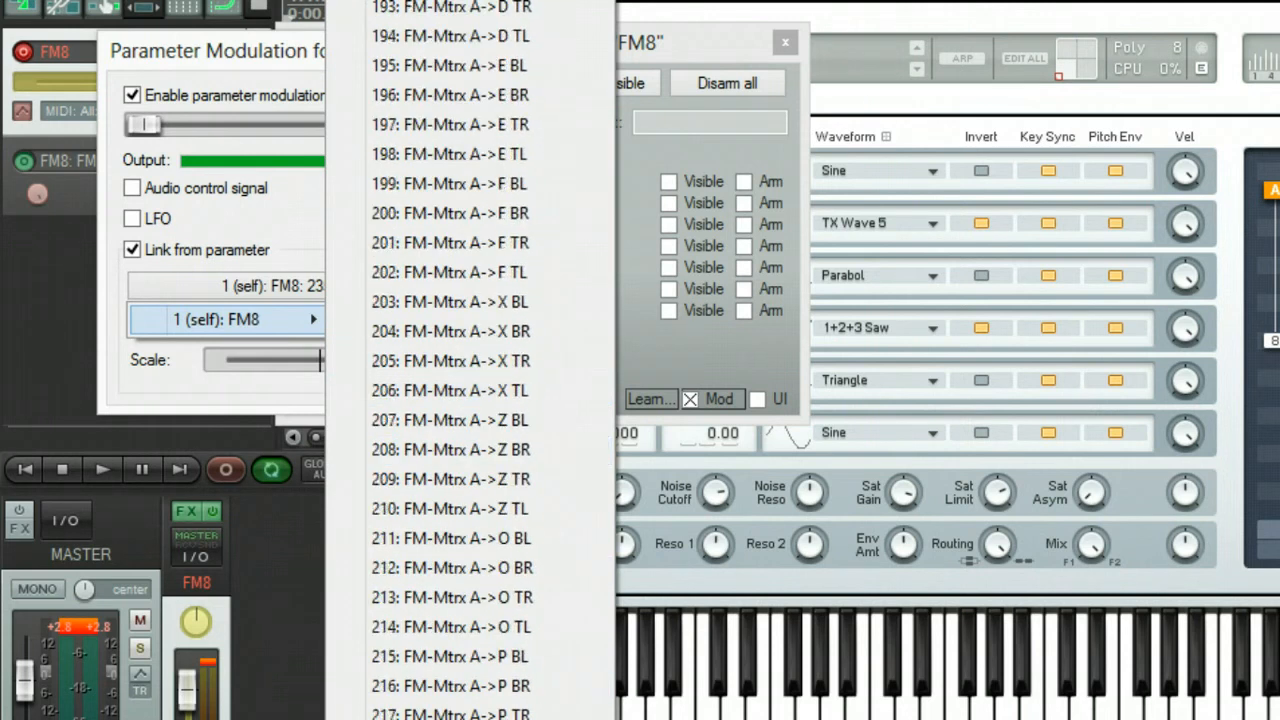
pyautogui.scroll(-3)
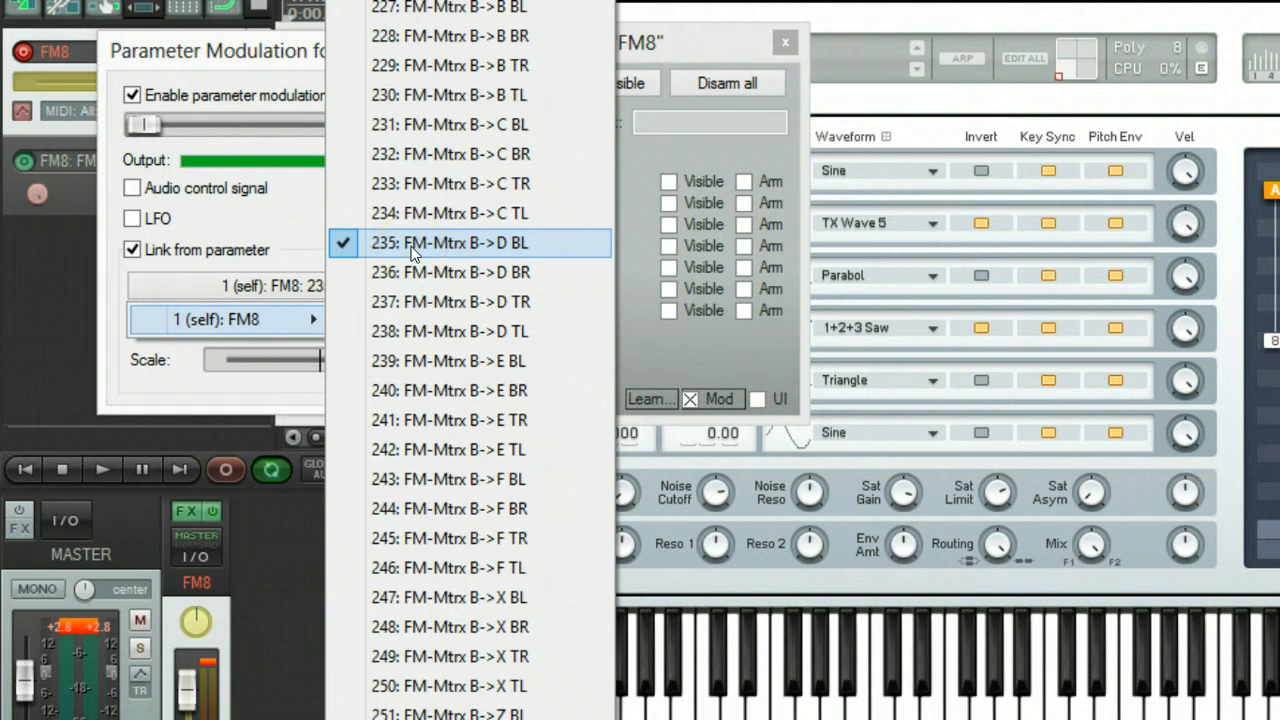
pyautogui.click(449, 242)
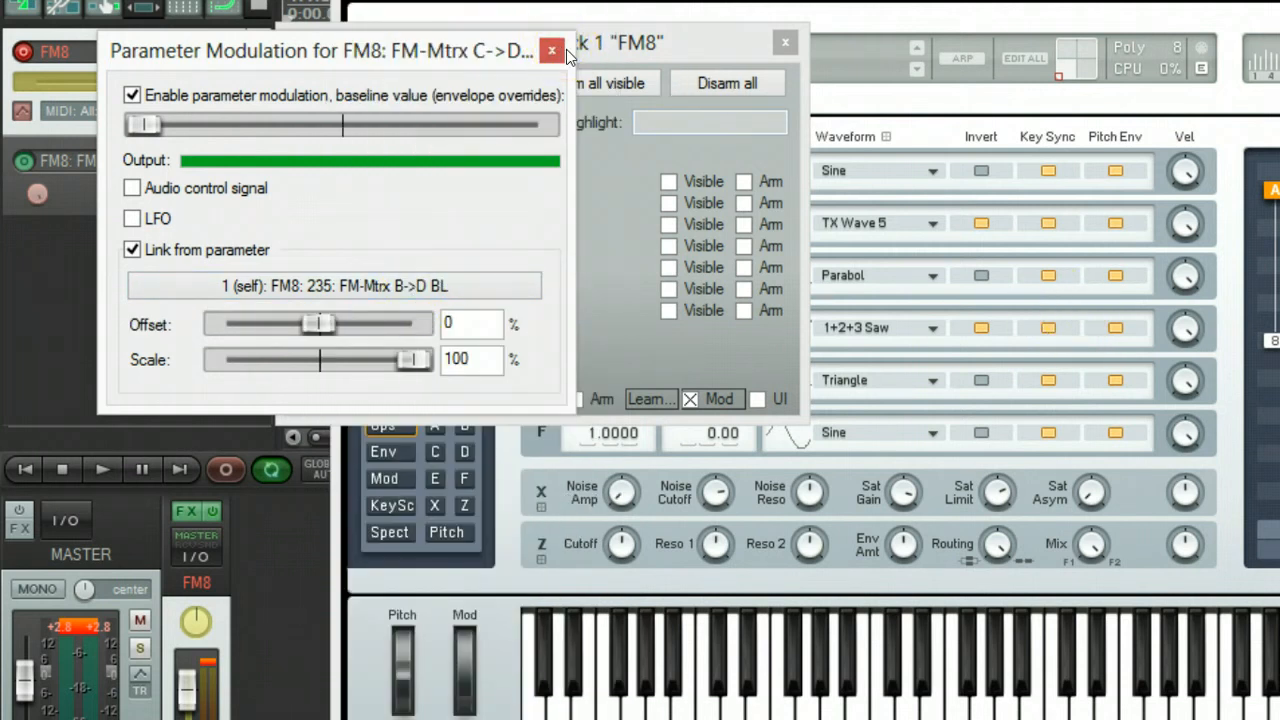
pyautogui.click(551, 51)
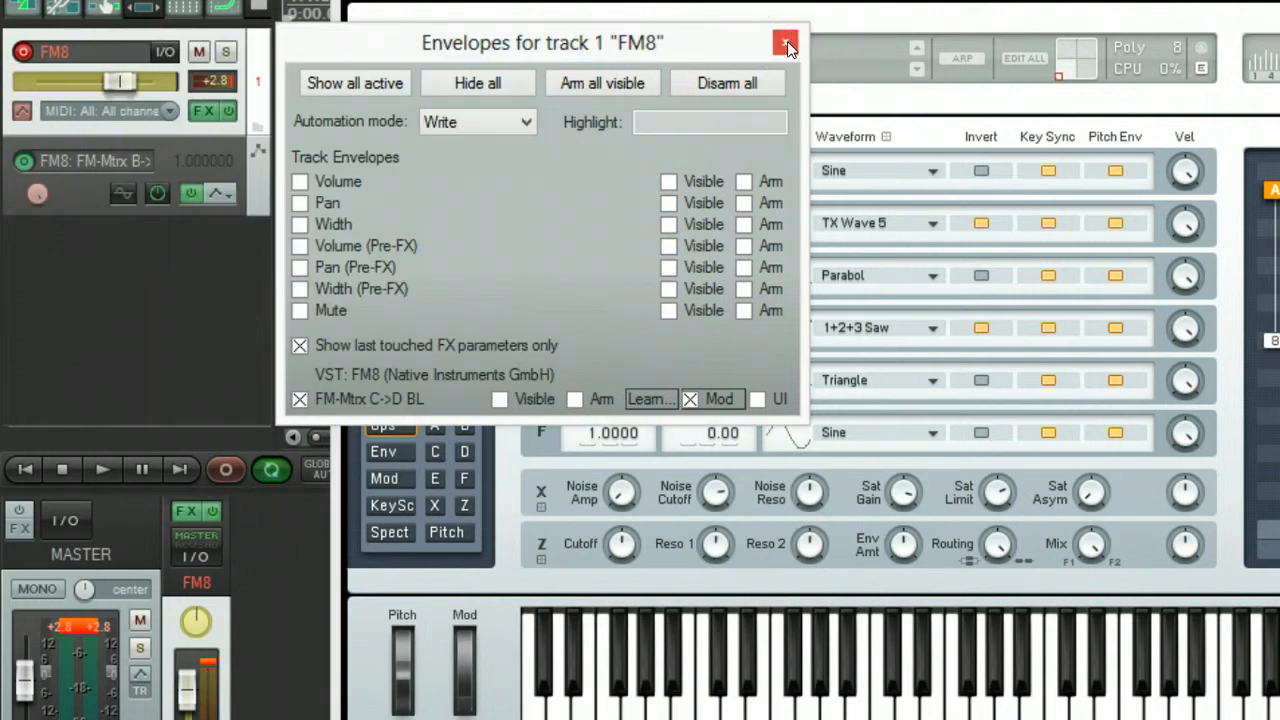
# - Link FM-Mtrx E->F BL to 235: FM-Mtrx B->D BL at 100% scale, closing the windows
pyautogui.click(786, 45)
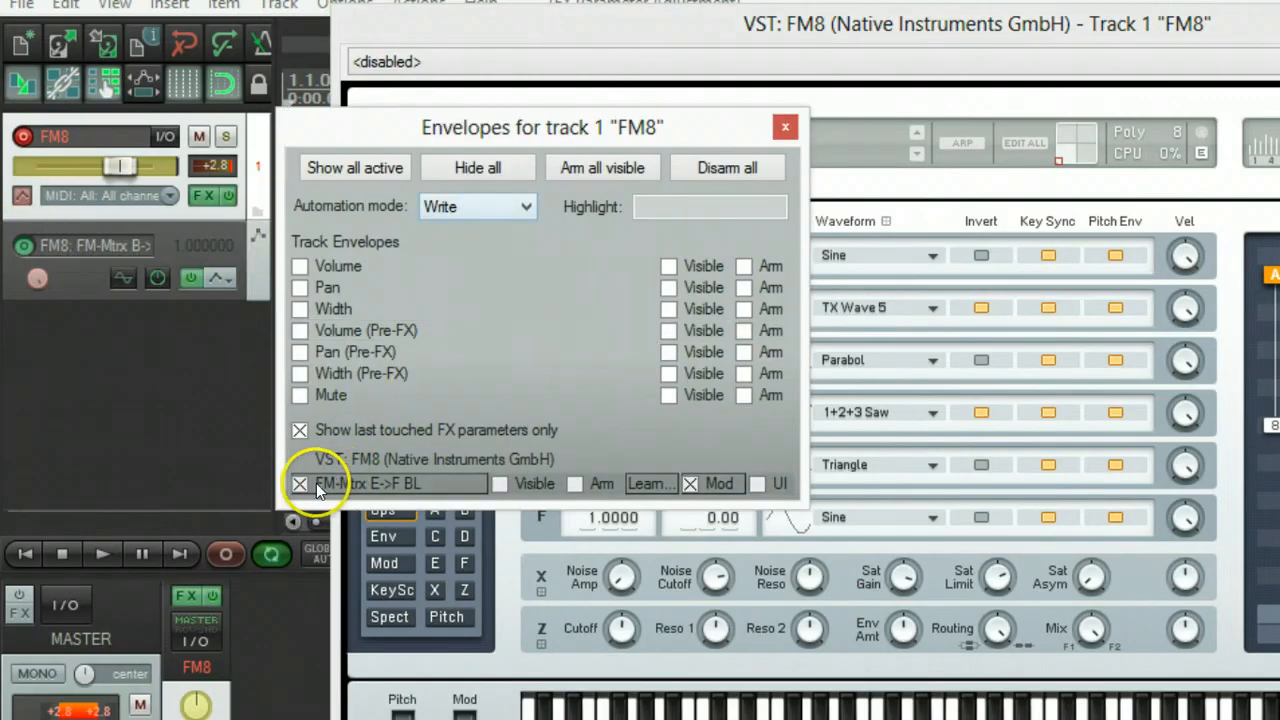
pyautogui.moveTo(538, 490)
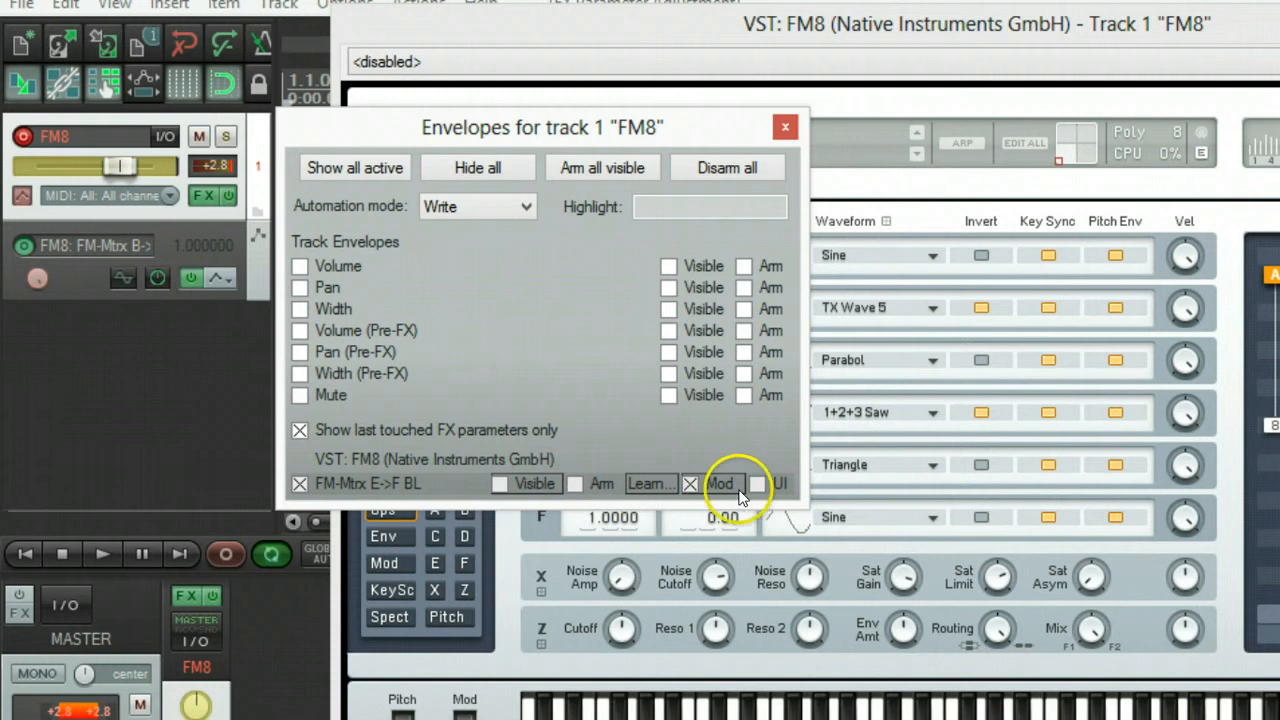
pyautogui.click(720, 483)
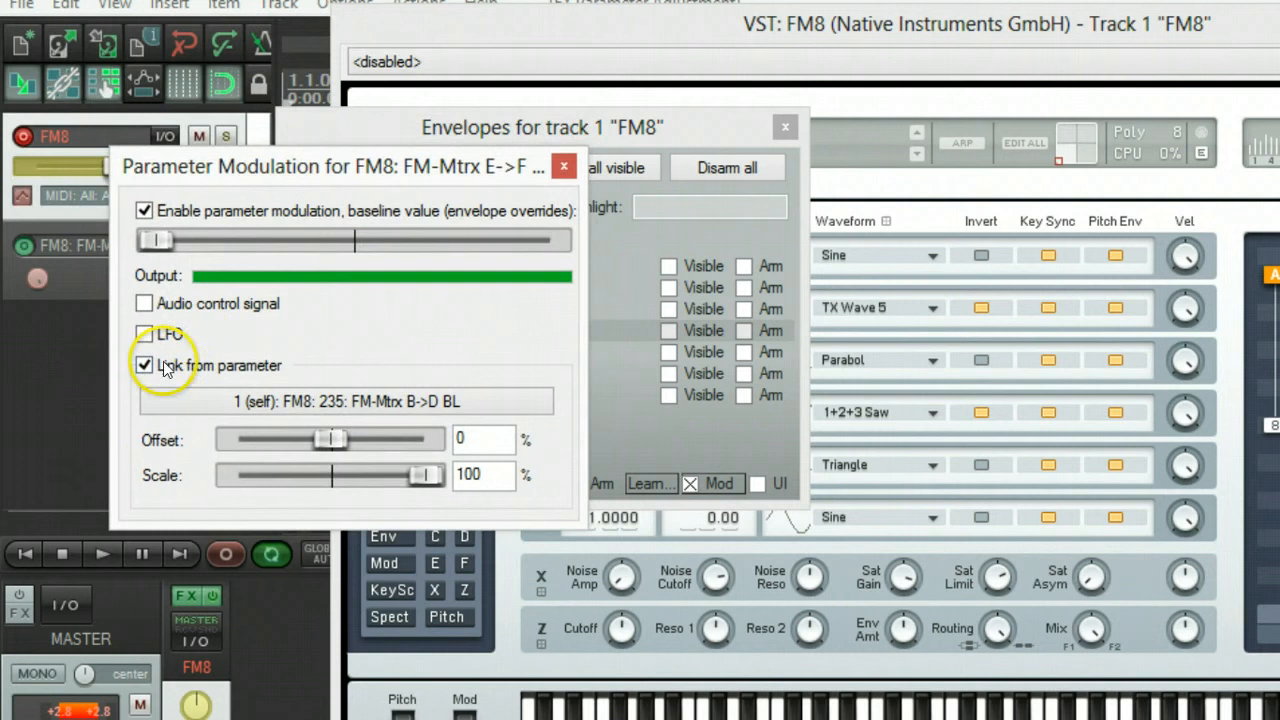
pyautogui.click(144, 365)
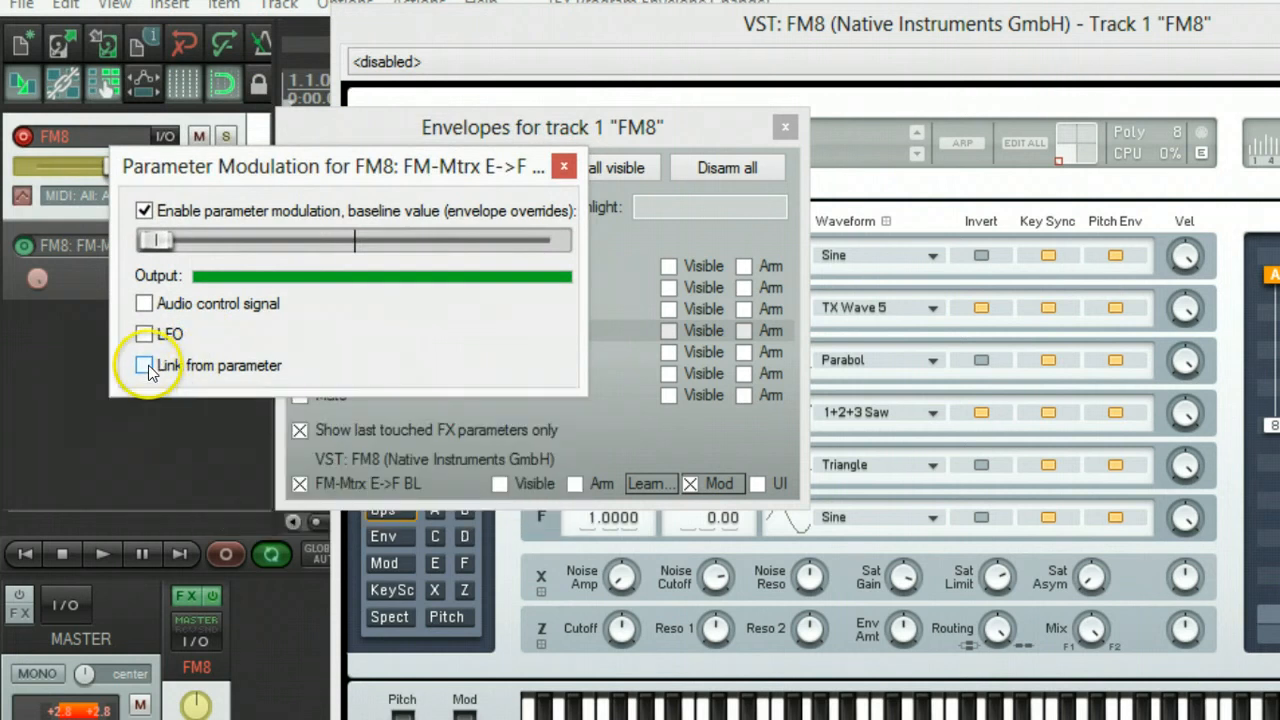
pyautogui.click(144, 365)
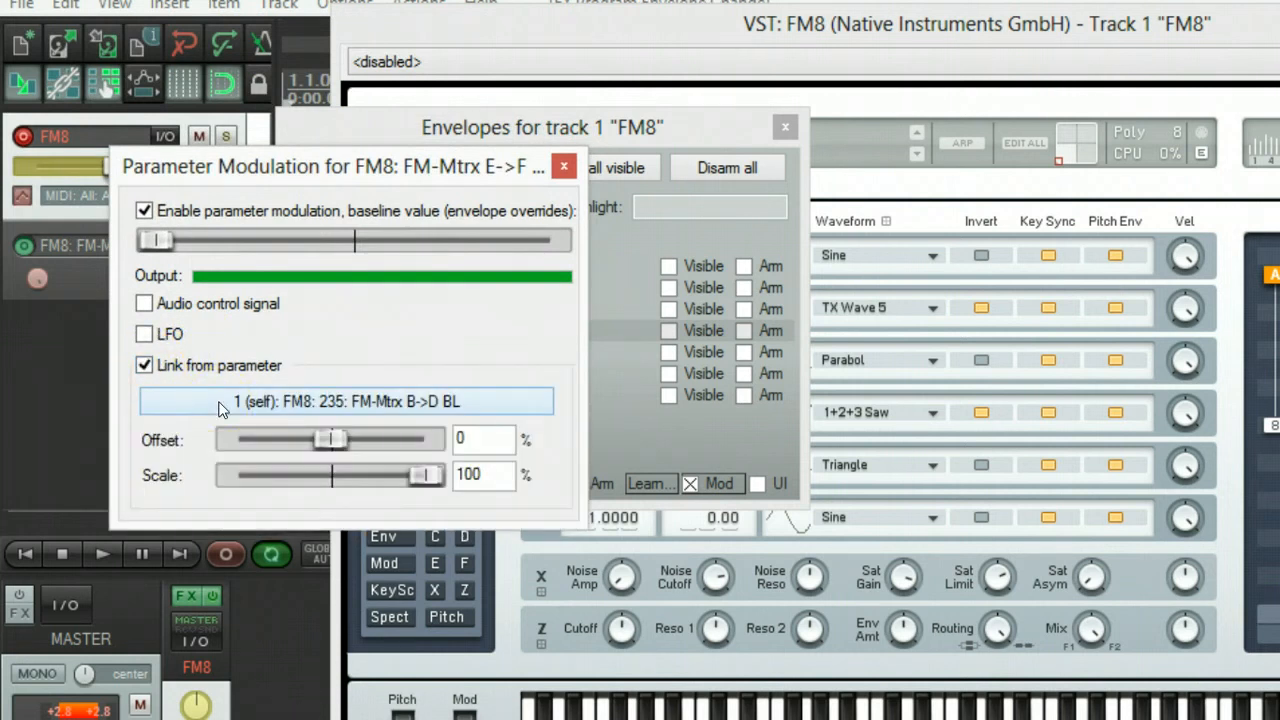
pyautogui.click(345, 401)
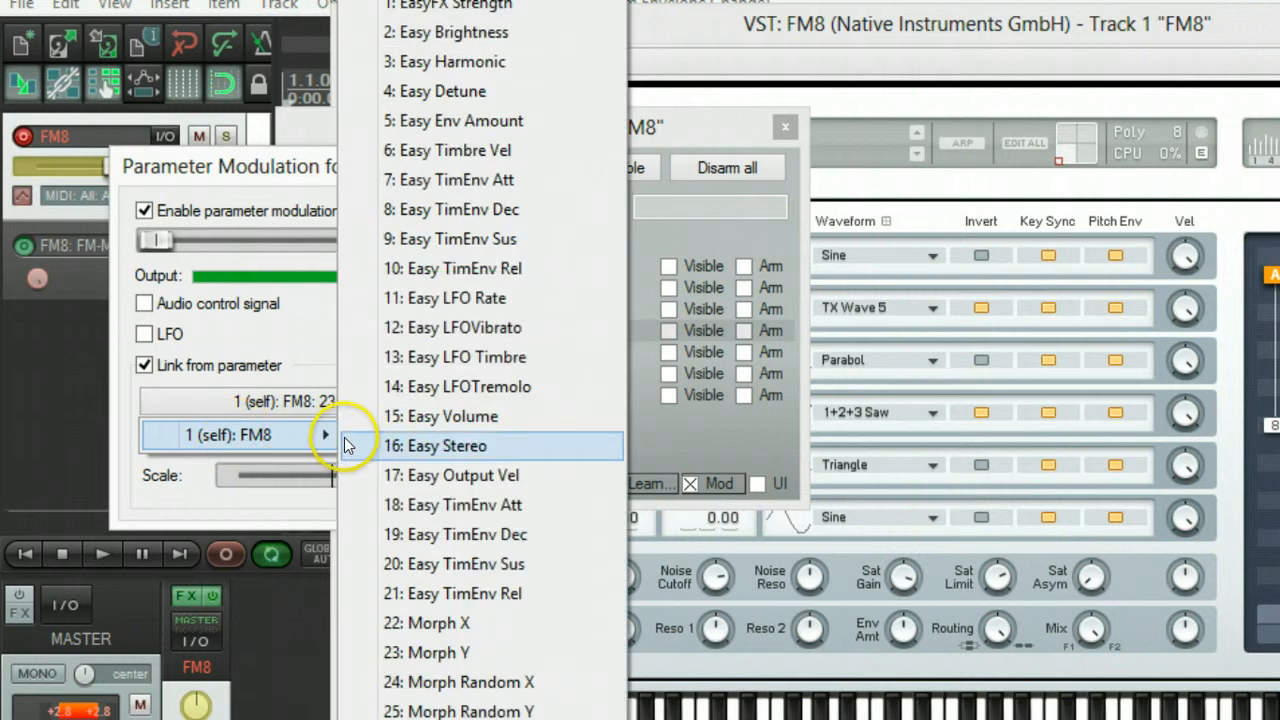
pyautogui.scroll(-3)
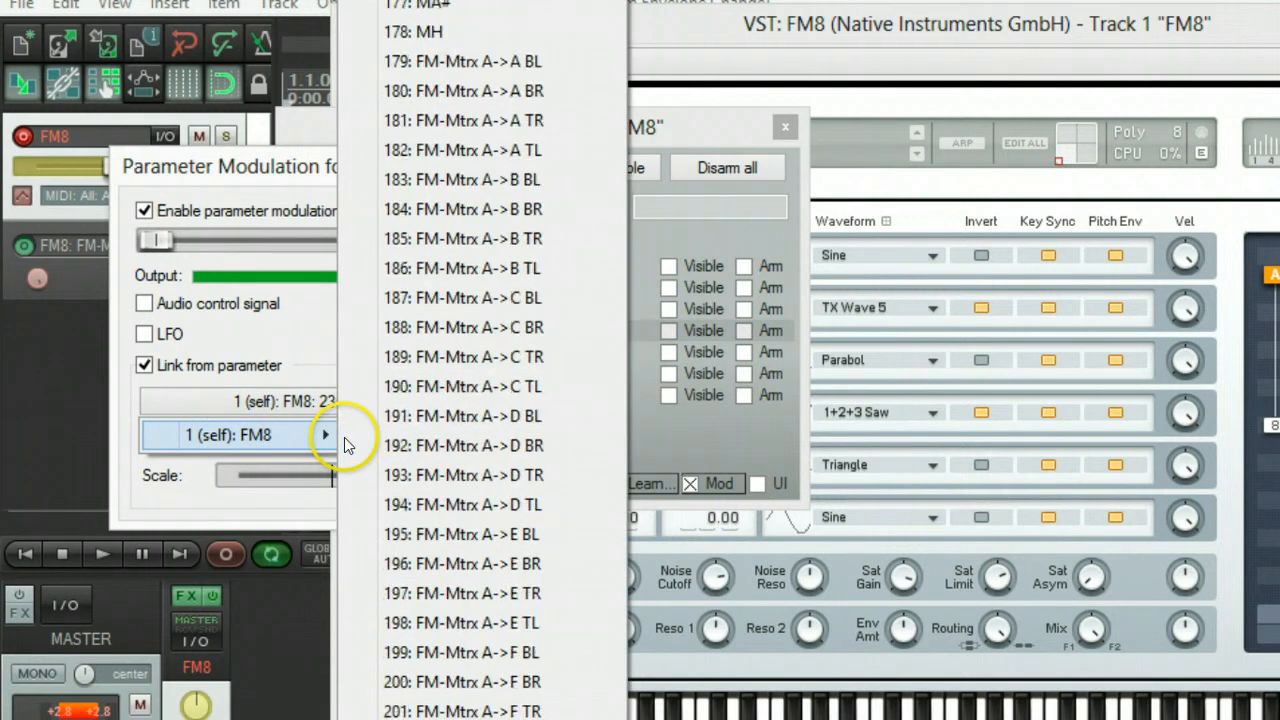
pyautogui.scroll(-3)
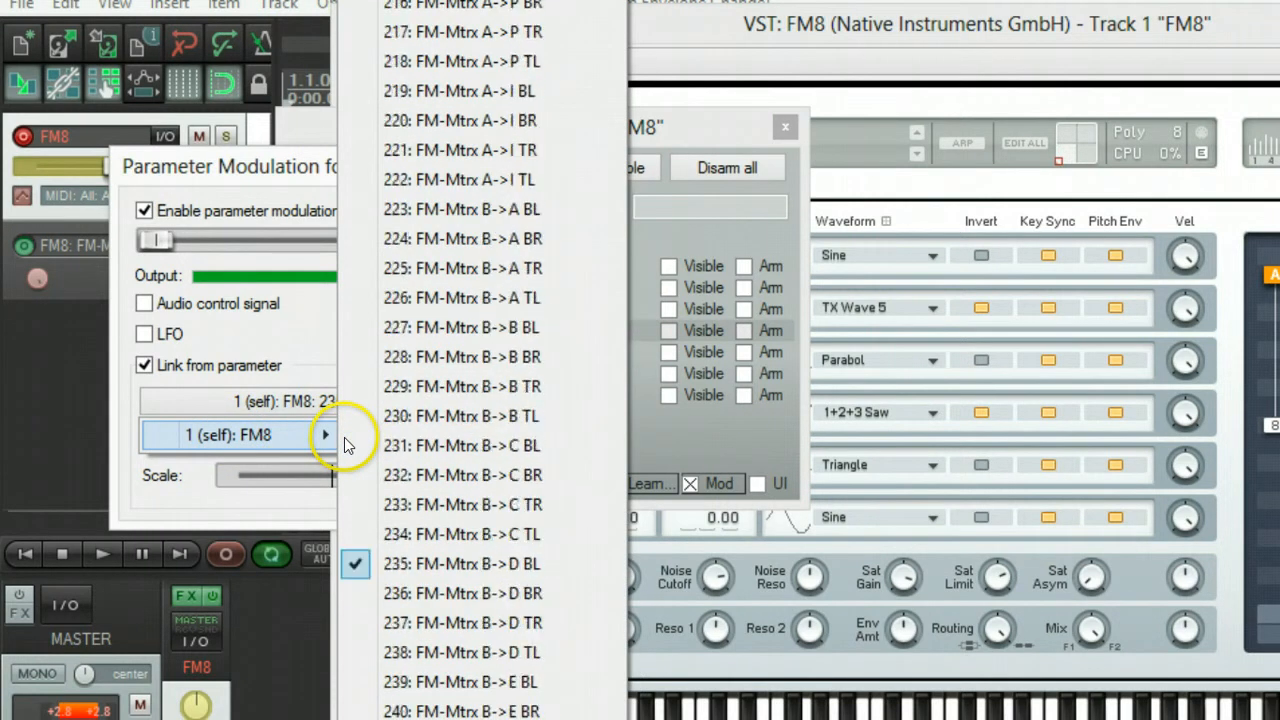
pyautogui.click(461, 416)
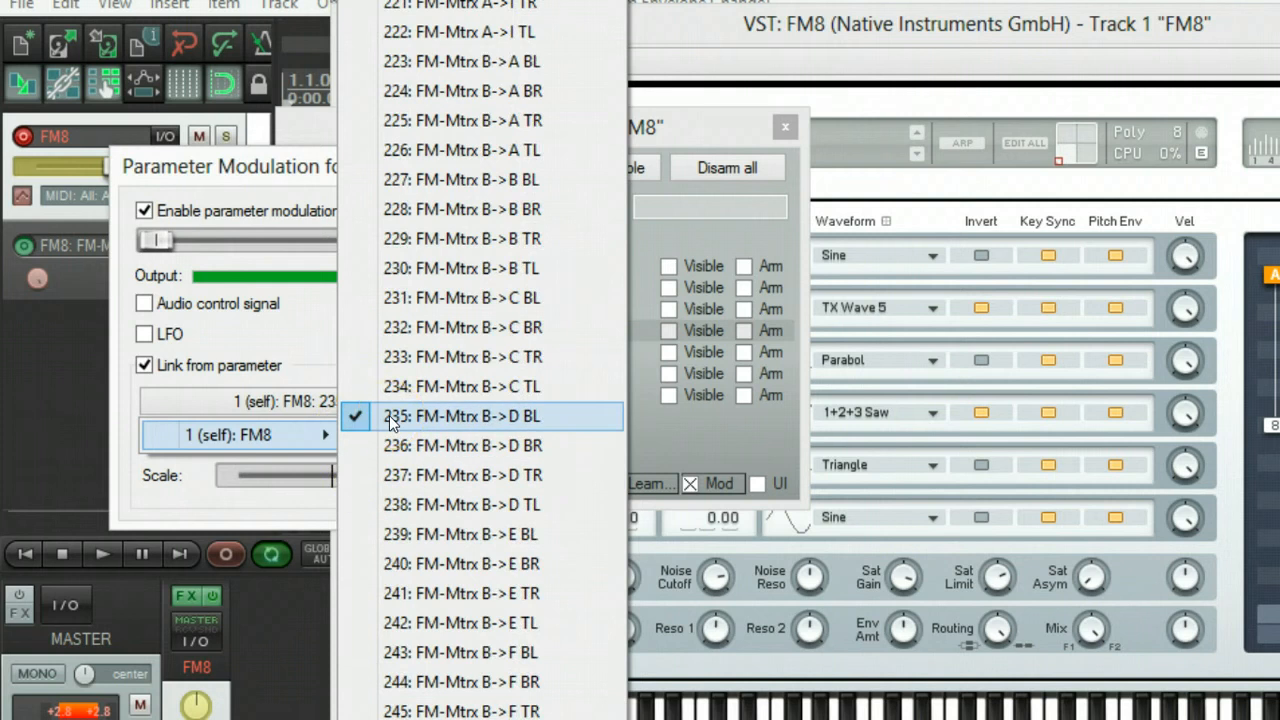
pyautogui.click(461, 415)
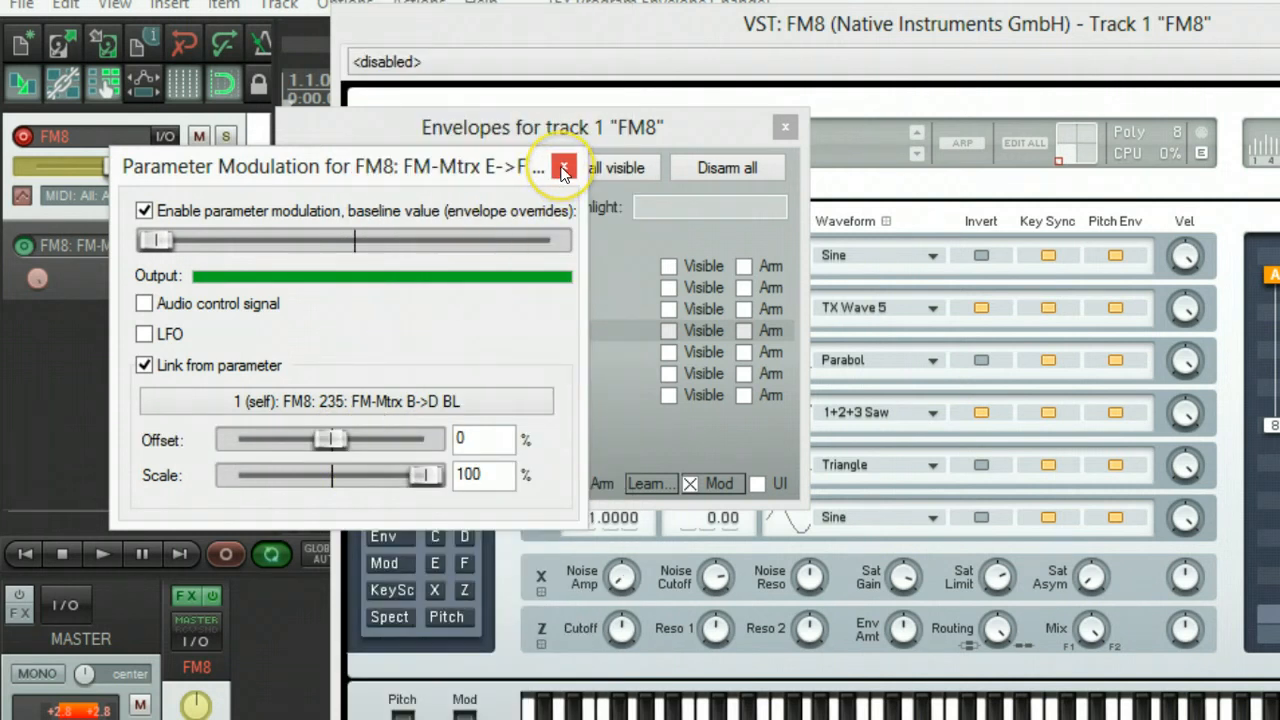
pyautogui.click(563, 167)
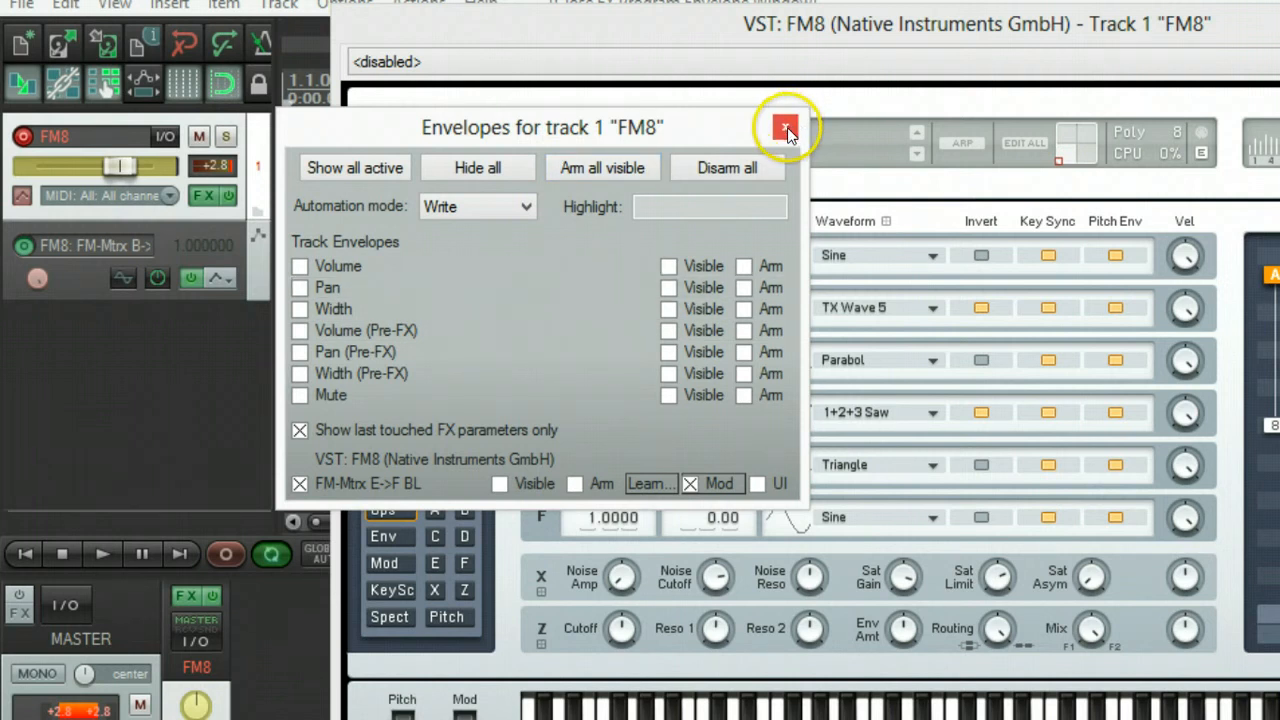
# - Close the track envelope list that shows FM-Mtrx D->F BL in Latch mode
pyautogui.click(786, 127)
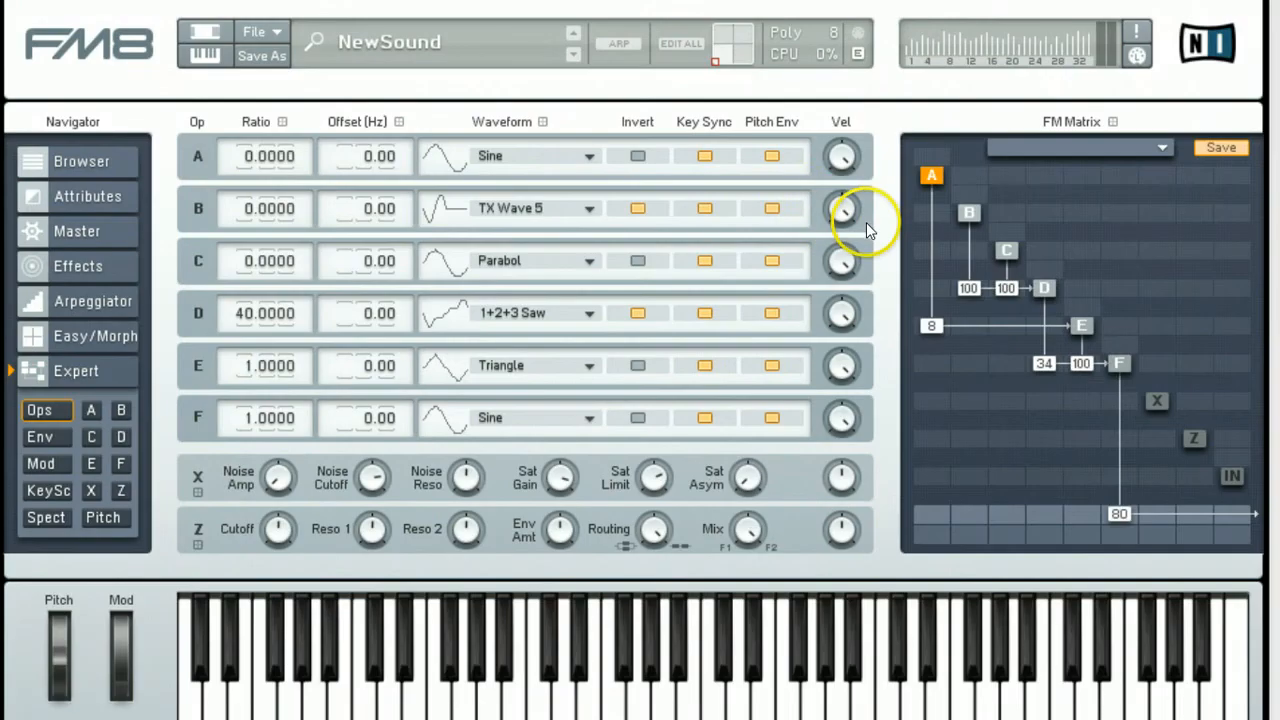
pyautogui.moveTo(1033, 362)
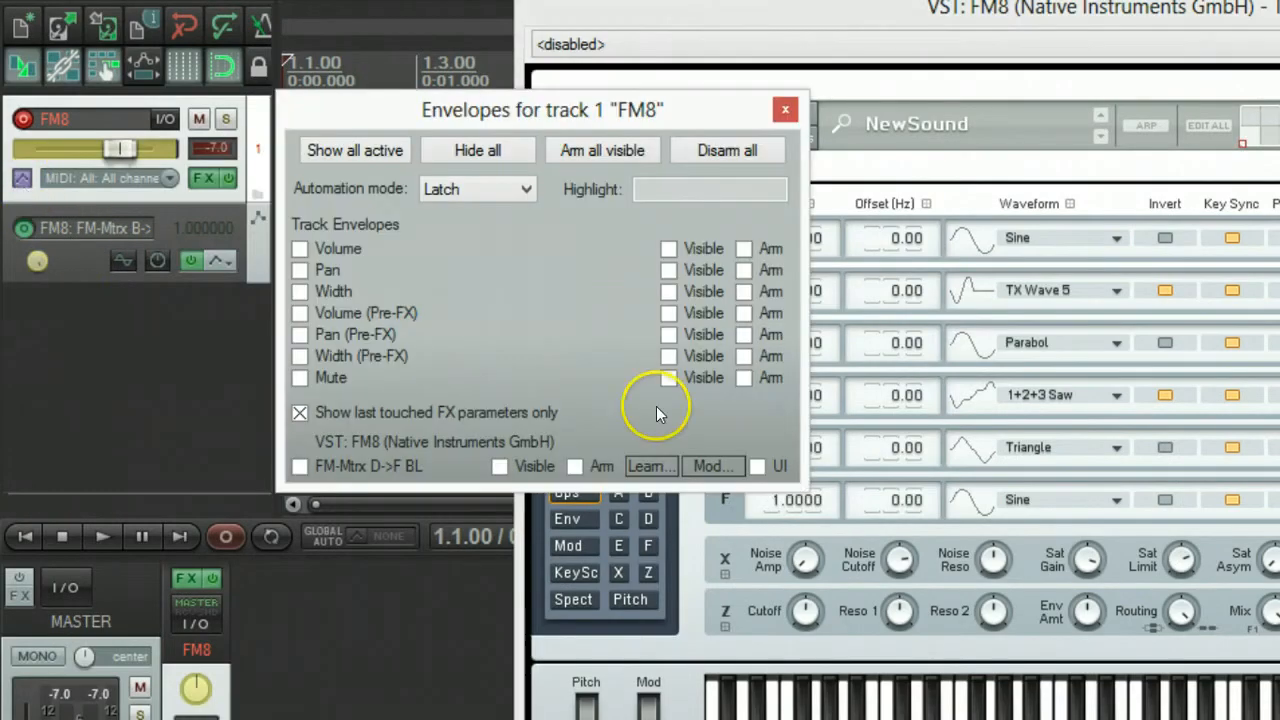
pyautogui.moveTo(605, 150)
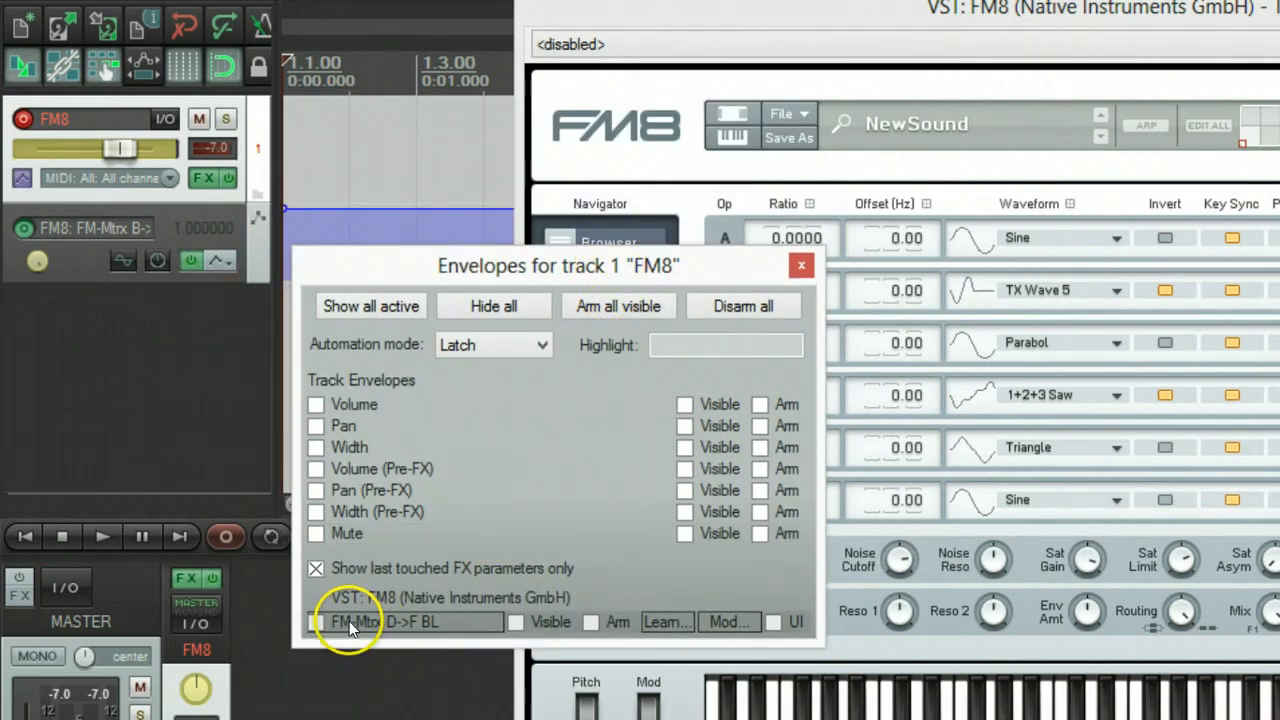
# - Link FM-Mtrx D->F BL to FM8's 235: FM-Mtrx B->D BL at 0% offset and 35% scale
pyautogui.click(316, 622)
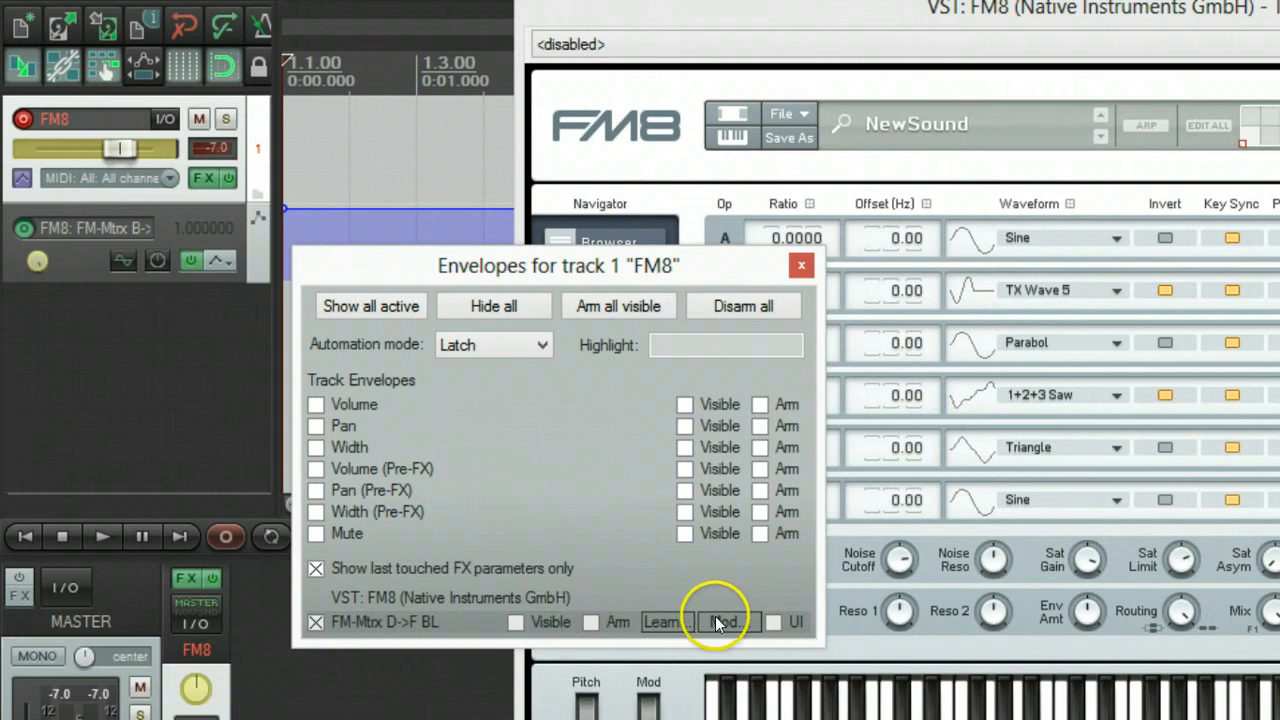
pyautogui.click(728, 622)
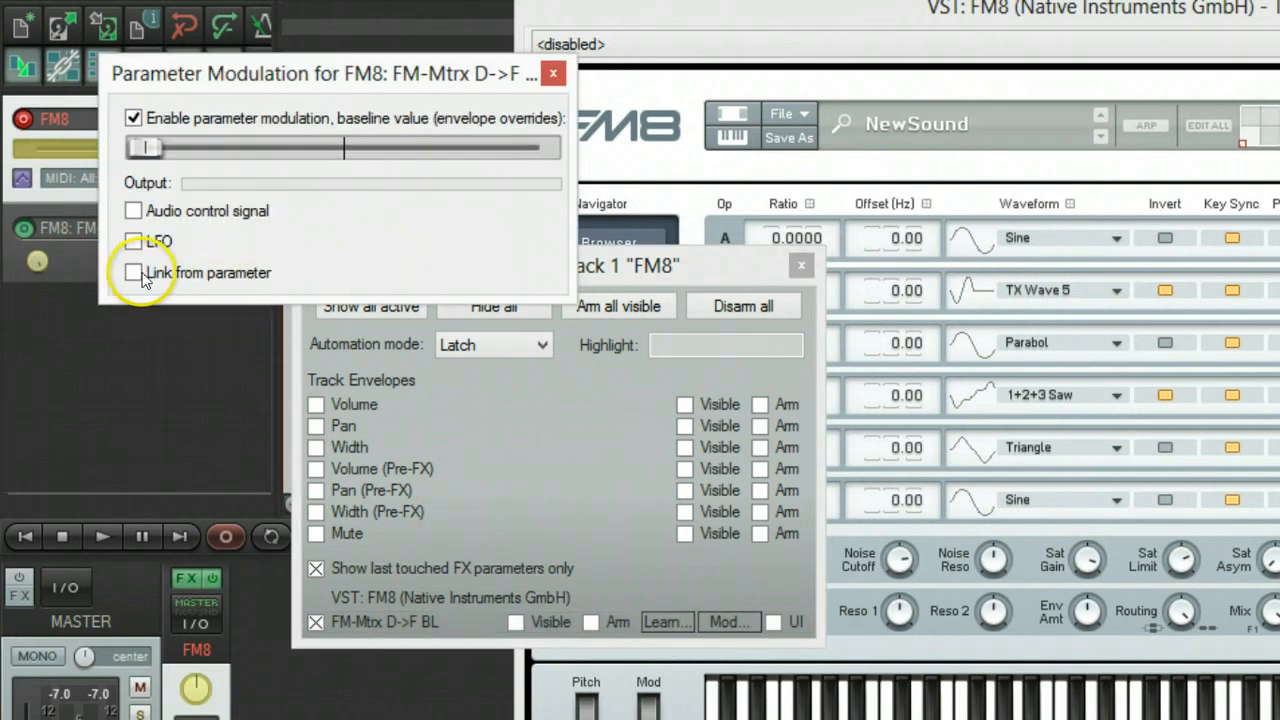
pyautogui.click(133, 272)
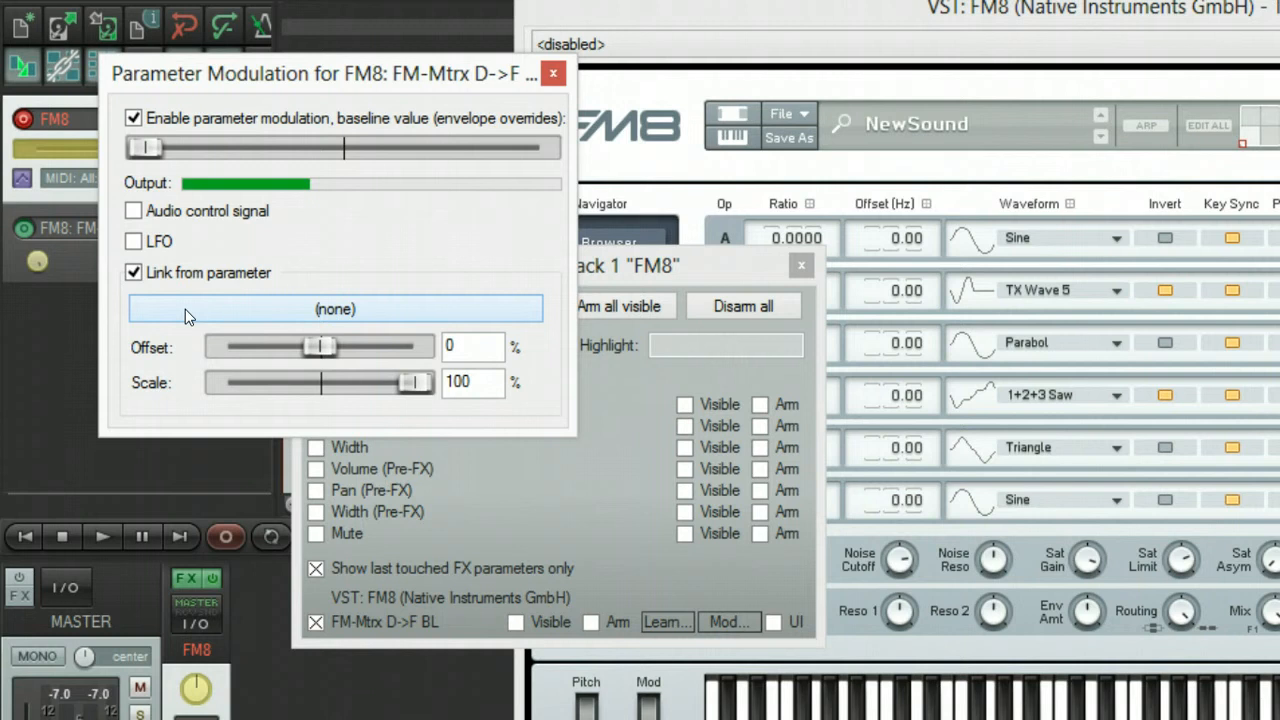
pyautogui.click(335, 308)
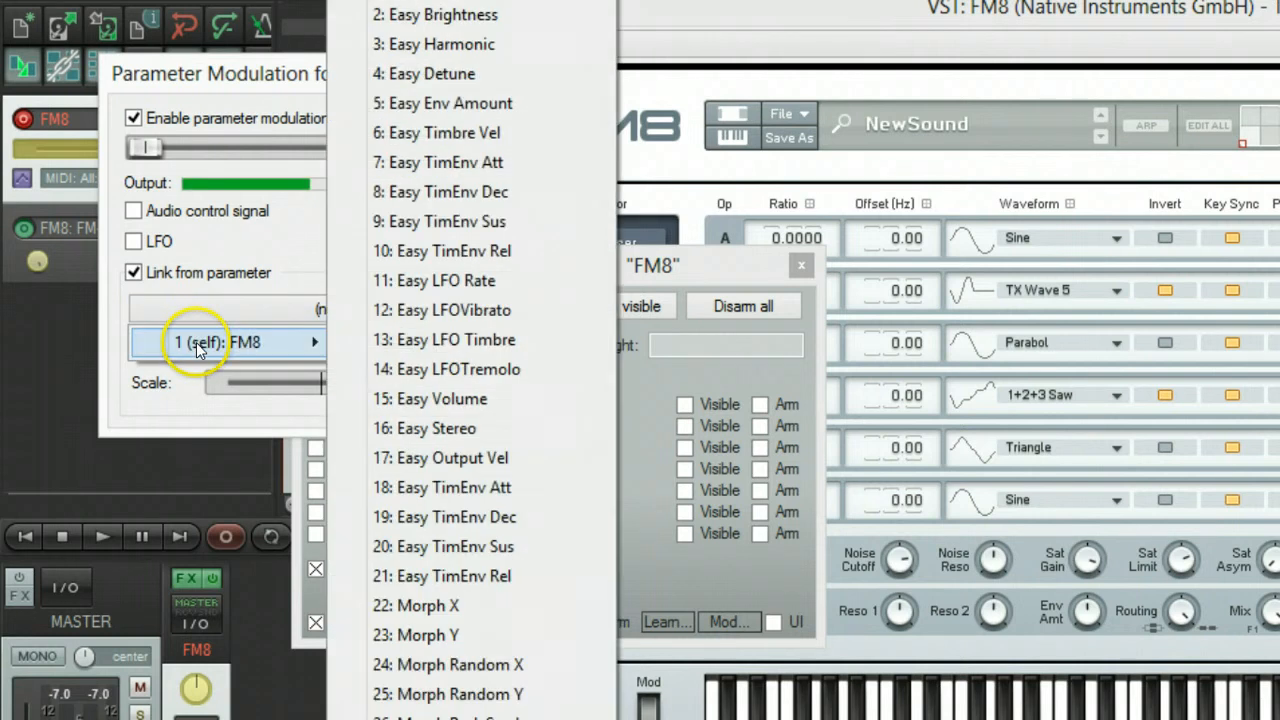
pyautogui.moveTo(340, 369)
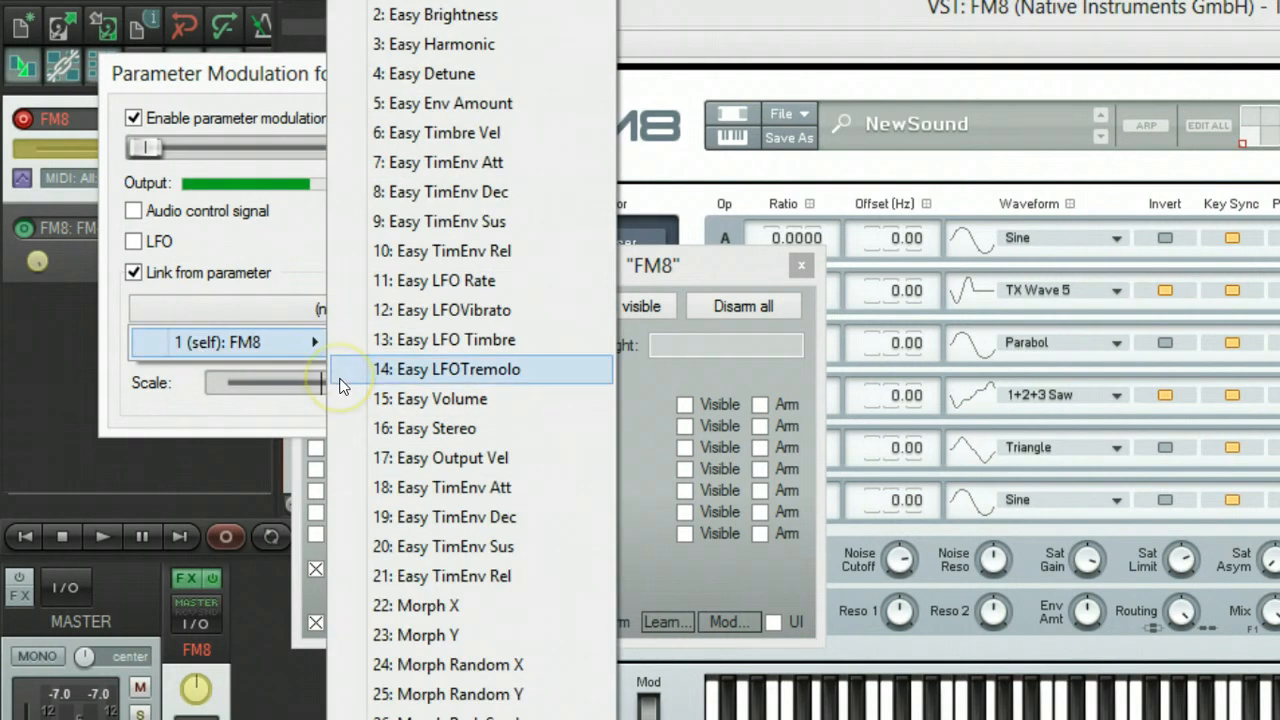
pyautogui.scroll(-3)
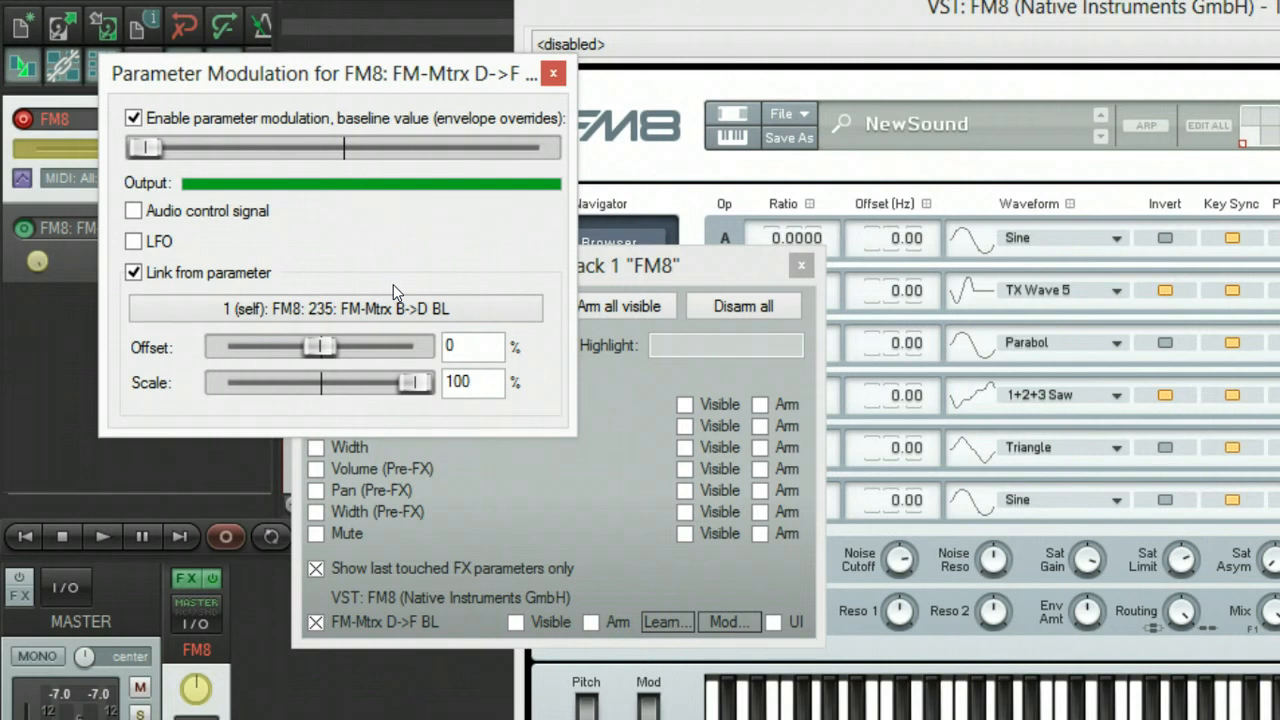
pyautogui.moveTo(415, 382); pyautogui.dragTo(345, 382)
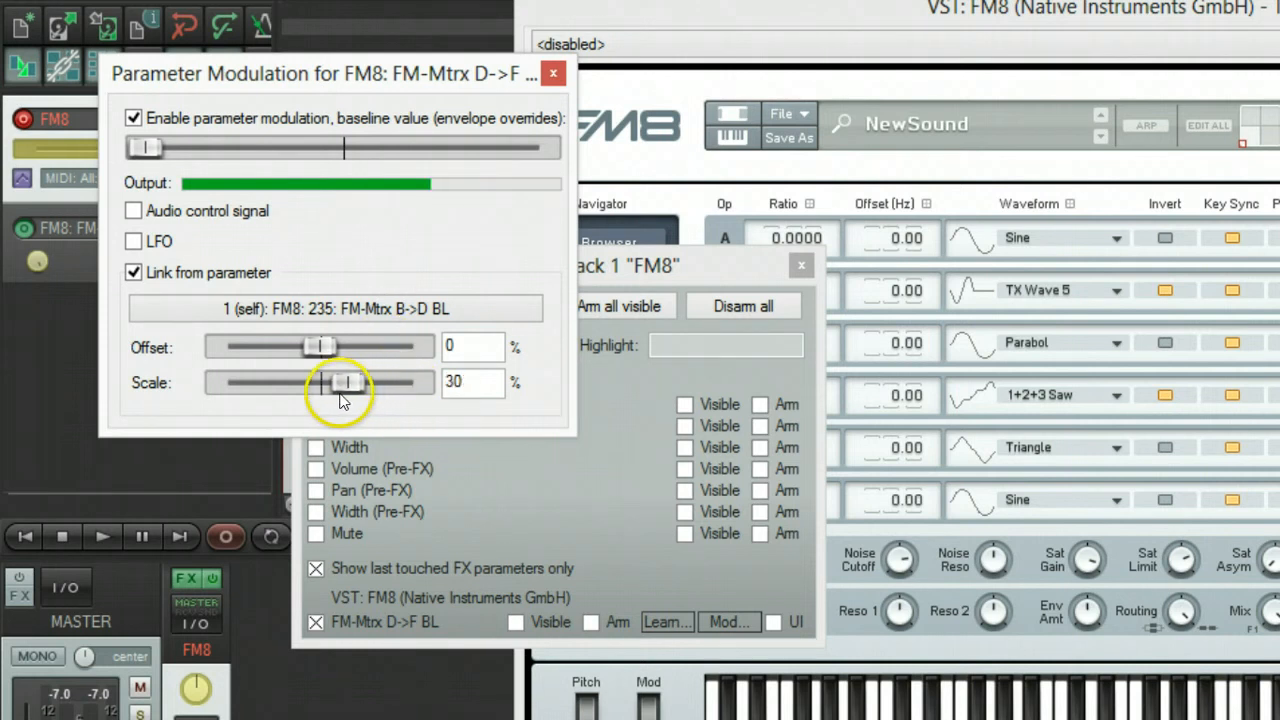
pyautogui.moveTo(345, 382); pyautogui.dragTo(350, 382)
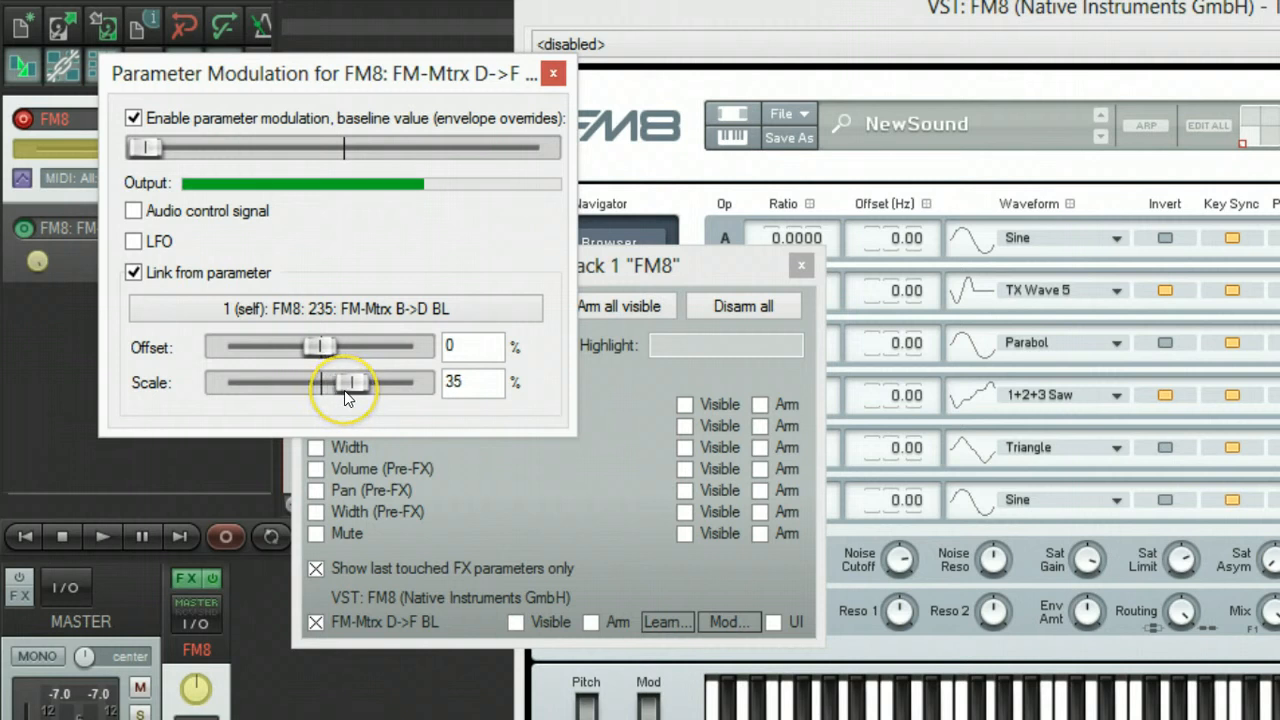
pyautogui.moveTo(345, 382); pyautogui.dragTo(353, 382)
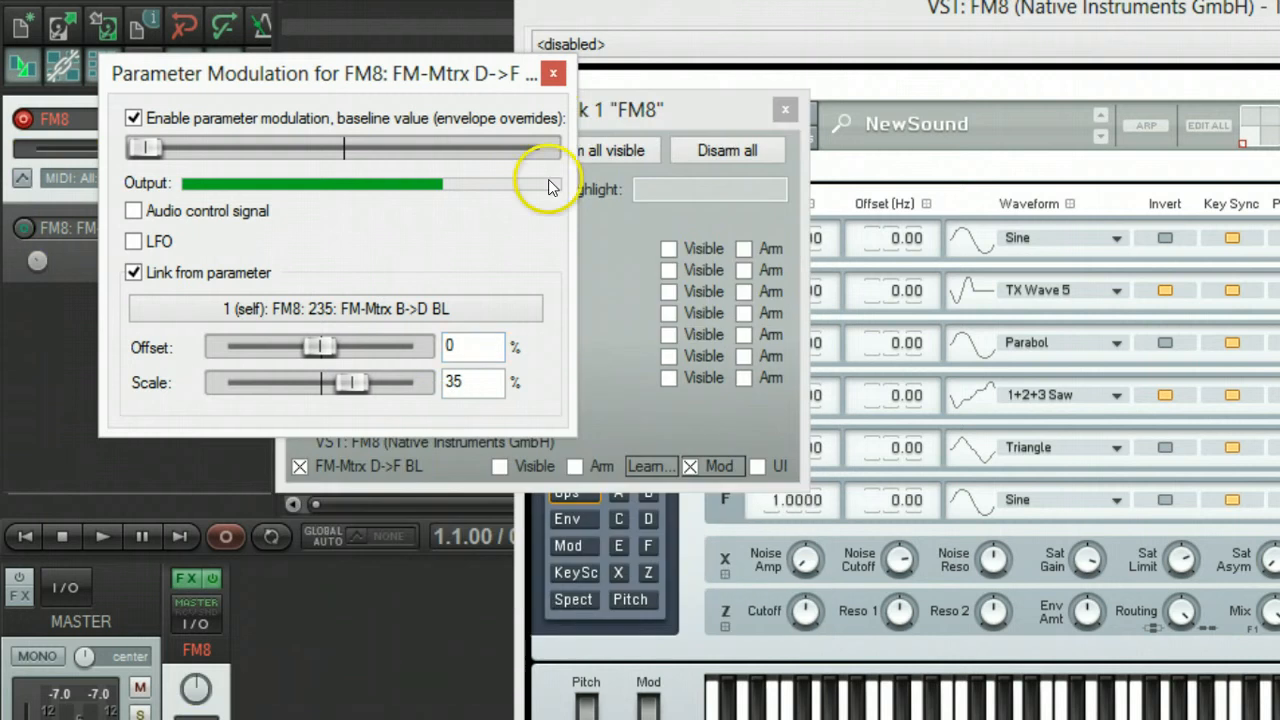
# - Close parameter modulation, set the FM8 track to Write automation, and touch an FM matrix amount
pyautogui.click(553, 73)
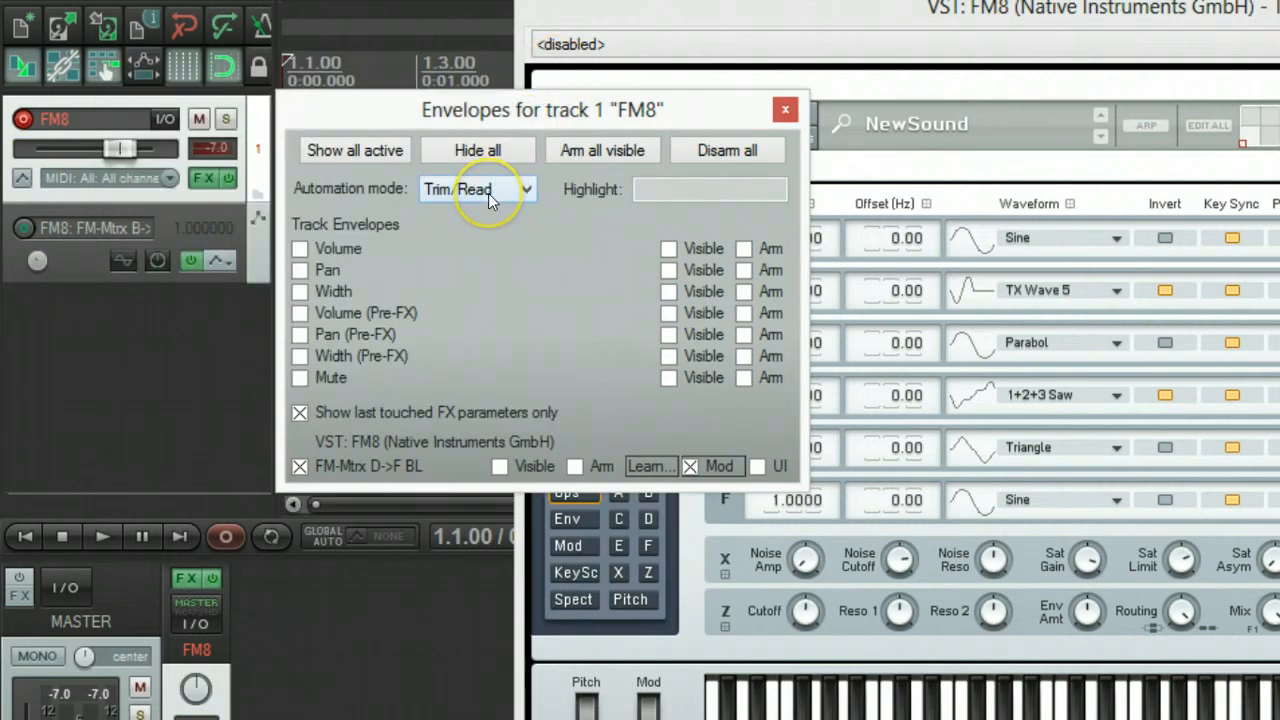
pyautogui.click(477, 189)
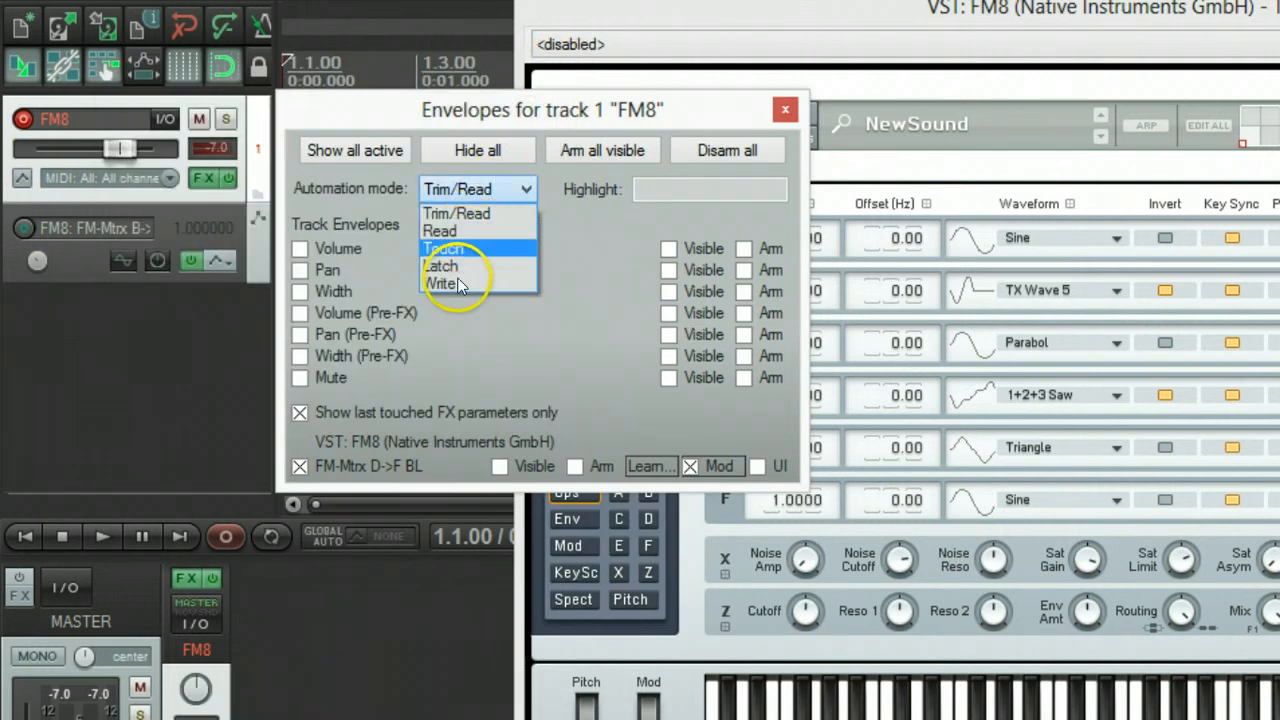
pyautogui.click(443, 284)
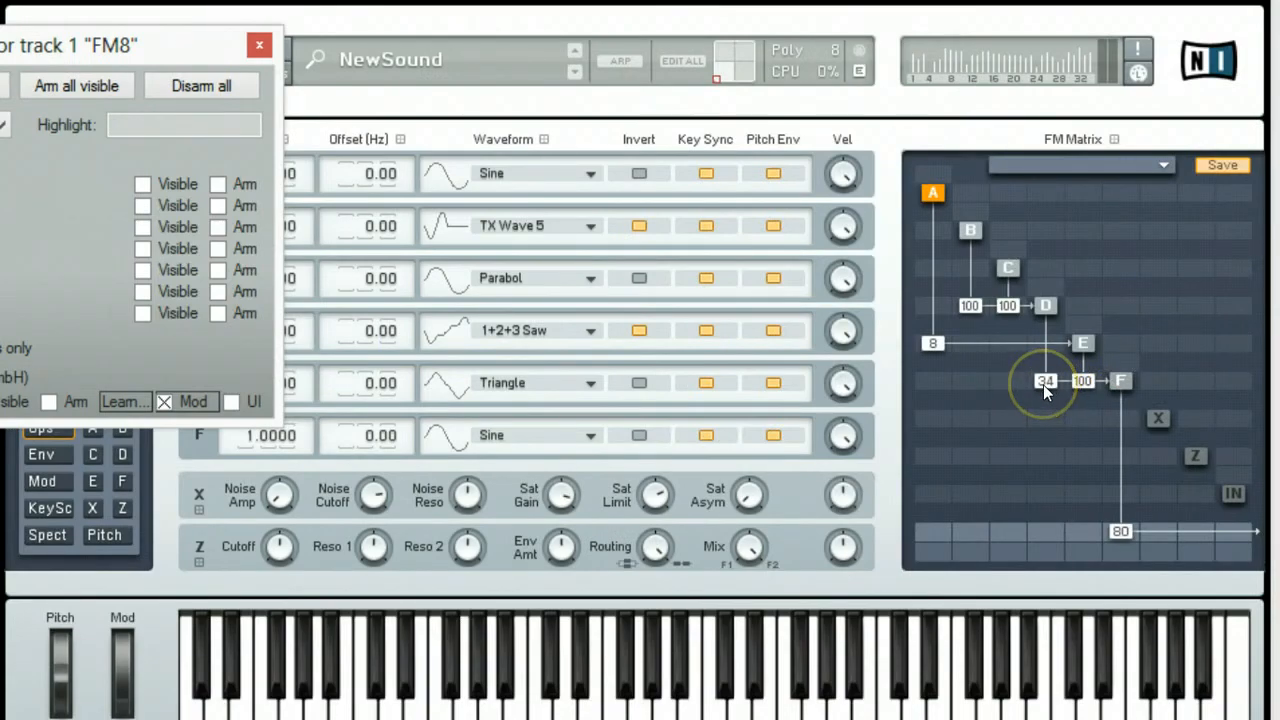
pyautogui.click(259, 45)
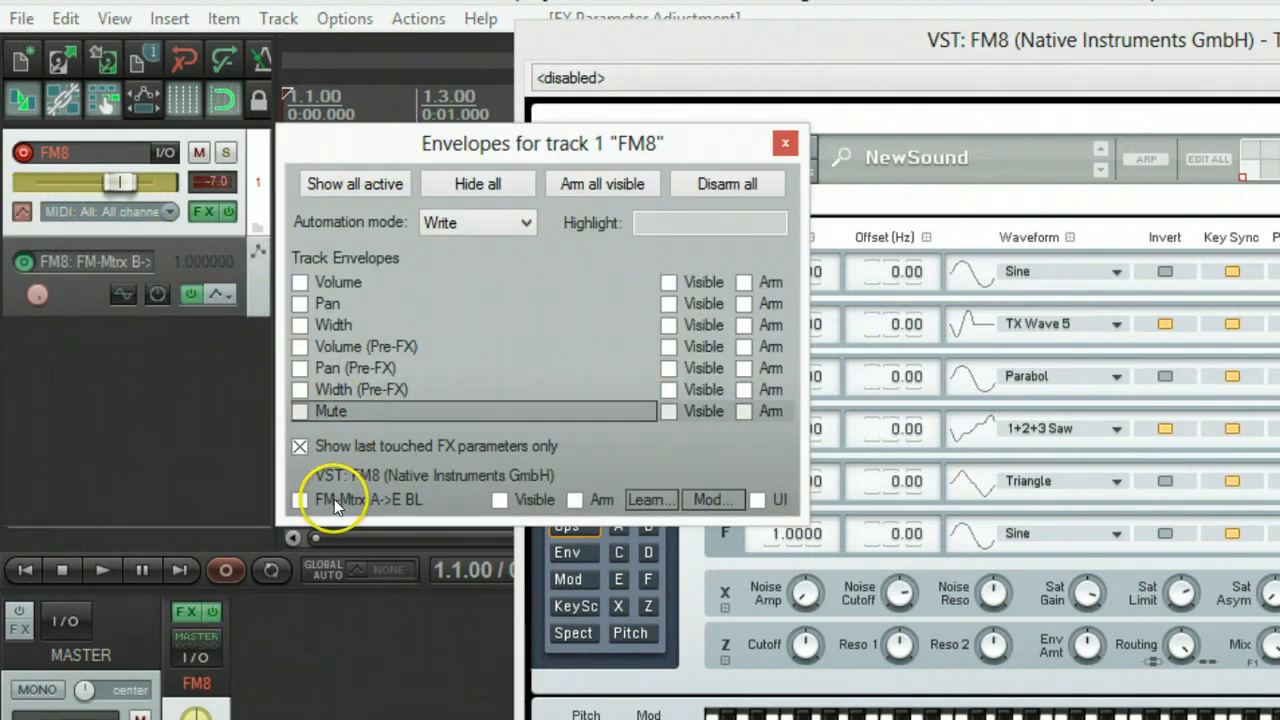
# - Link FM-Mtrx A->E BL to 235: FM-Mtrx B->D BL with -19 offset and 100 scale
pyautogui.click(500, 500)
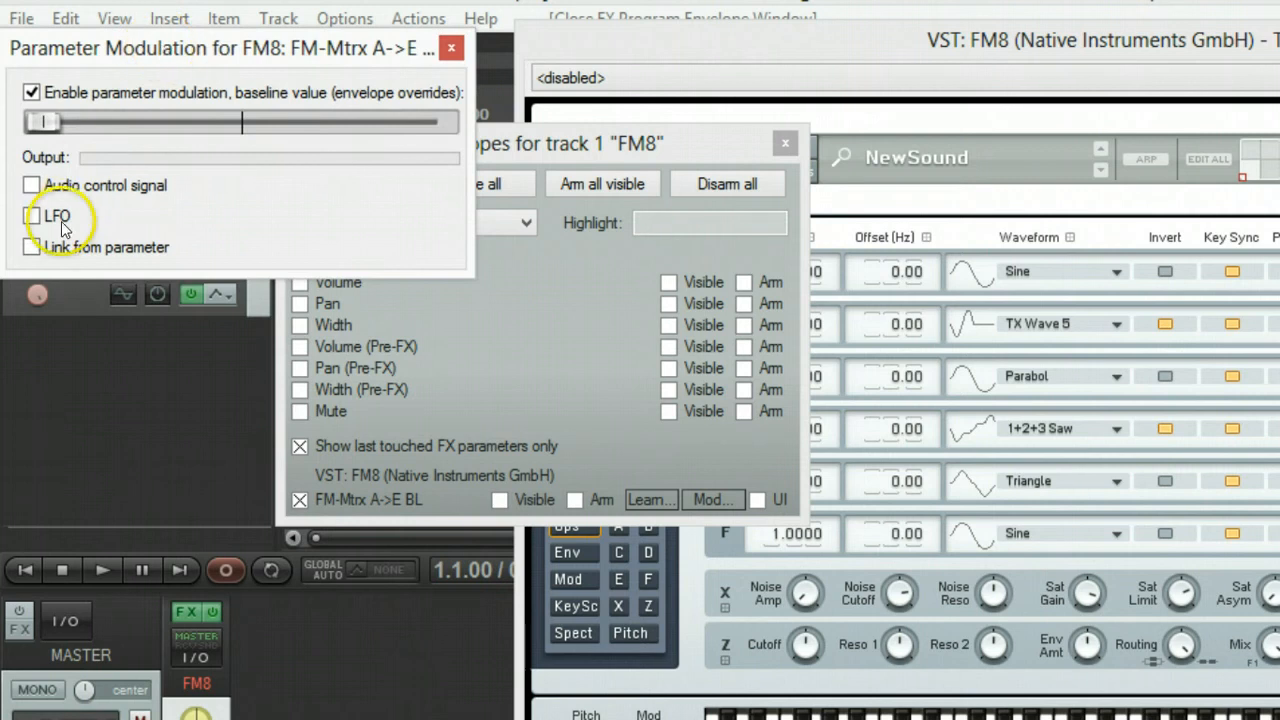
pyautogui.click(31, 247)
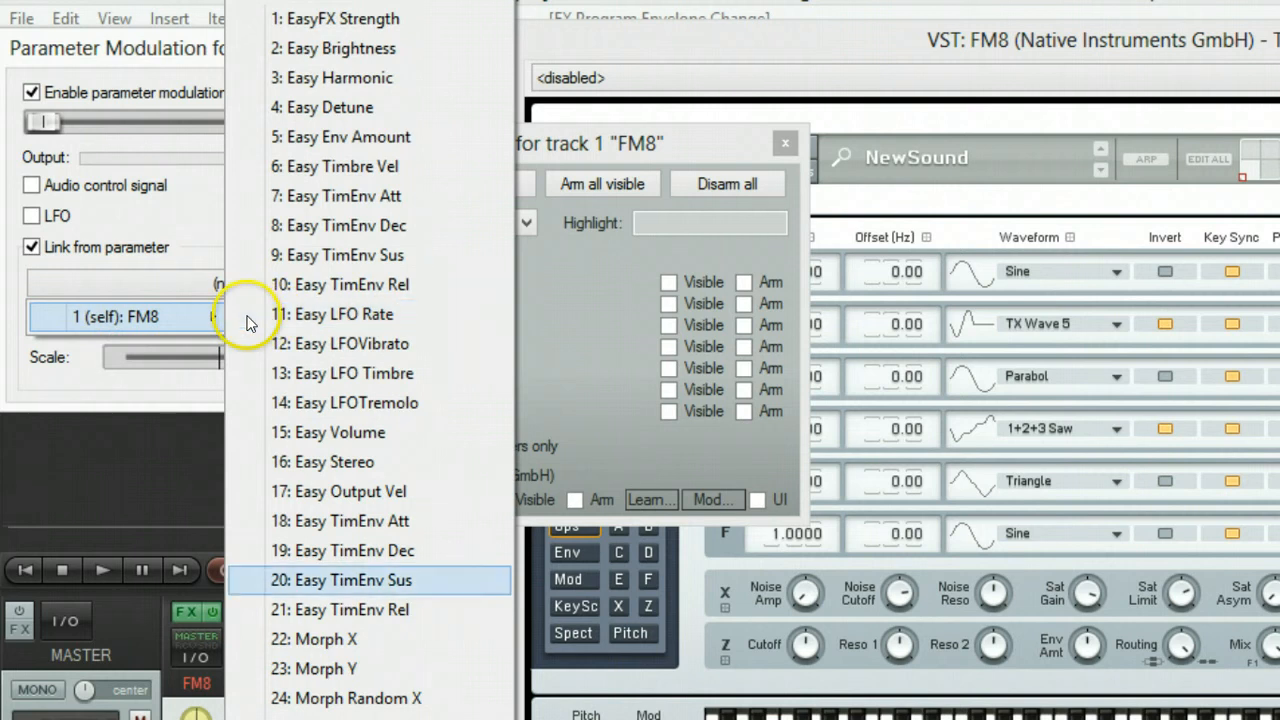
pyautogui.scroll(-3)
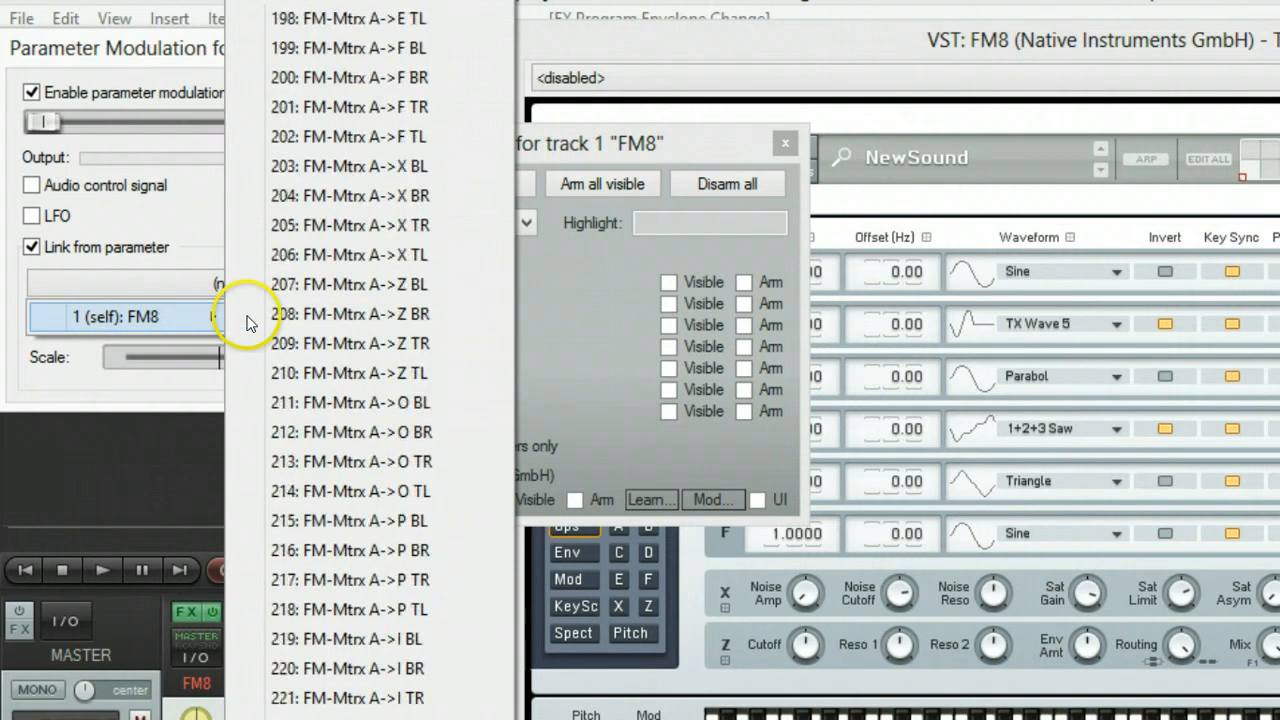
pyautogui.scroll(-3)
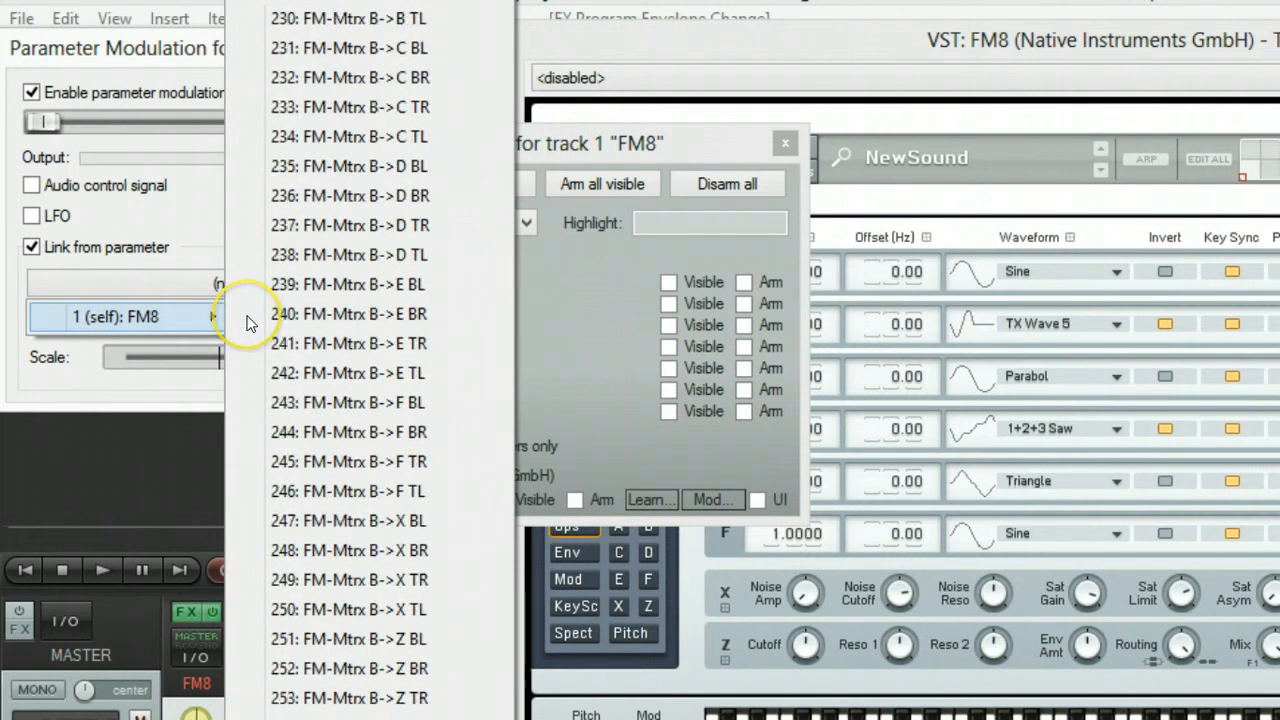
pyautogui.click(350, 166)
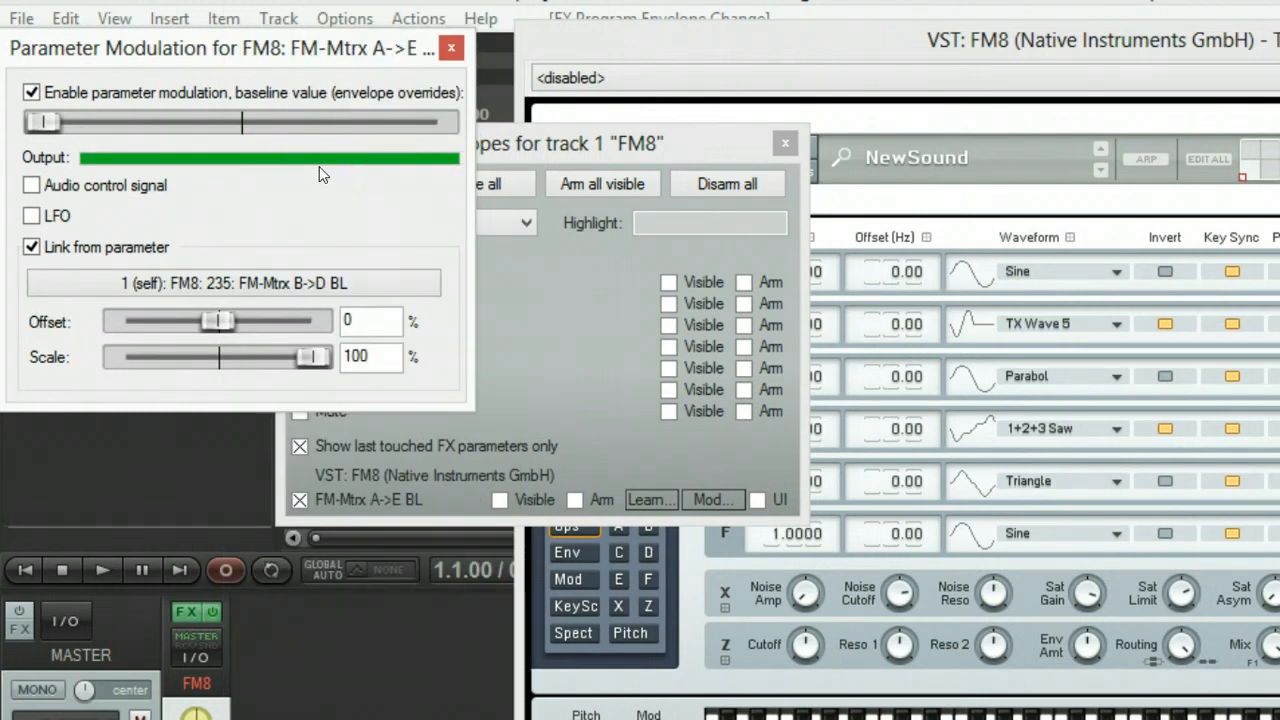
pyautogui.moveTo(329, 181)
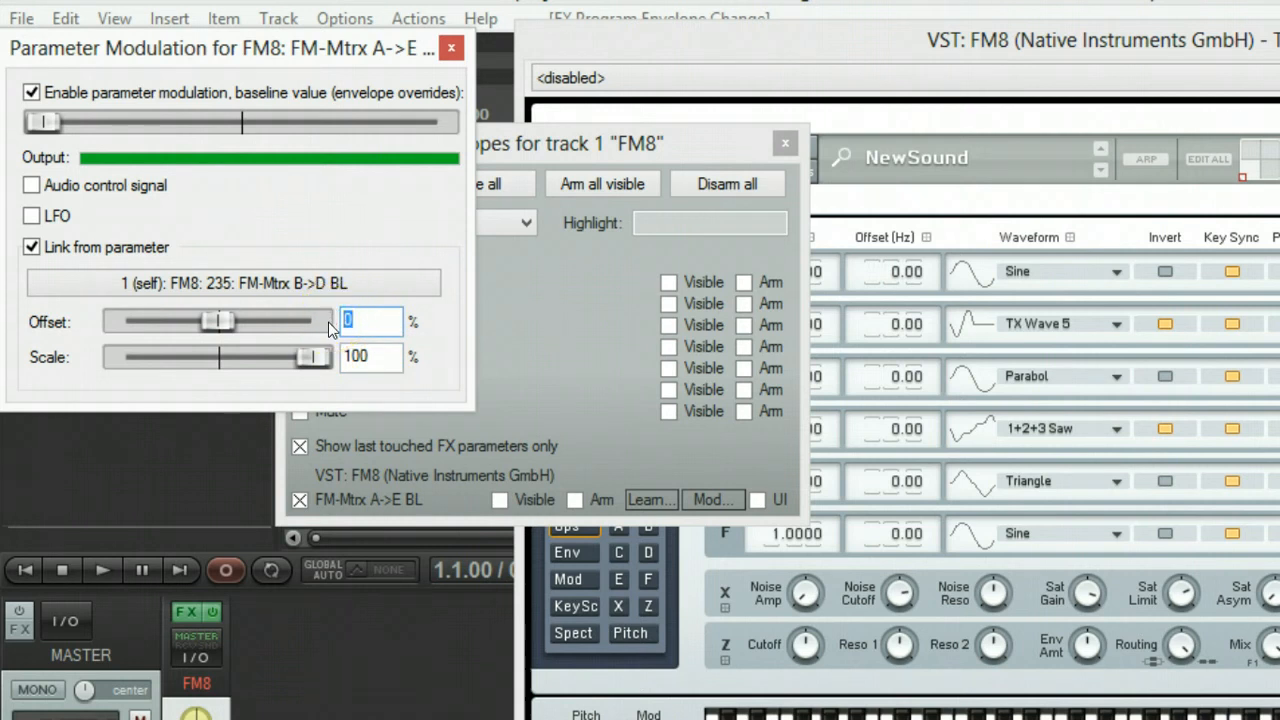
pyautogui.write('-19')
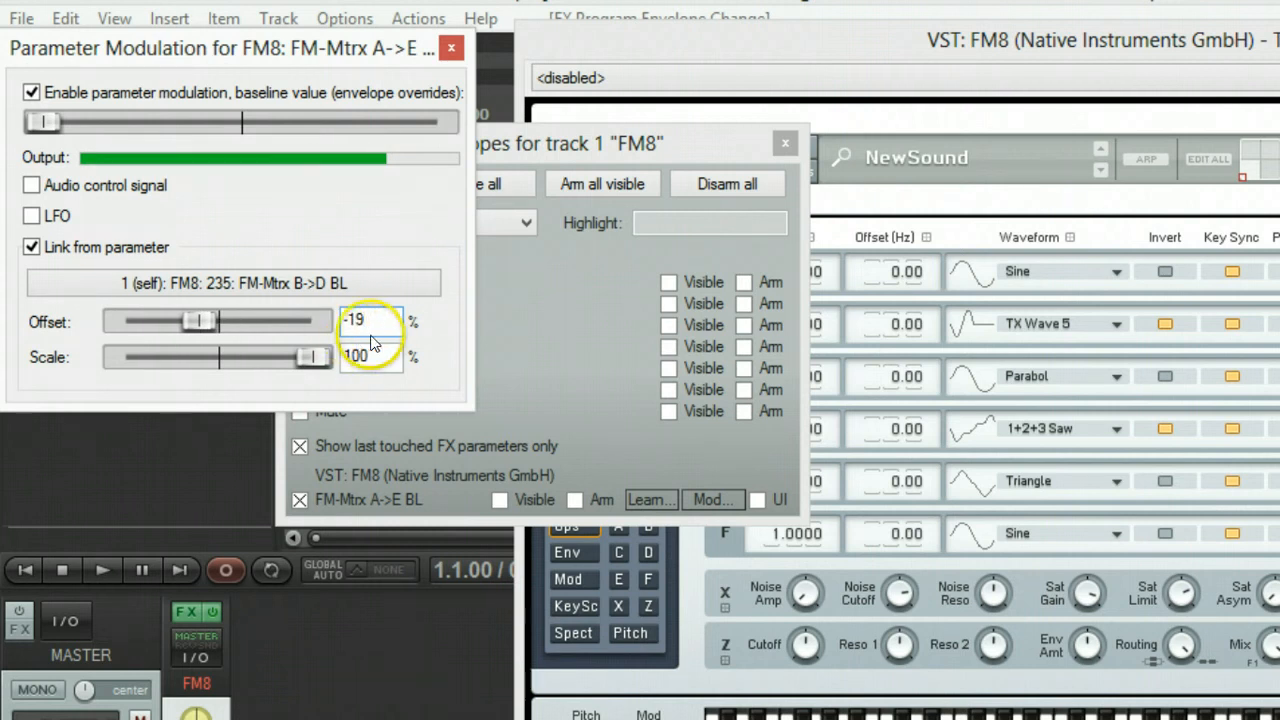
pyautogui.click(371, 357)
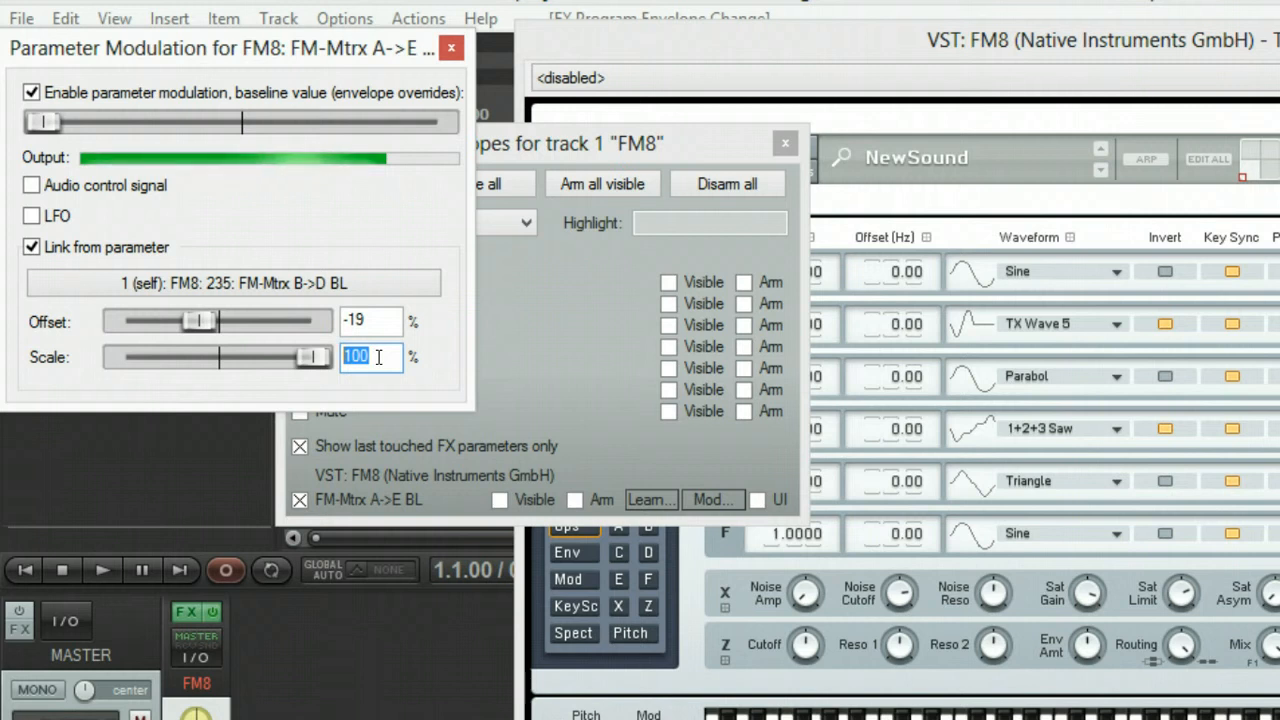
pyautogui.write('10')
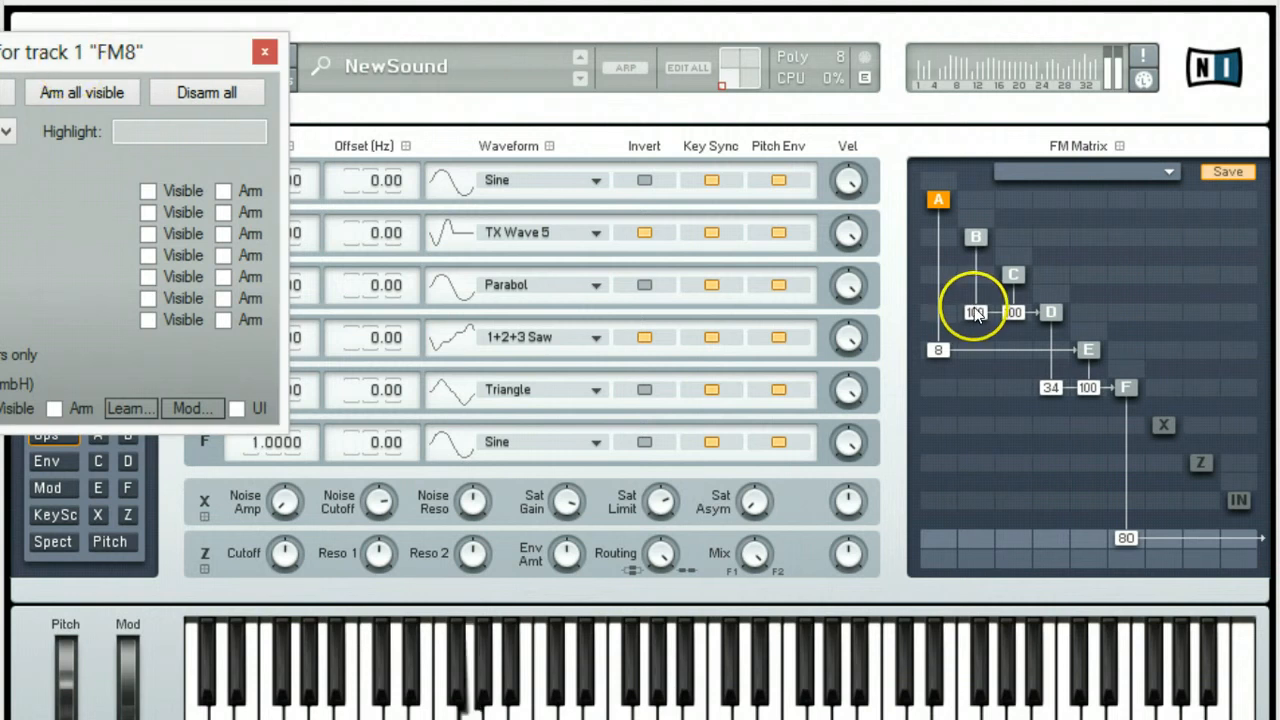
pyautogui.click(265, 51)
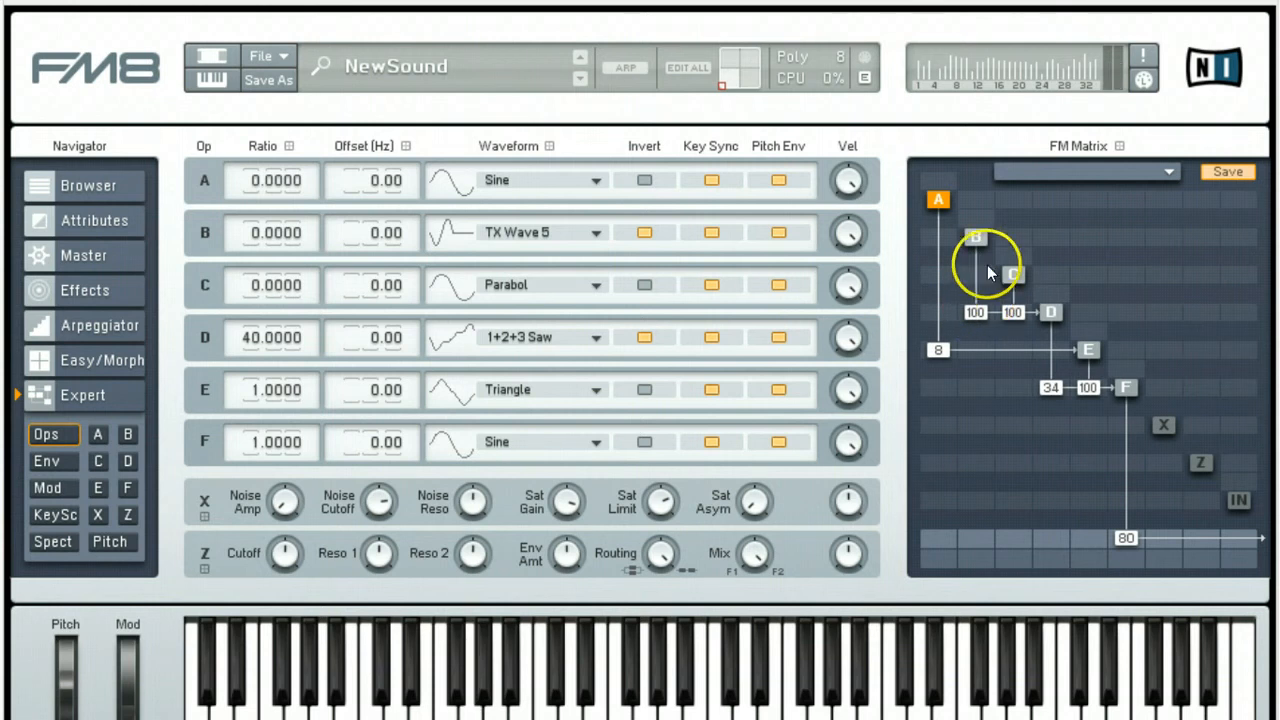
pyautogui.moveTo(975, 312)
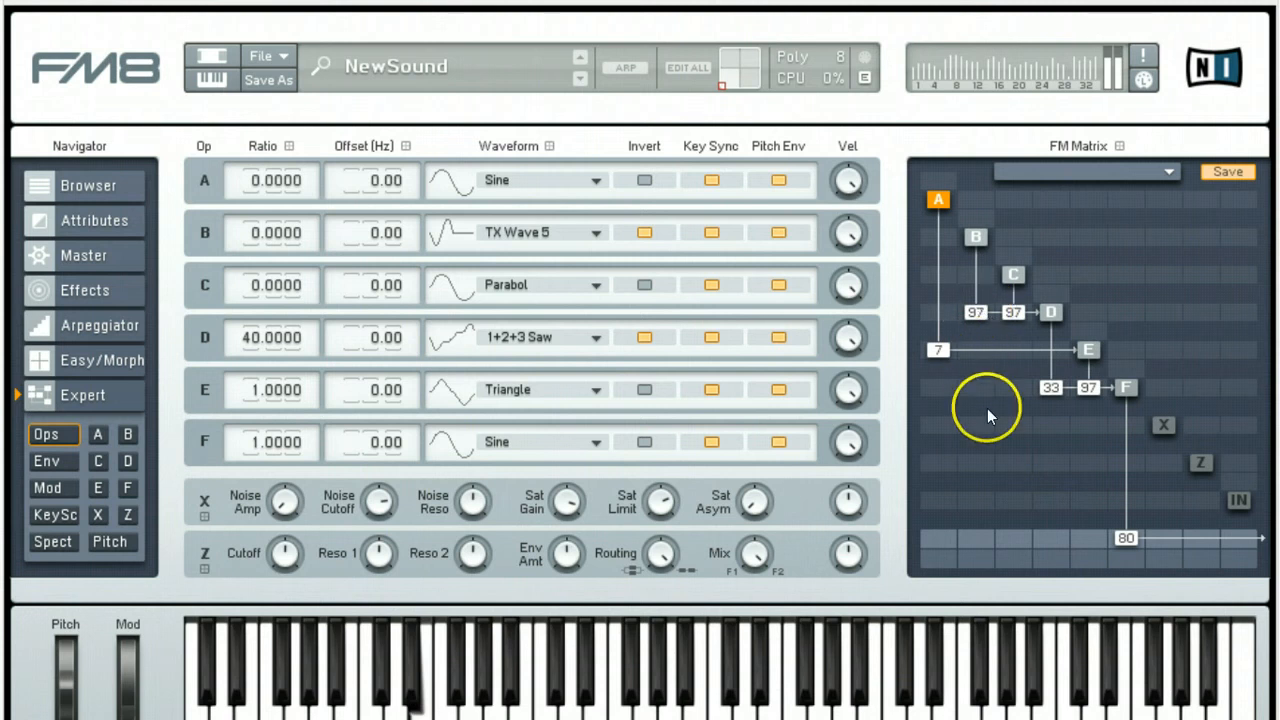
pyautogui.moveTo(975, 415); pyautogui.dragTo(975, 337)
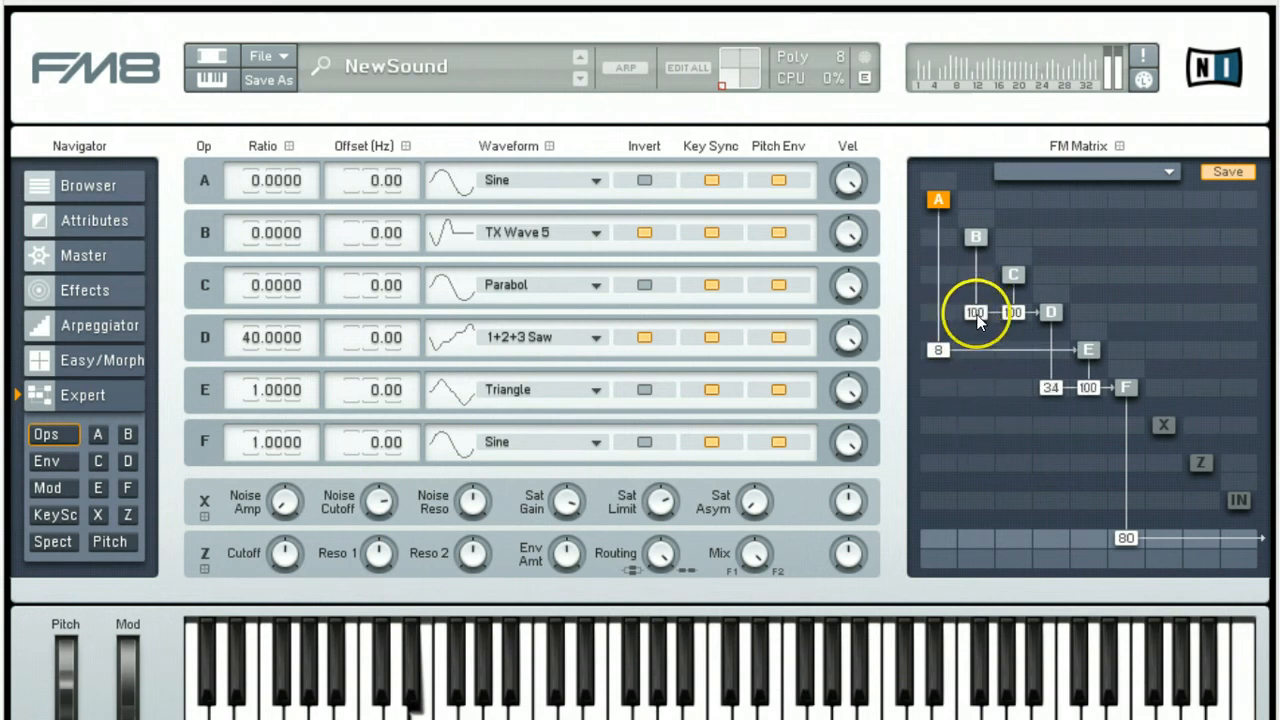
pyautogui.moveTo(978, 255)
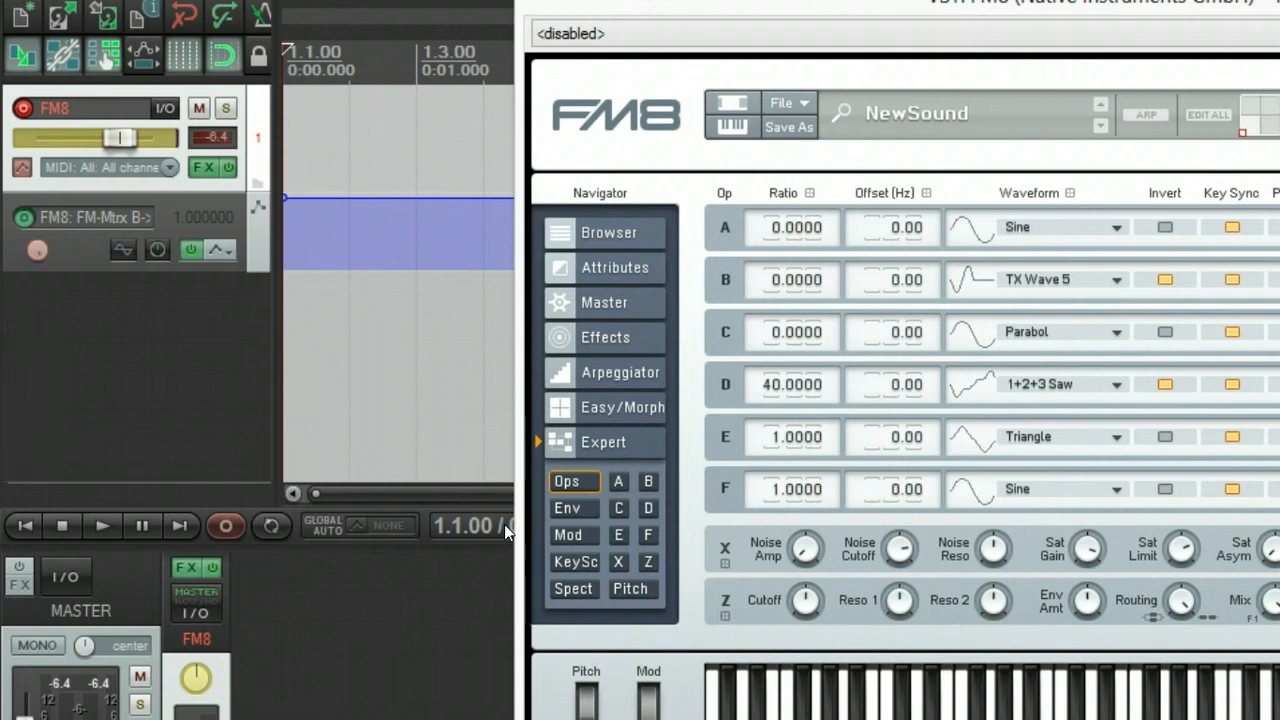
pyautogui.moveTo(280, 189)
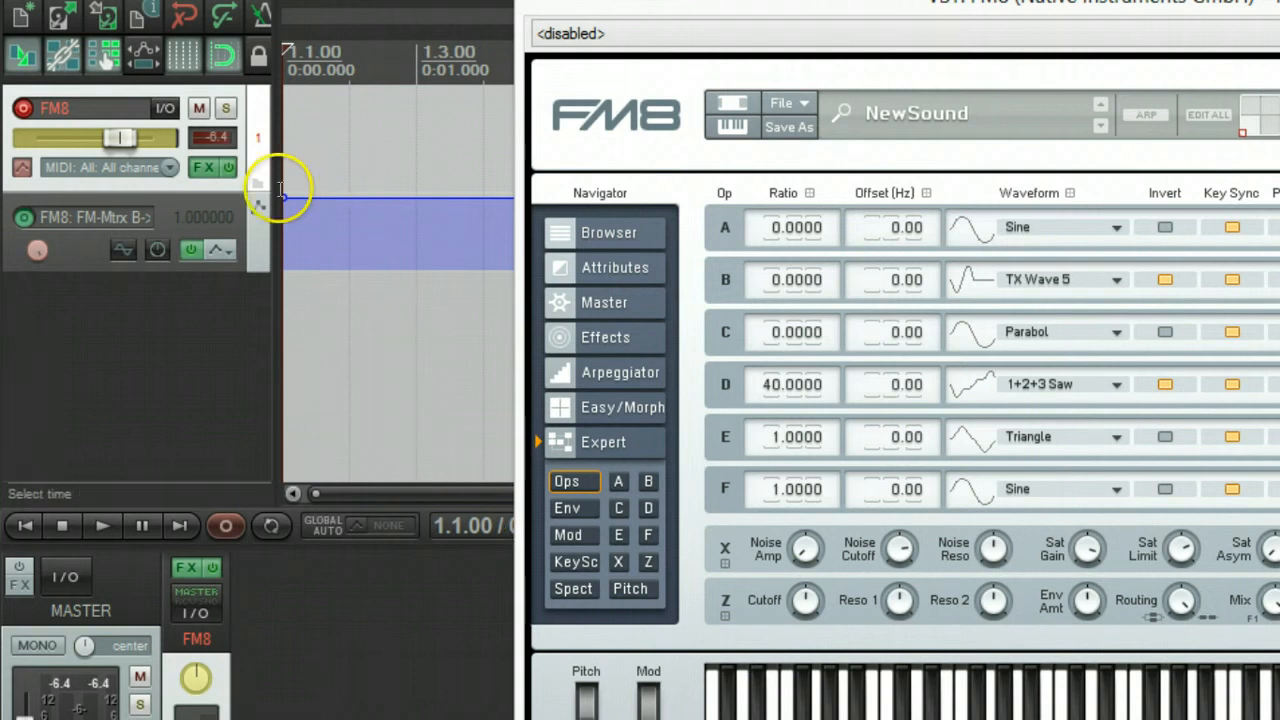
pyautogui.moveTo(420, 245)
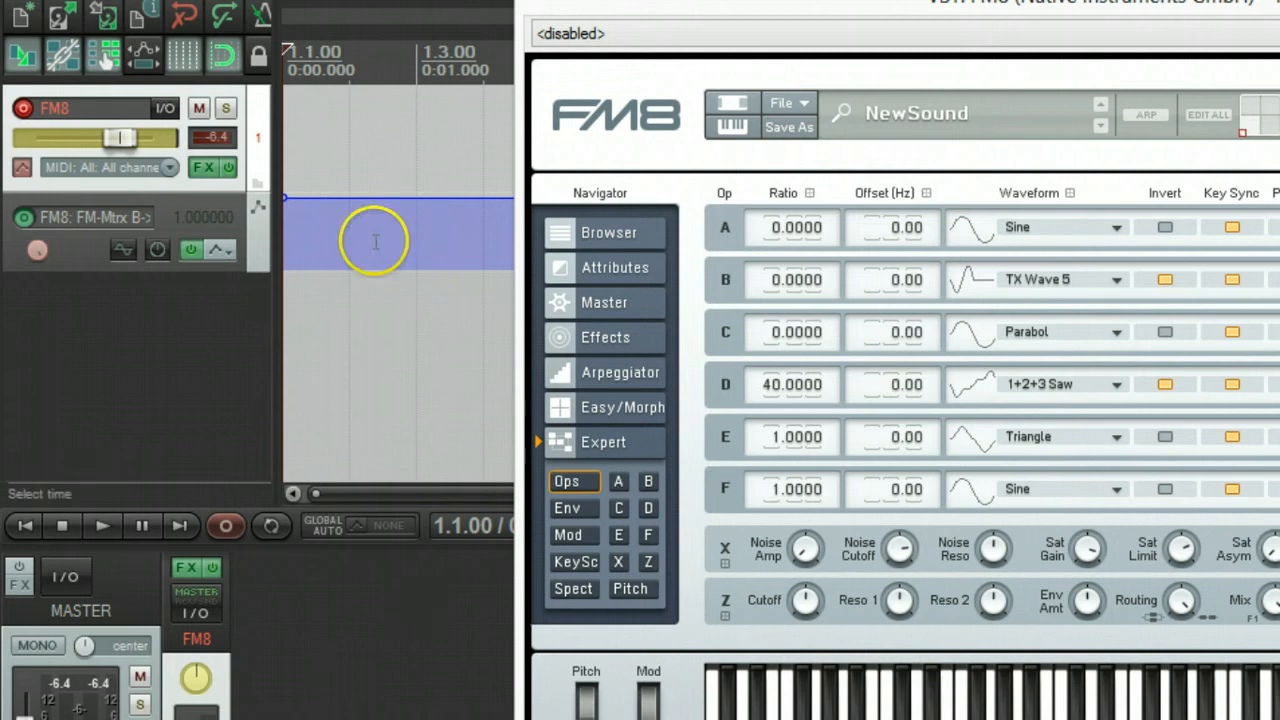
pyautogui.moveTo(157, 250)
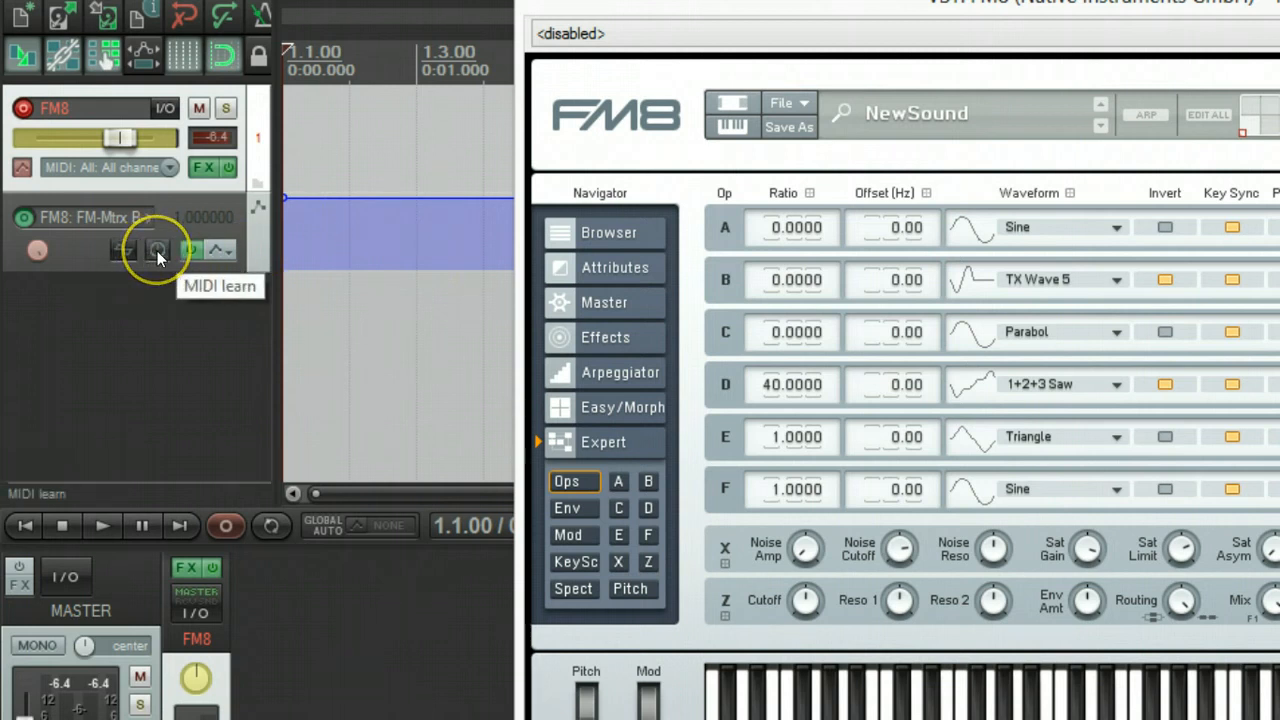
# - MIDI-learn FM-Mtrx B->D BL to channel 1 CC 8 with its envelope armed
pyautogui.click(156, 250)
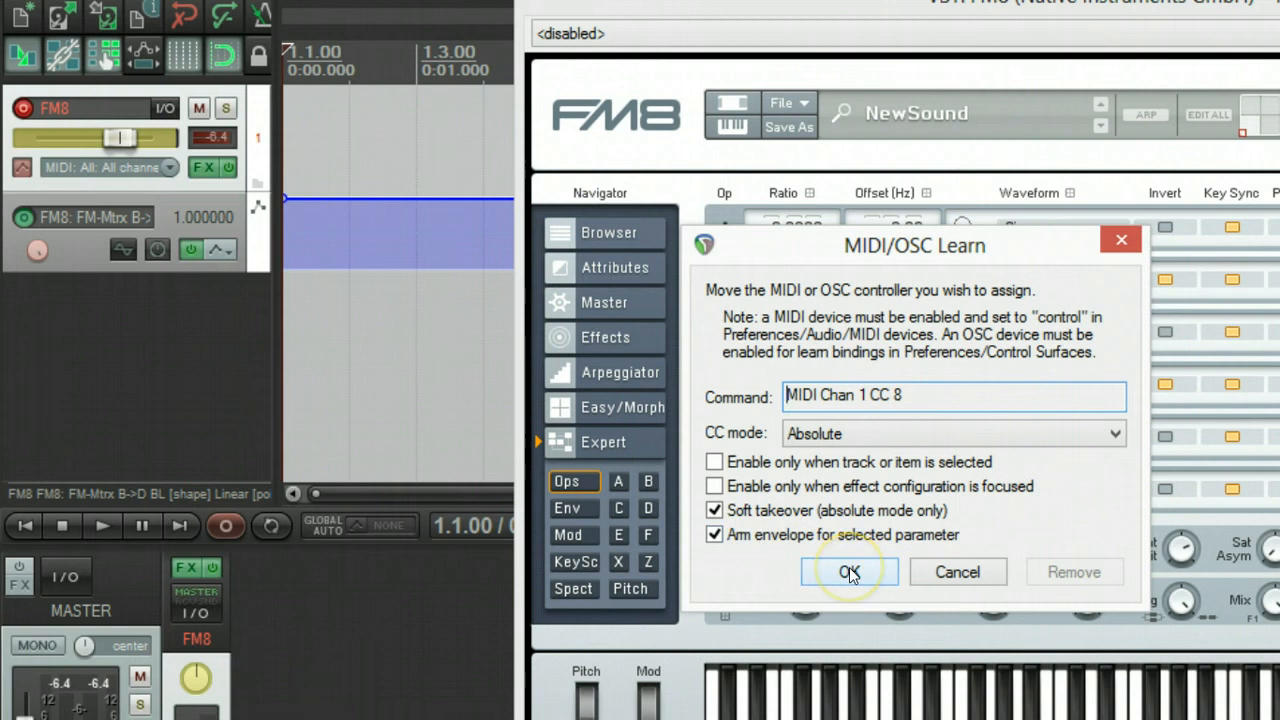
pyautogui.click(849, 571)
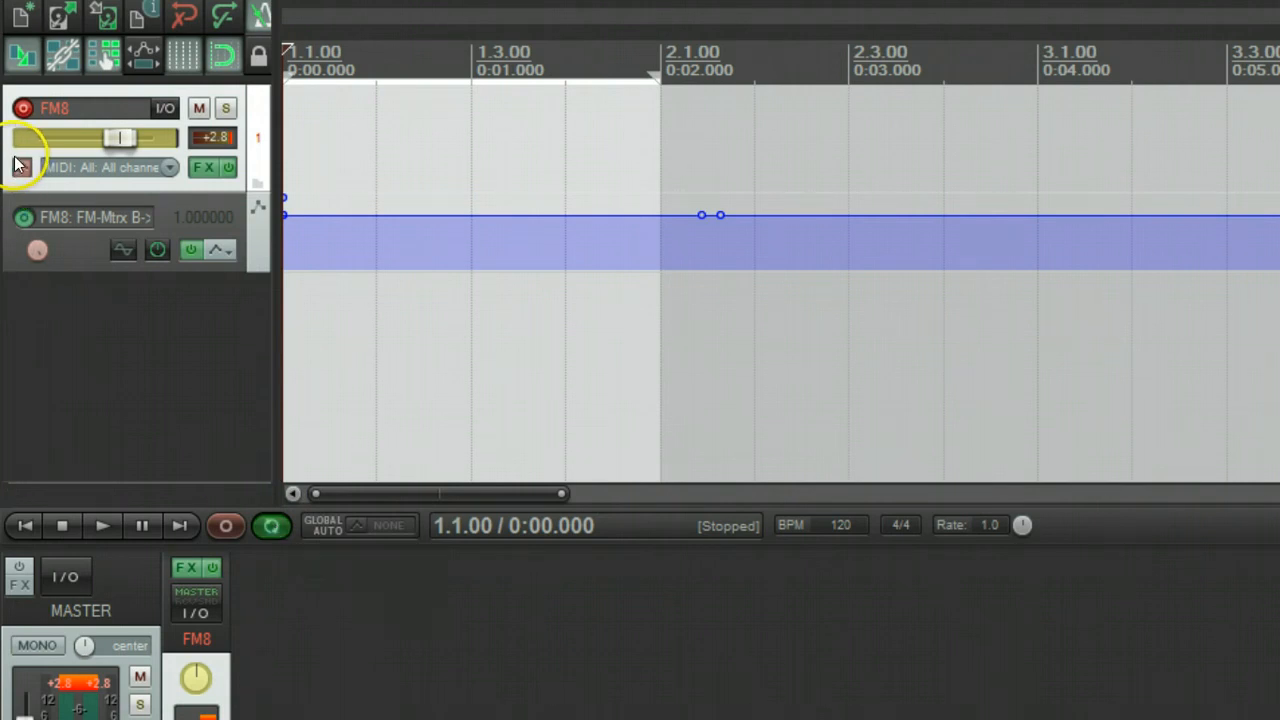
pyautogui.moveTo(148, 208)
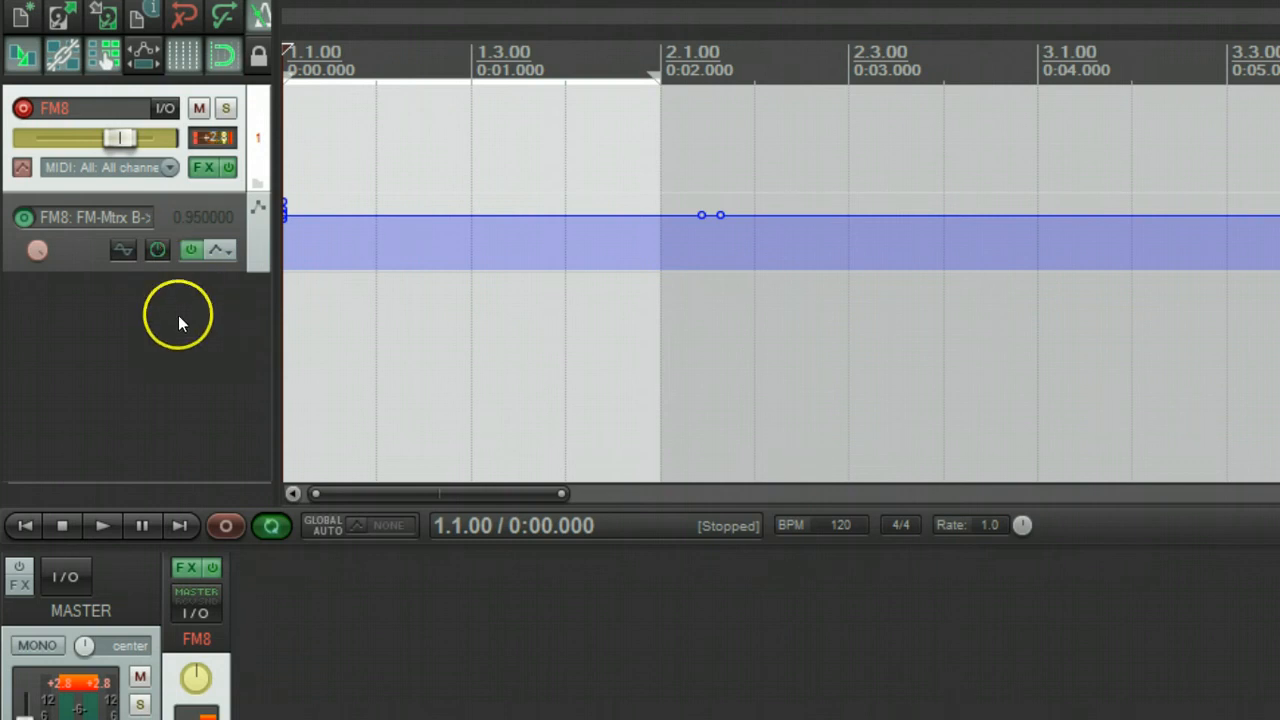
# - Record fader movement on B->D BL and delete the first recorded MIDI file, keeping three takes
pyautogui.click(225, 525)
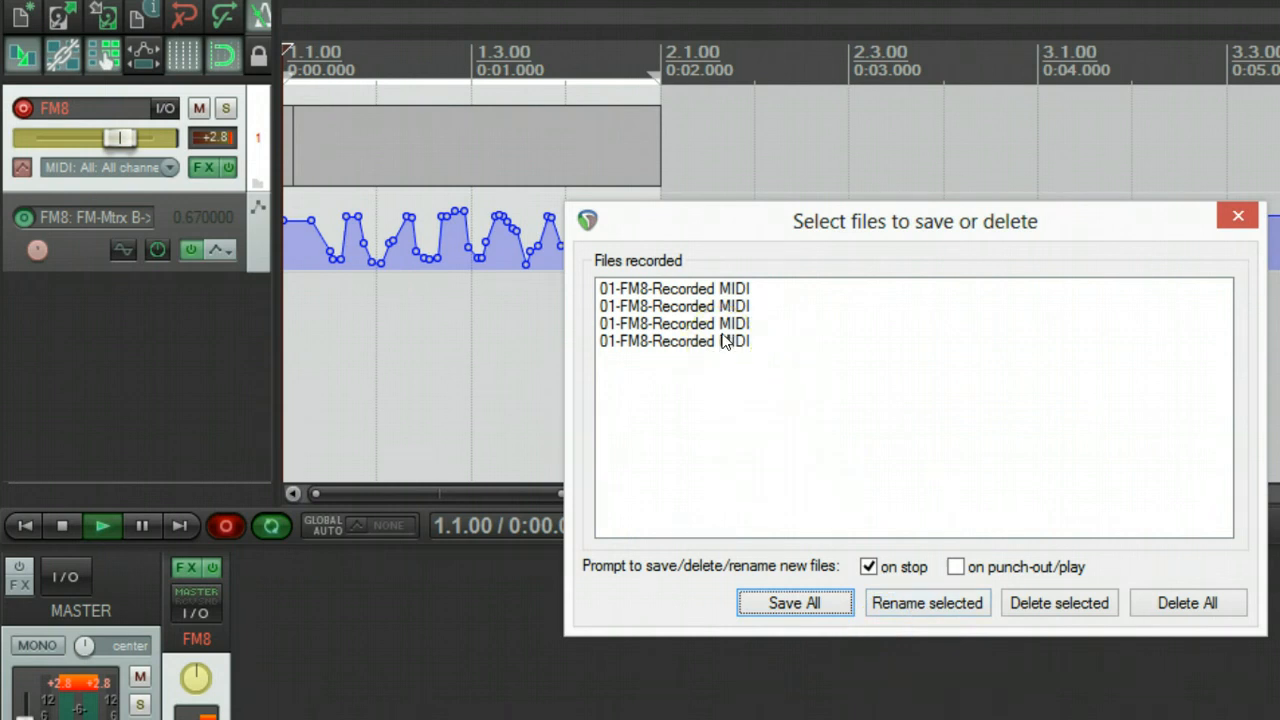
pyautogui.click(675, 289)
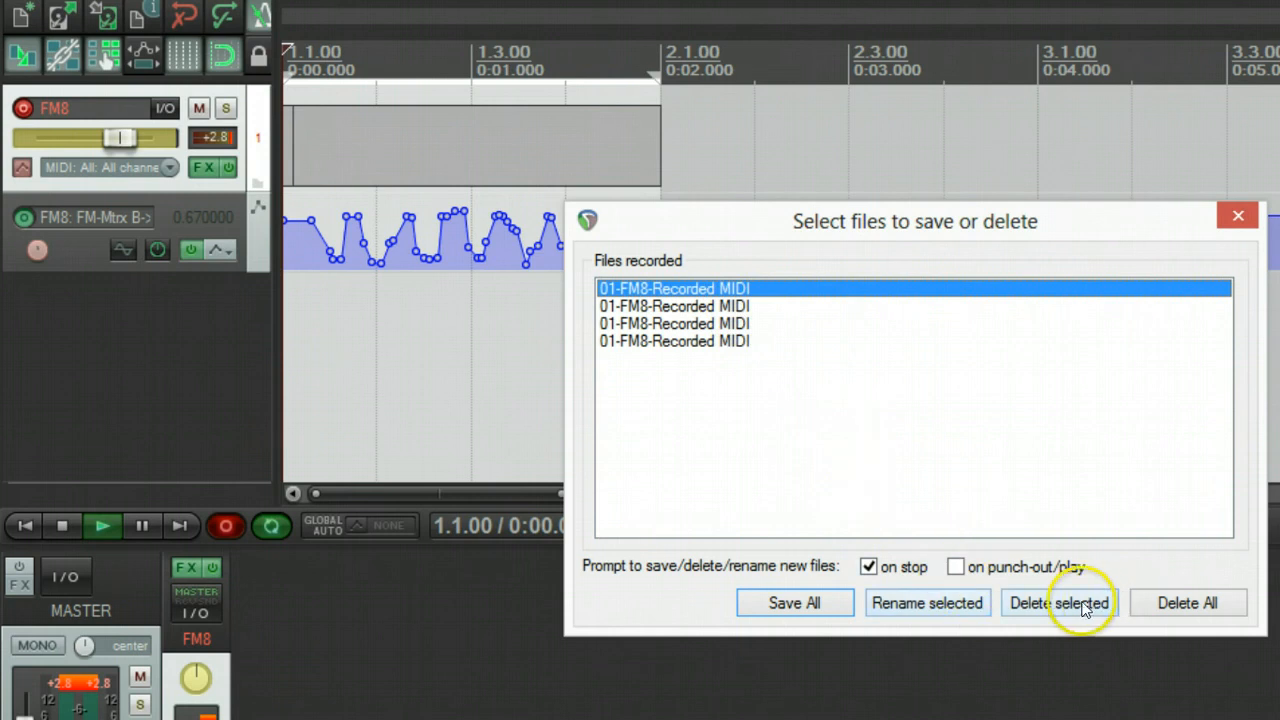
pyautogui.click(1058, 602)
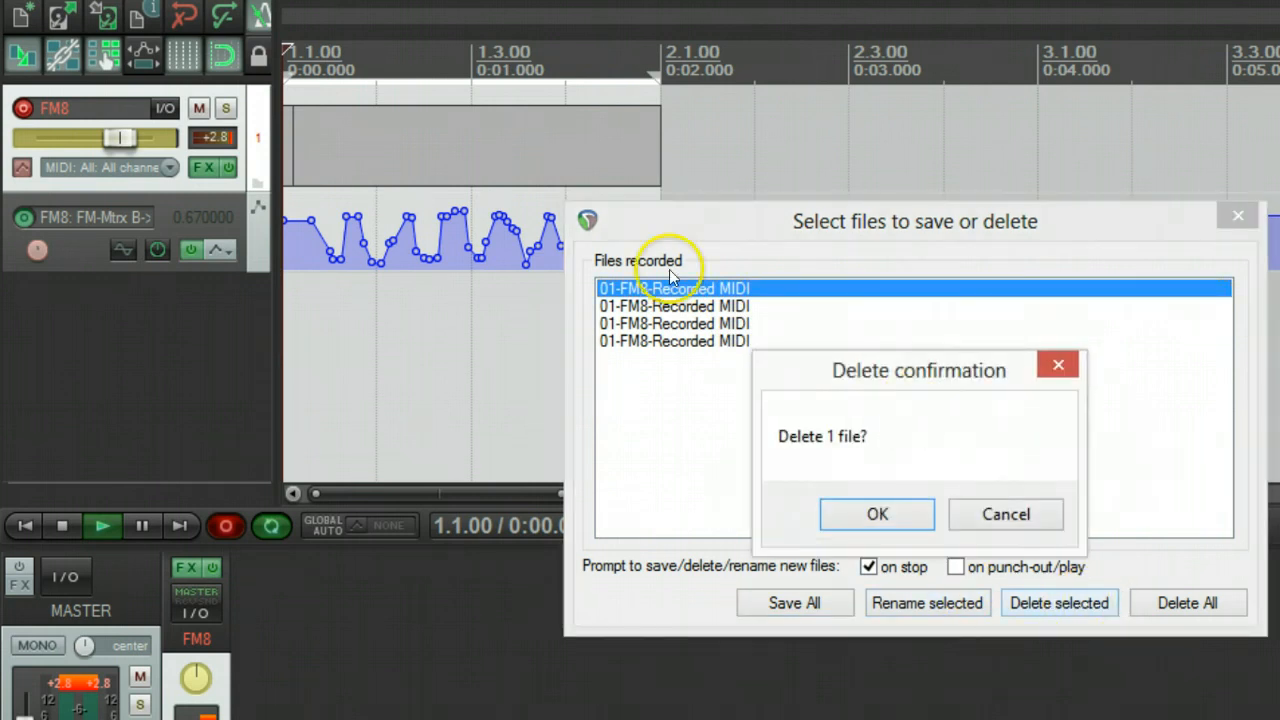
pyautogui.click(876, 513)
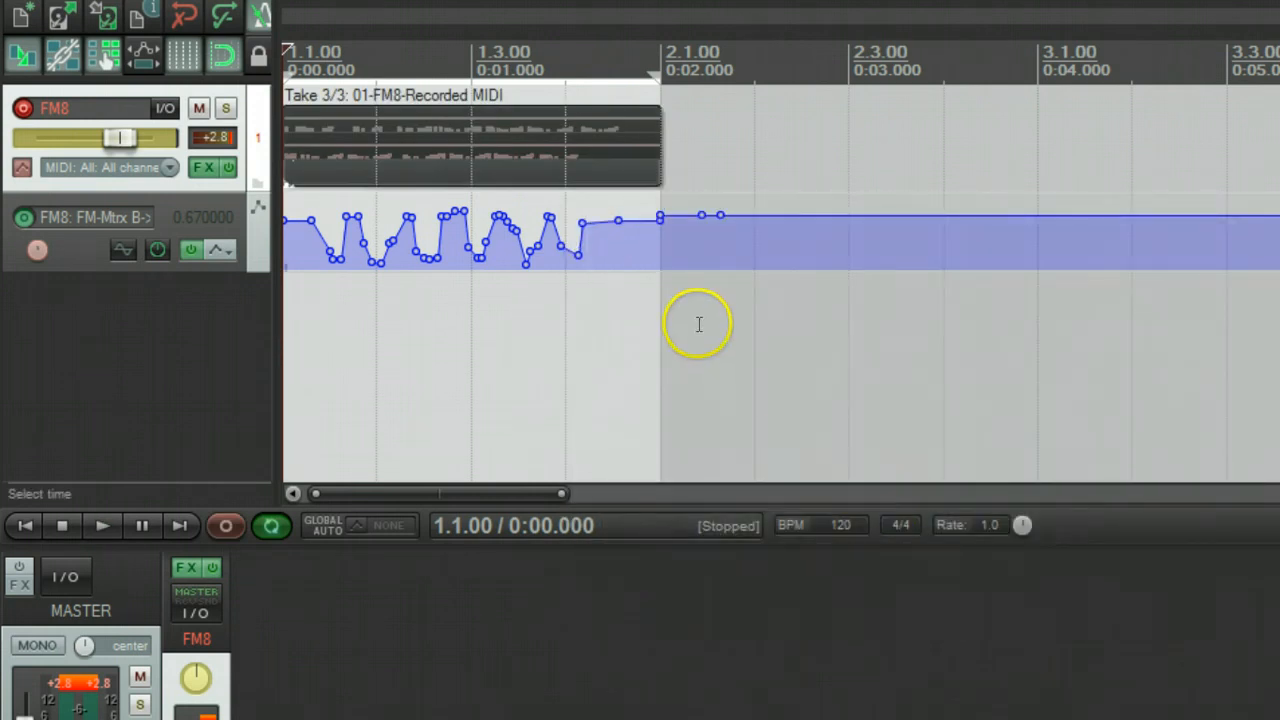
pyautogui.moveTo(528, 185)
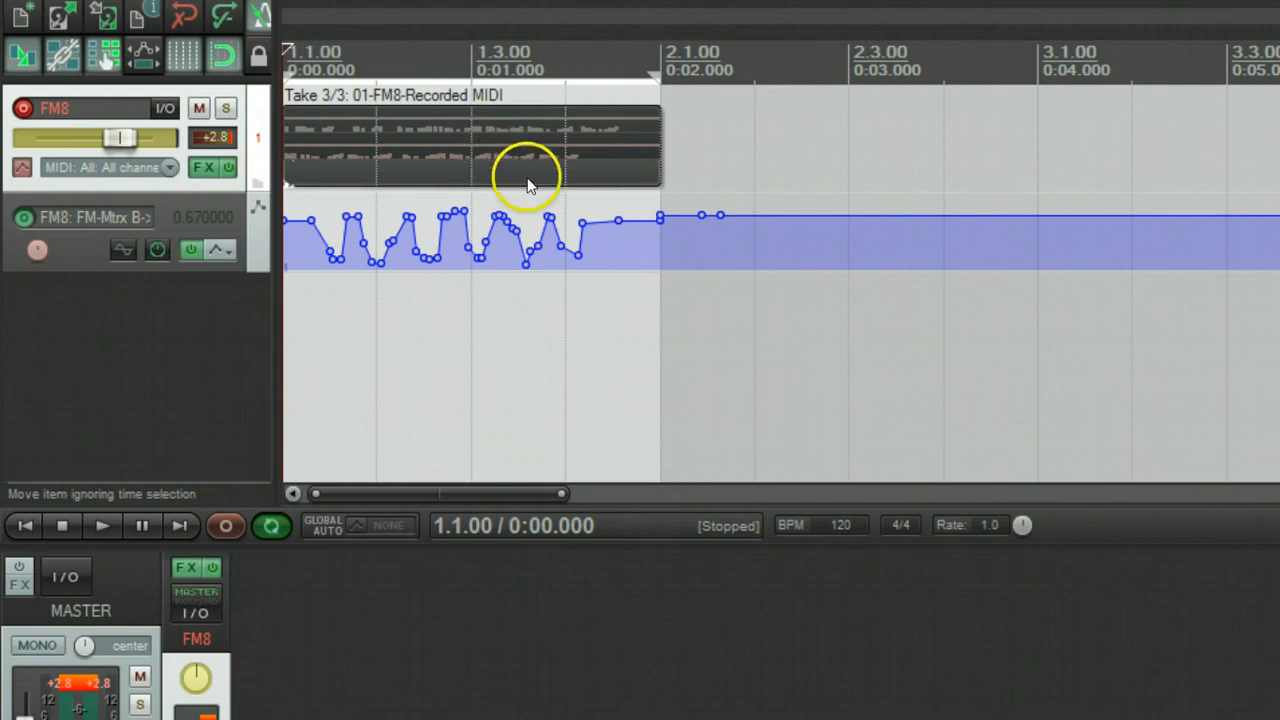
pyautogui.moveTo(40, 200)
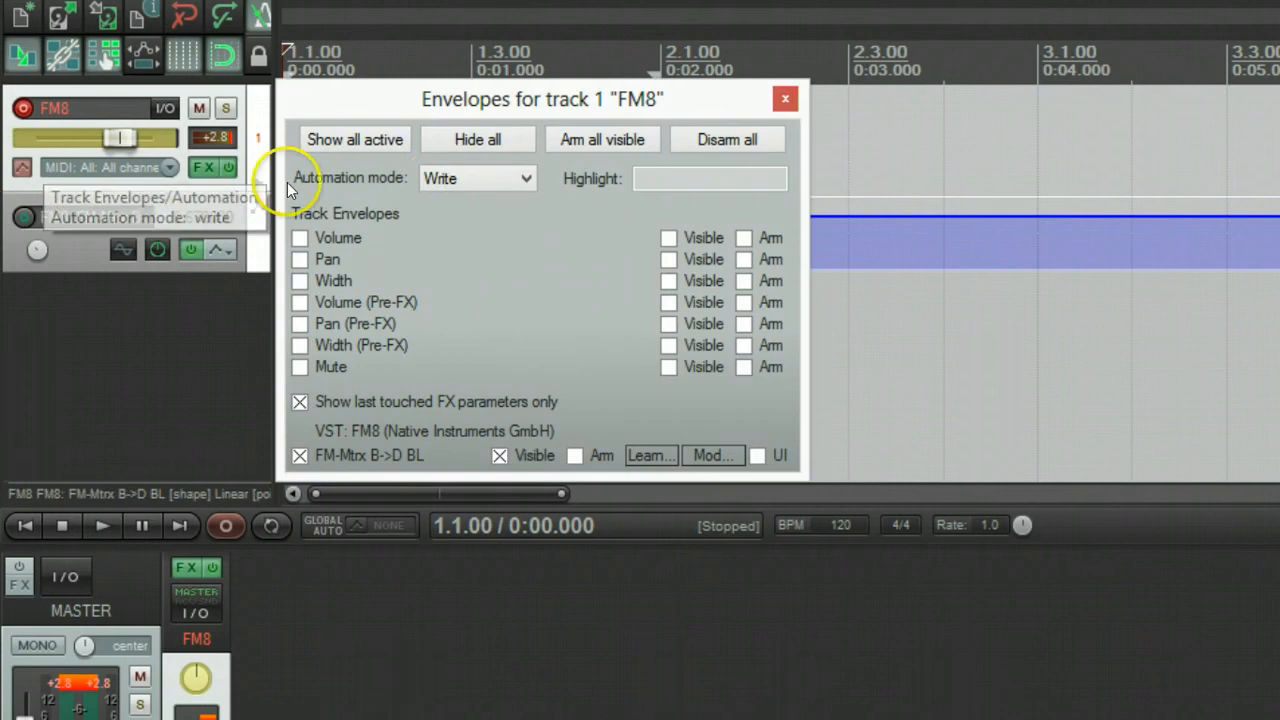
# - Close the track 1 envelope window, then play and stop the recorded B->D BL automation
pyautogui.click(477, 178)
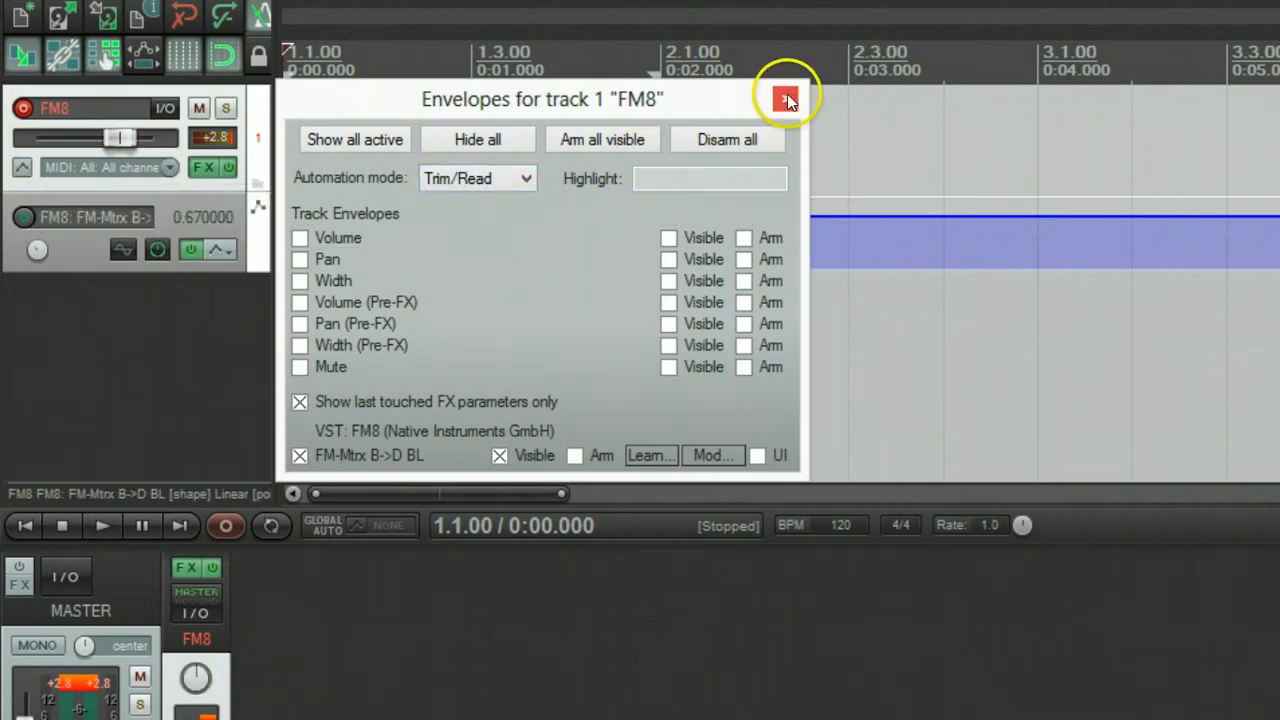
pyautogui.click(787, 98)
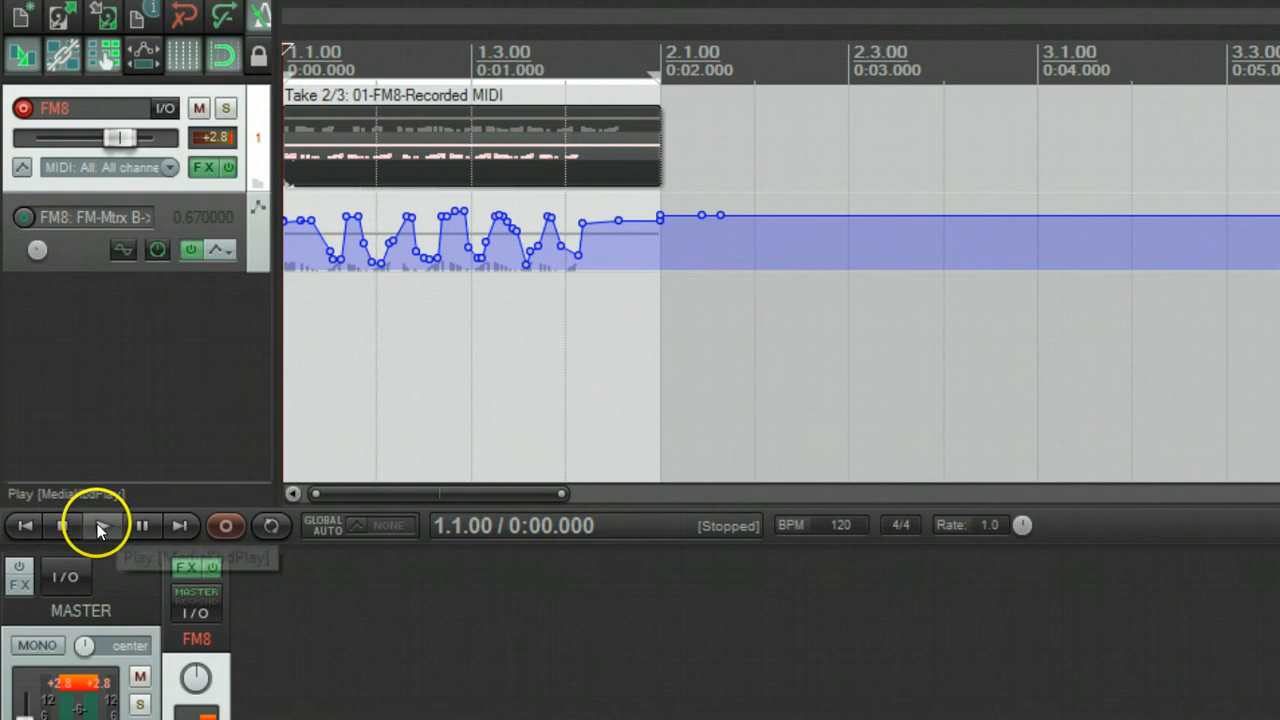
pyautogui.click(101, 525)
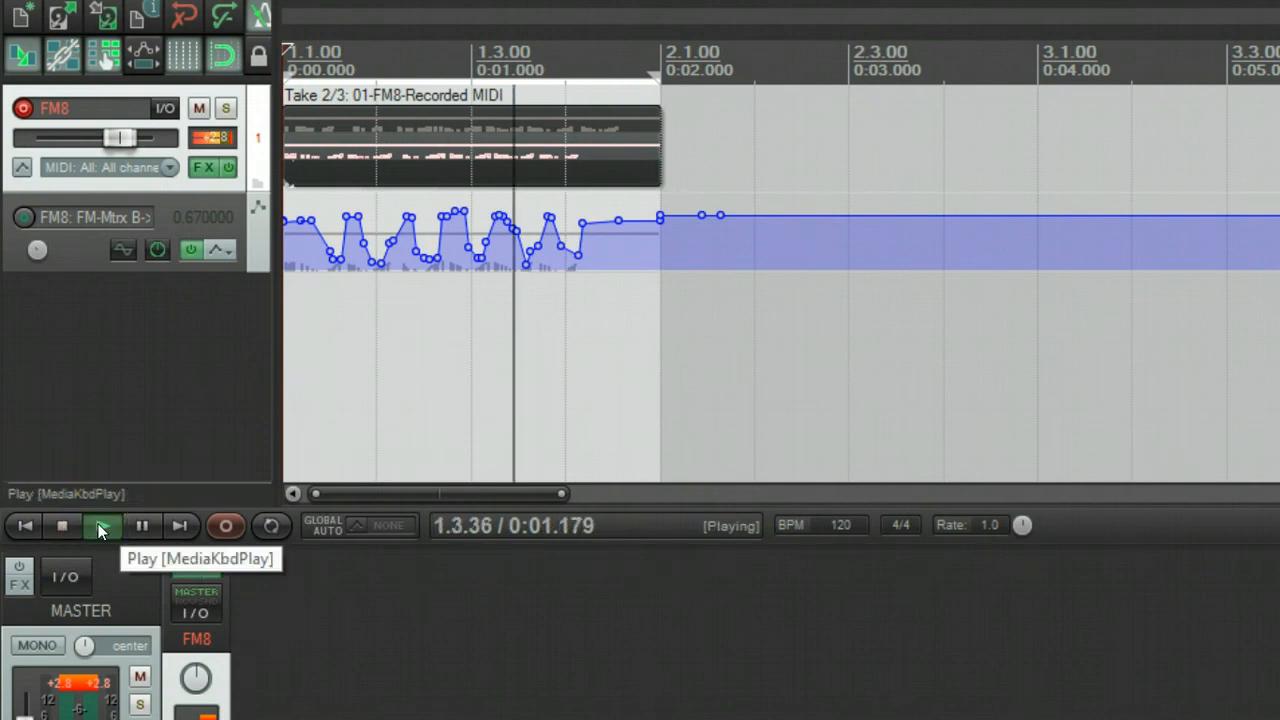
pyautogui.click(61, 525)
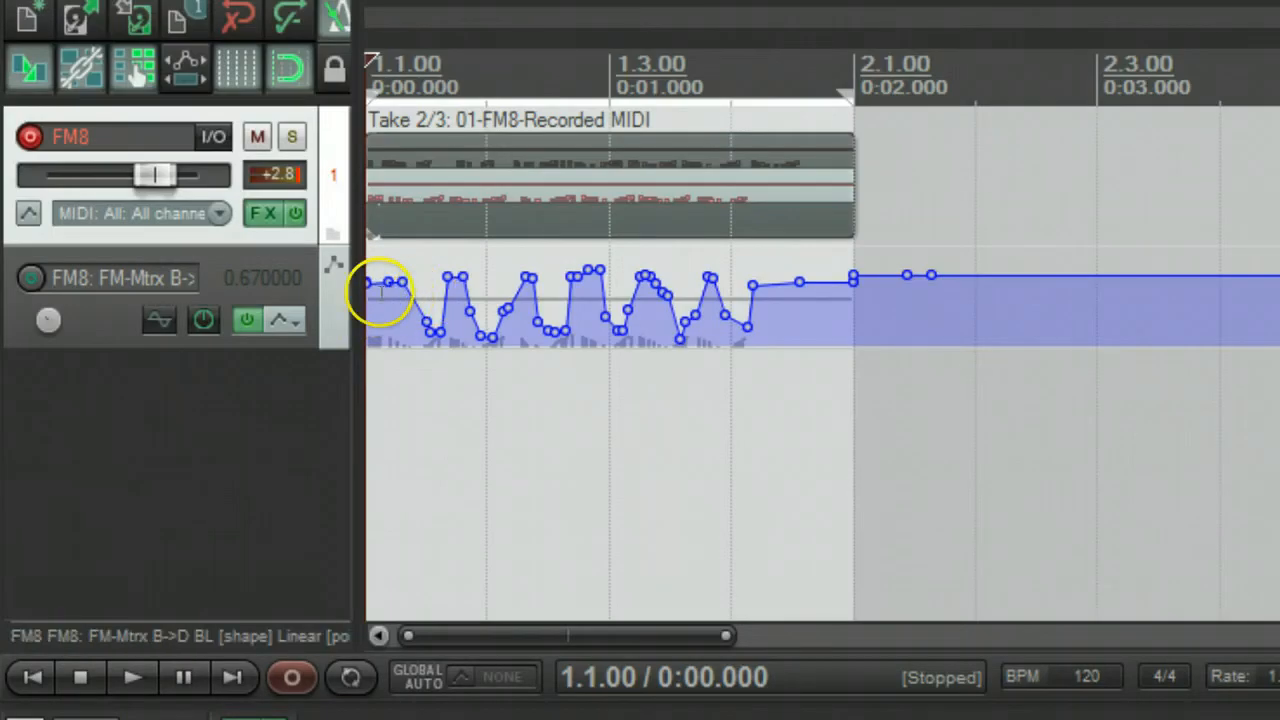
pyautogui.moveTo(203, 318)
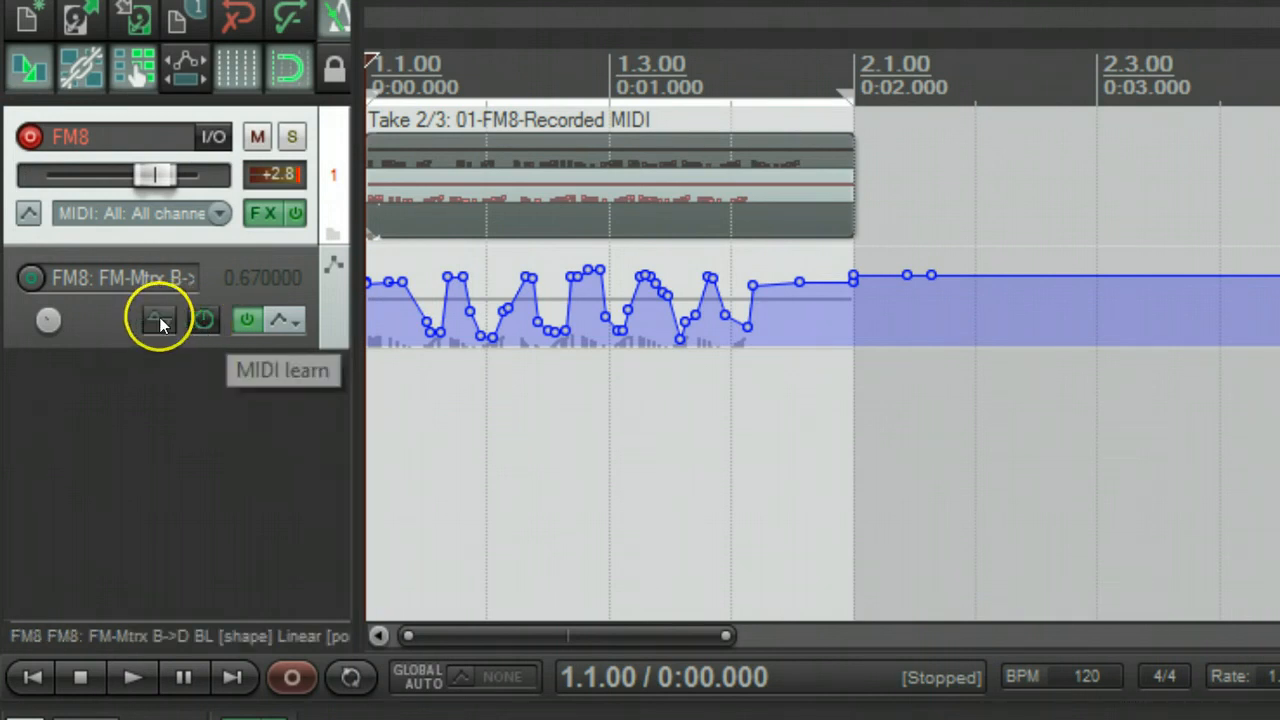
# - Add a tempo-synced sine LFO to B->D BL with speed 0.4750 beats
pyautogui.click(159, 319)
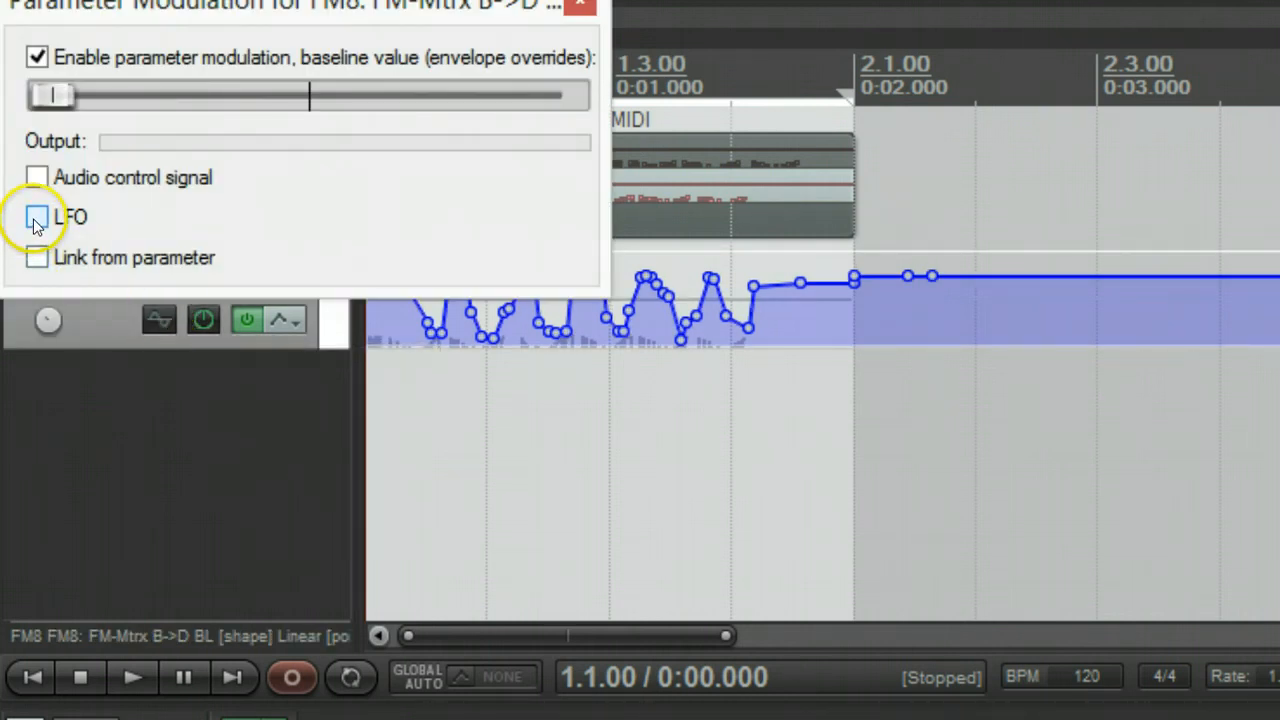
pyautogui.click(37, 217)
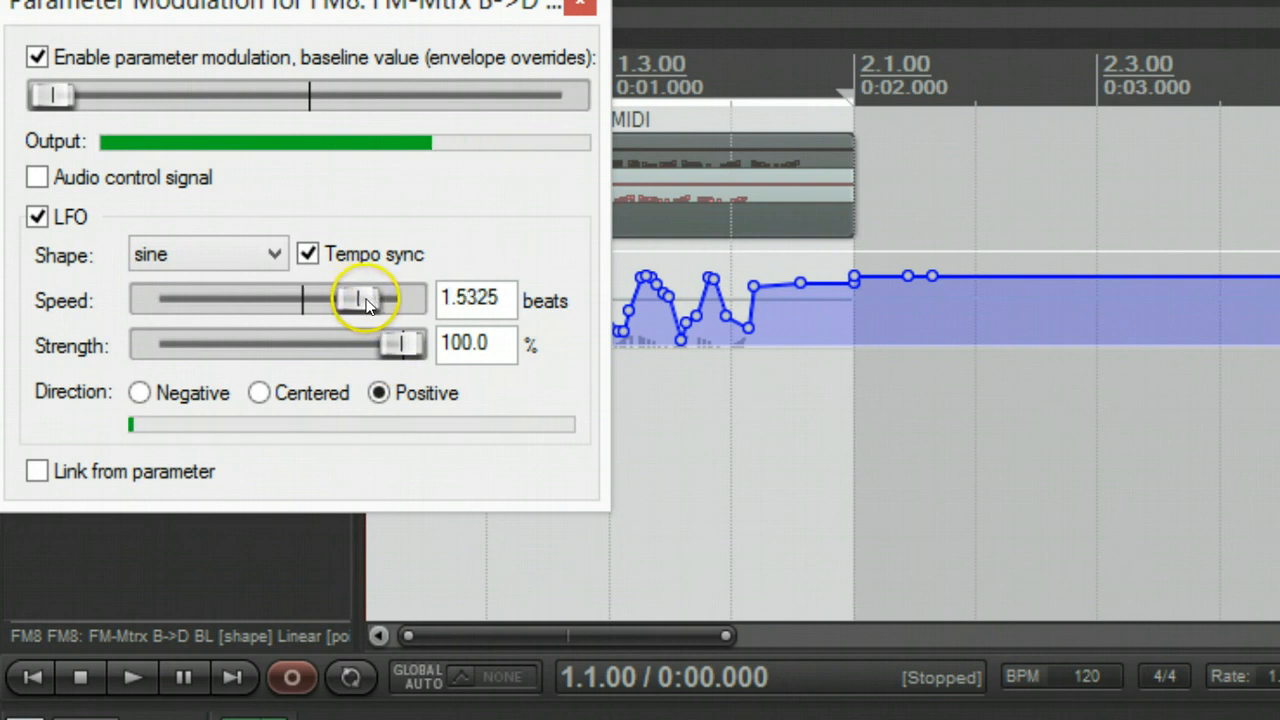
pyautogui.moveTo(360, 300); pyautogui.dragTo(385, 300)
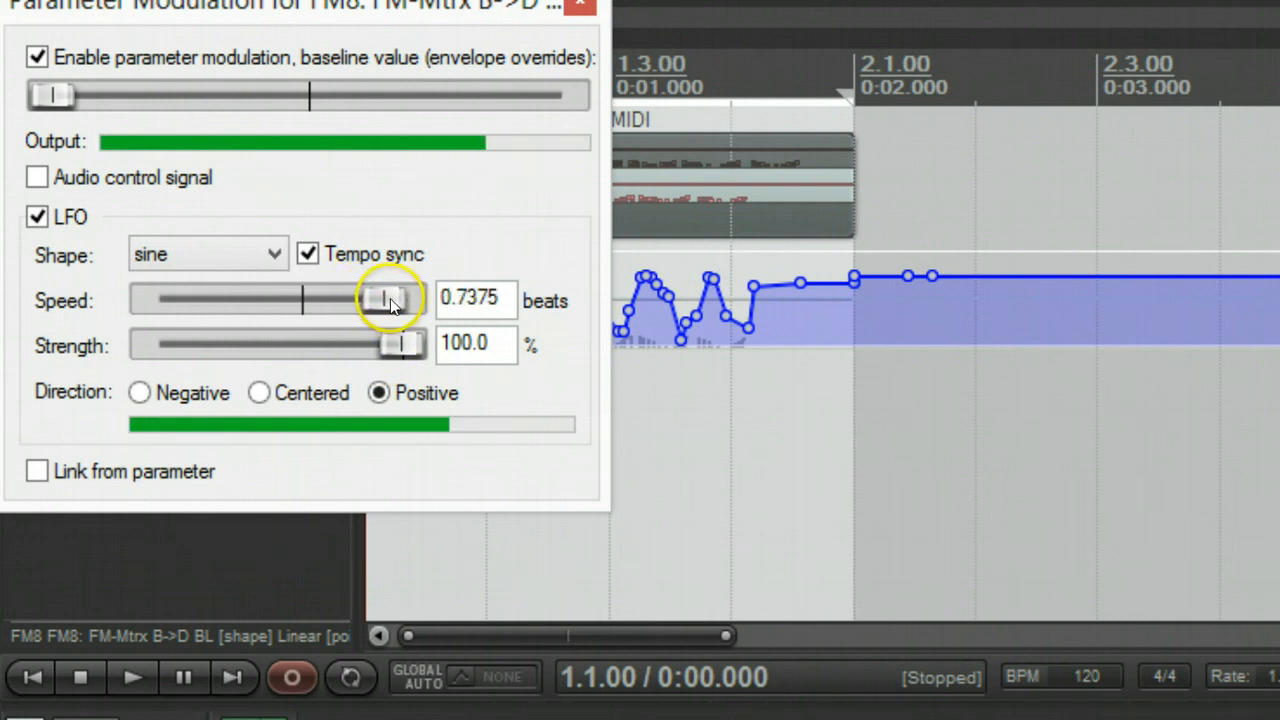
pyautogui.moveTo(375, 300); pyautogui.dragTo(383, 300)
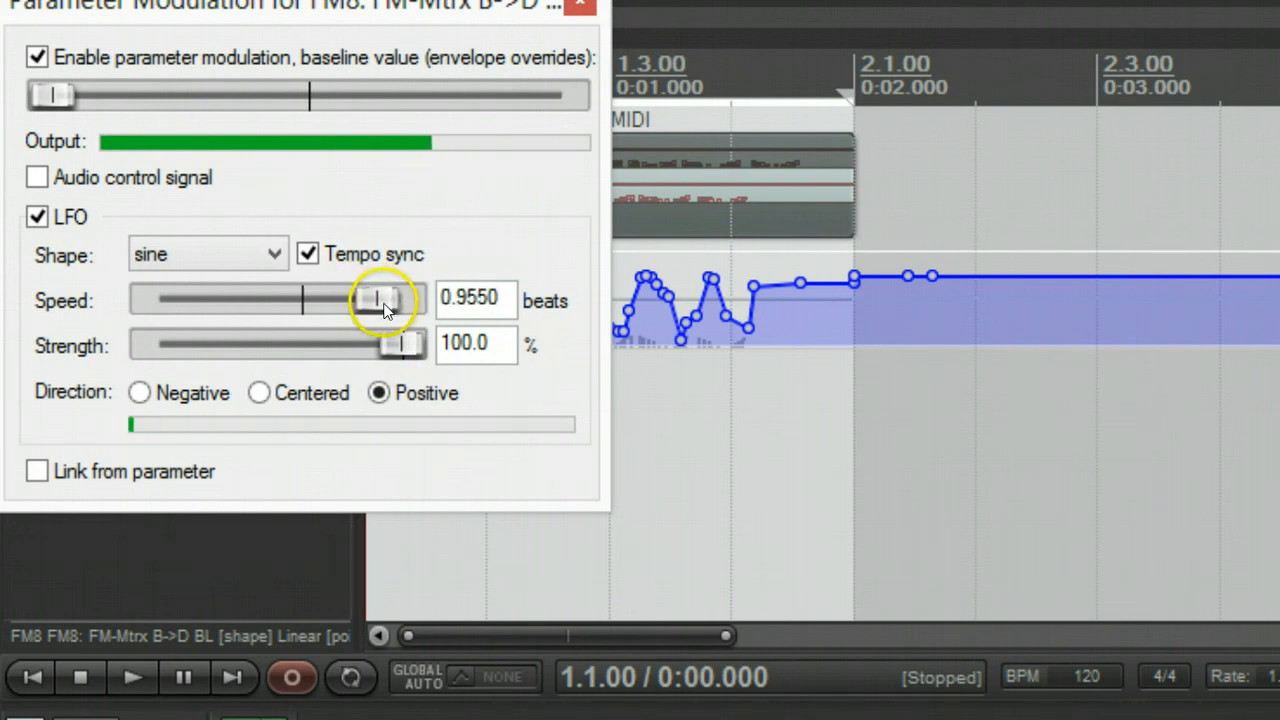
pyautogui.moveTo(382, 300); pyautogui.dragTo(375, 300)
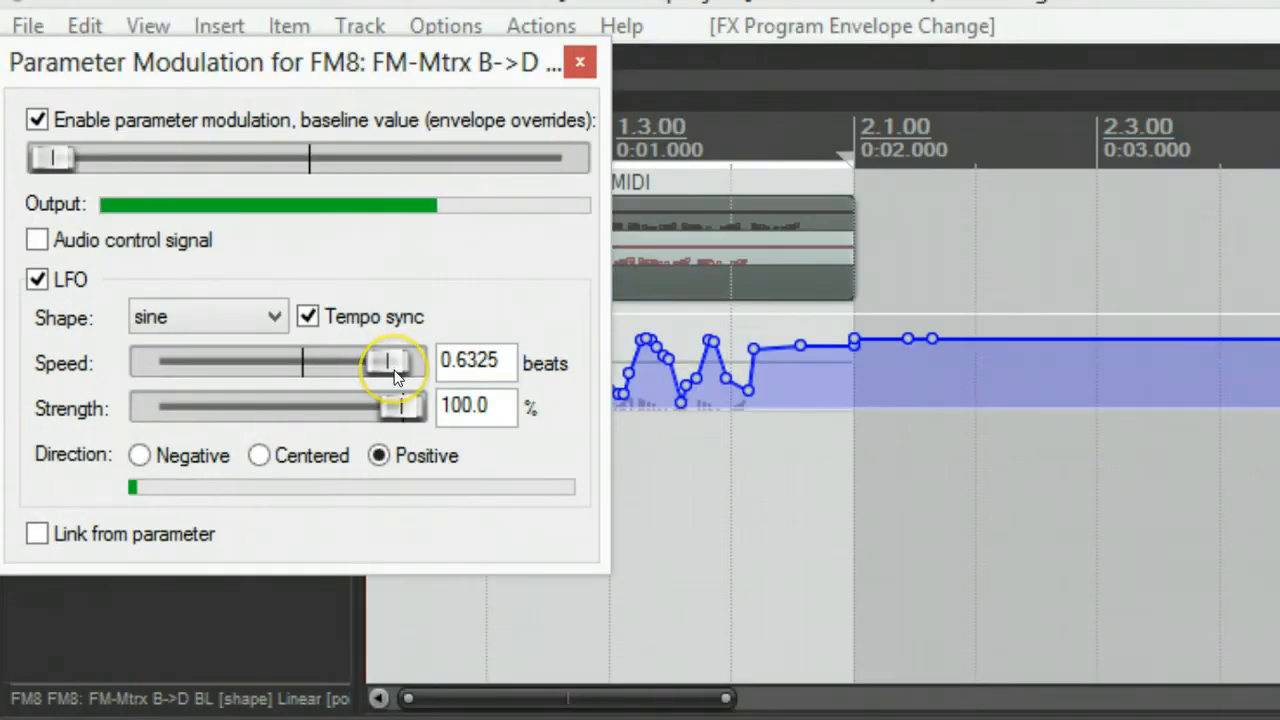
pyautogui.moveTo(390, 362); pyautogui.dragTo(380, 362)
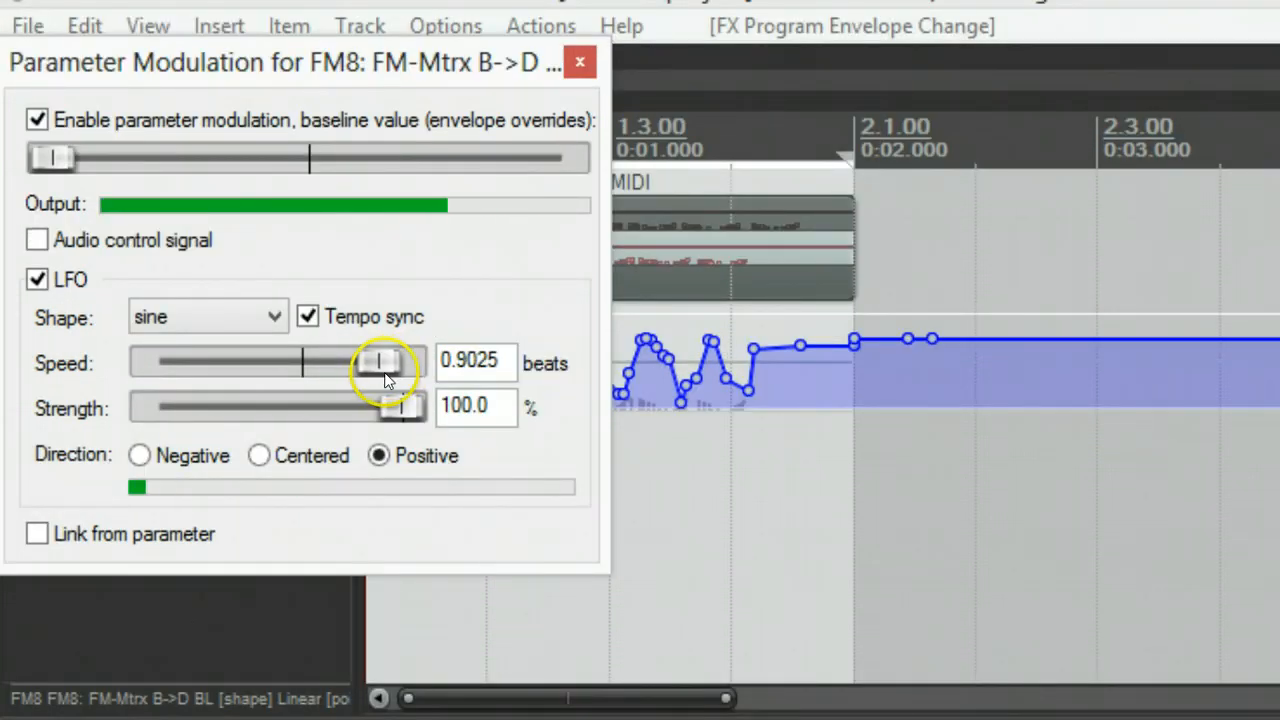
pyautogui.moveTo(385, 362); pyautogui.dragTo(402, 362)
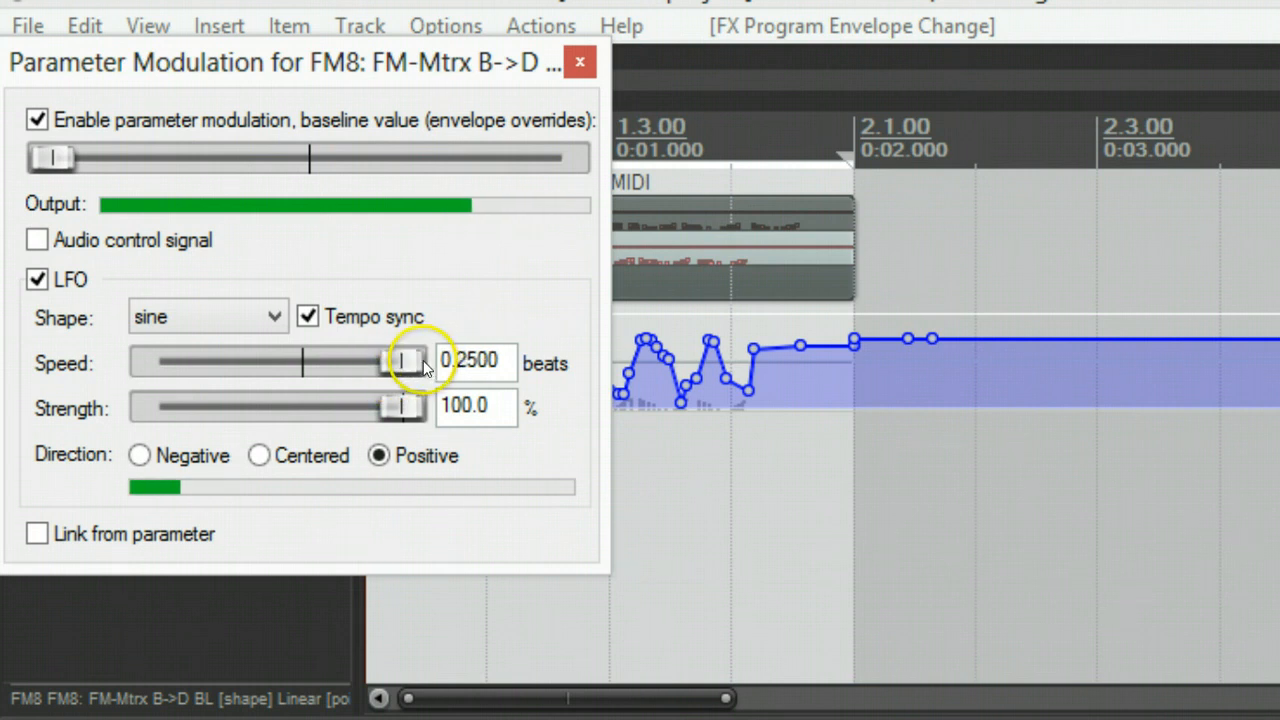
pyautogui.moveTo(400, 362); pyautogui.dragTo(390, 362)
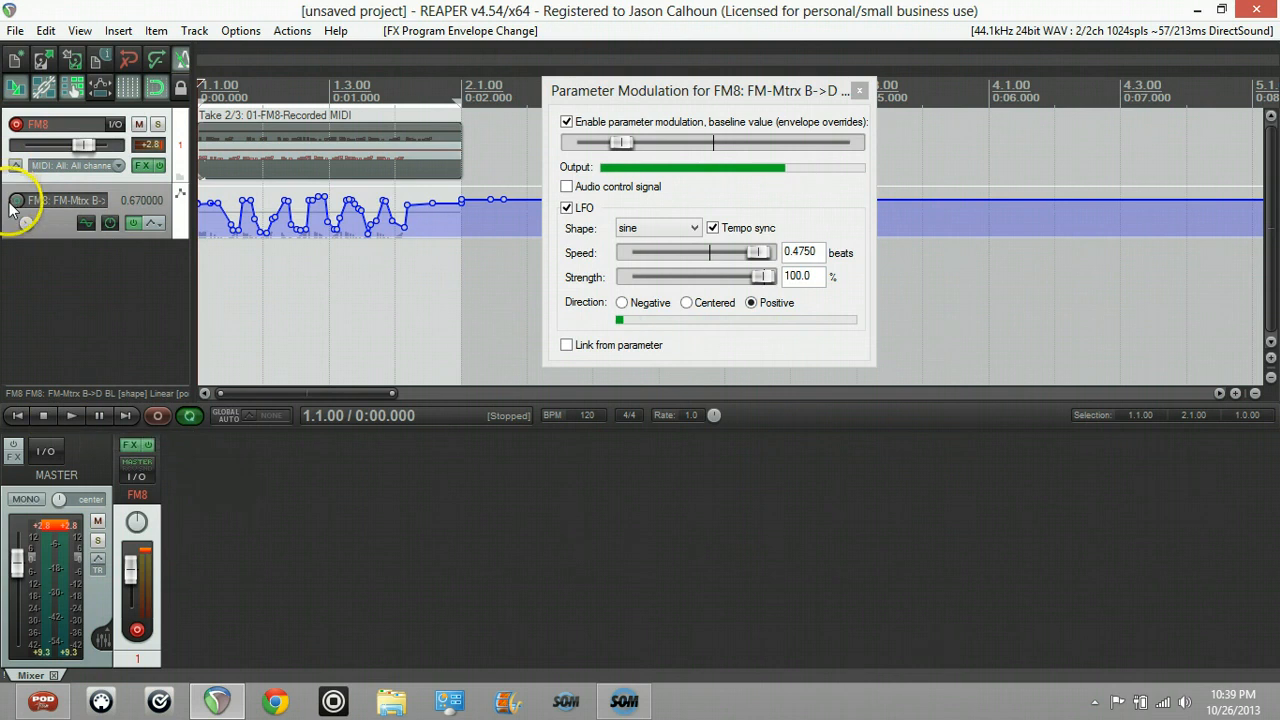
# - Switch the FM8 track's automation mode to Write and start playback to record the LFO
pyautogui.click(132, 223)
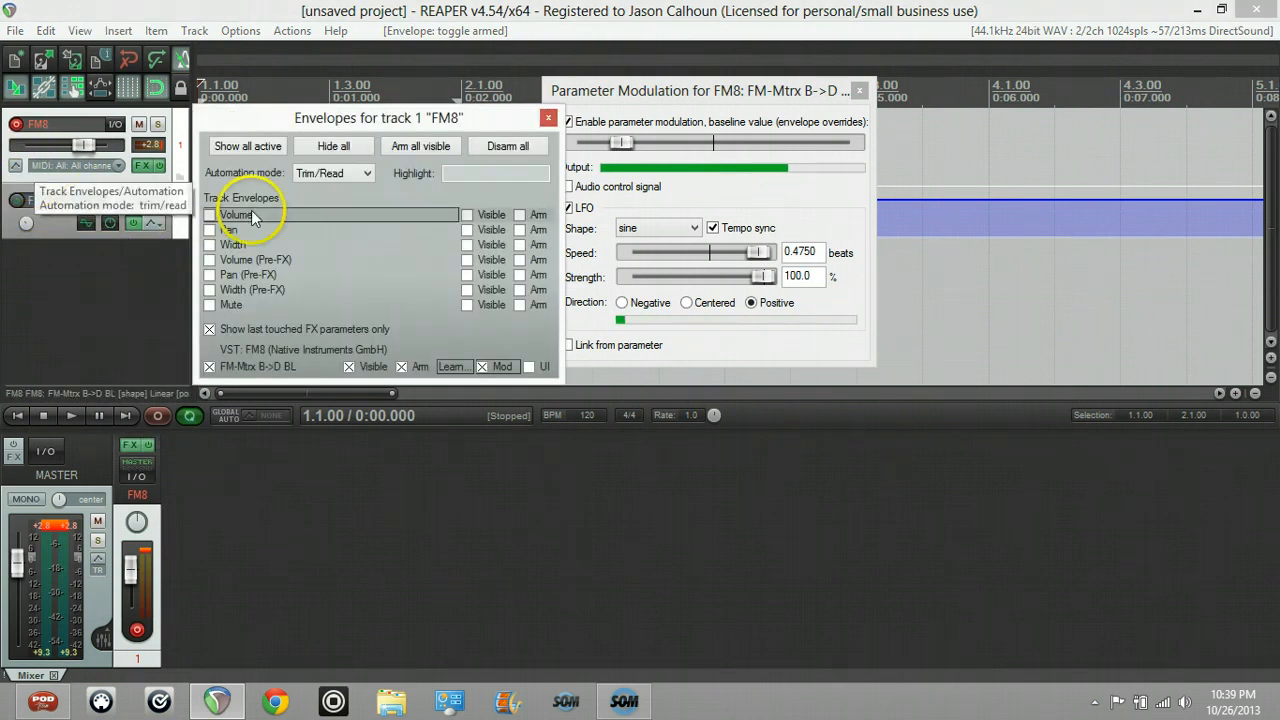
pyautogui.click(367, 173)
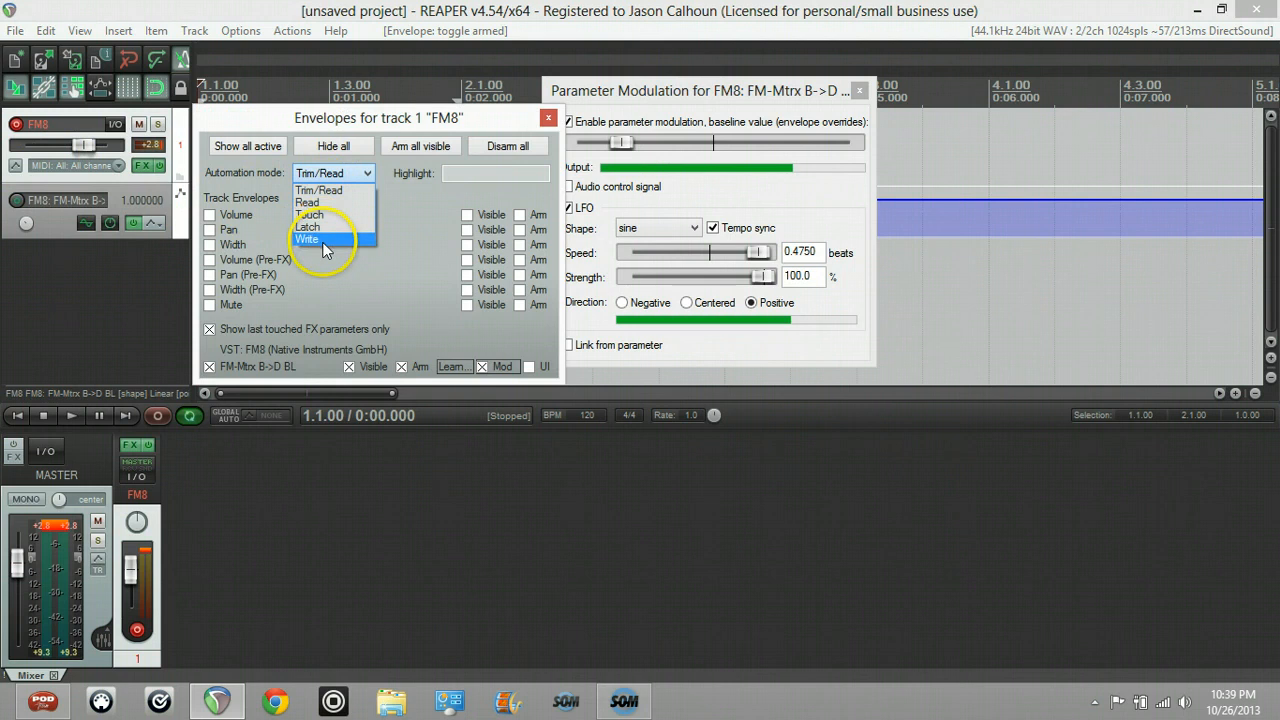
pyautogui.click(307, 238)
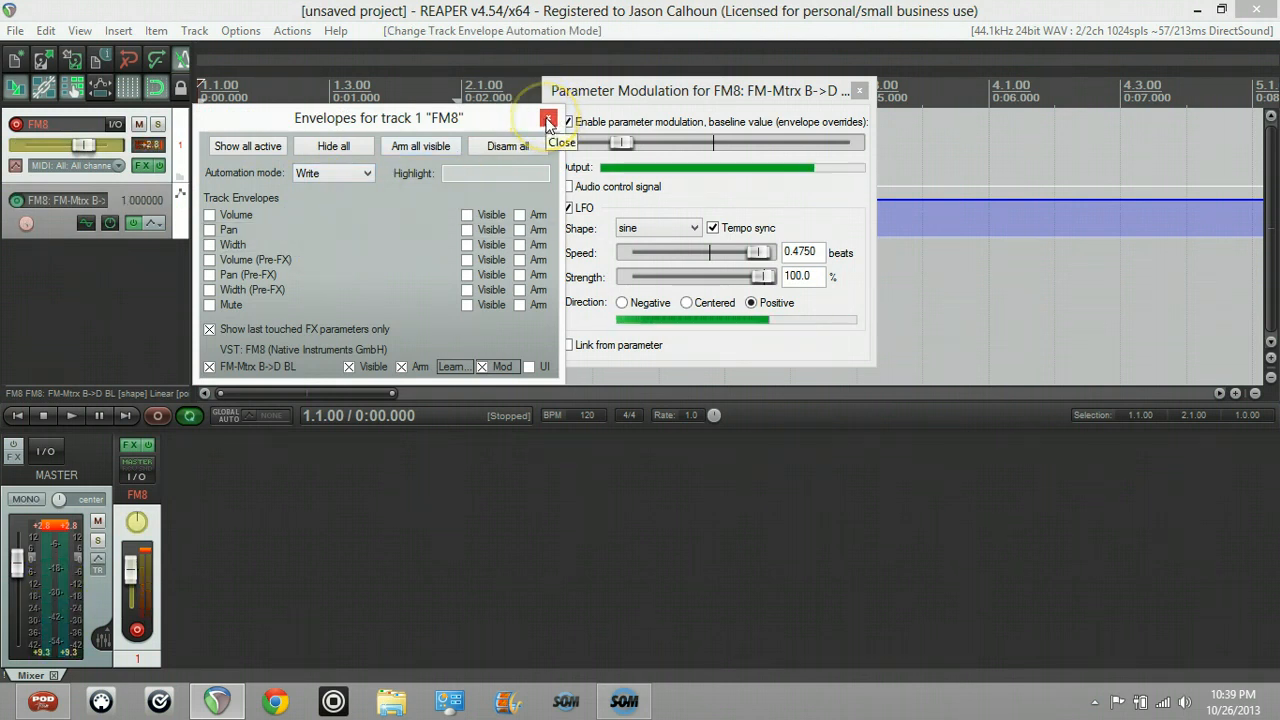
pyautogui.click(548, 118)
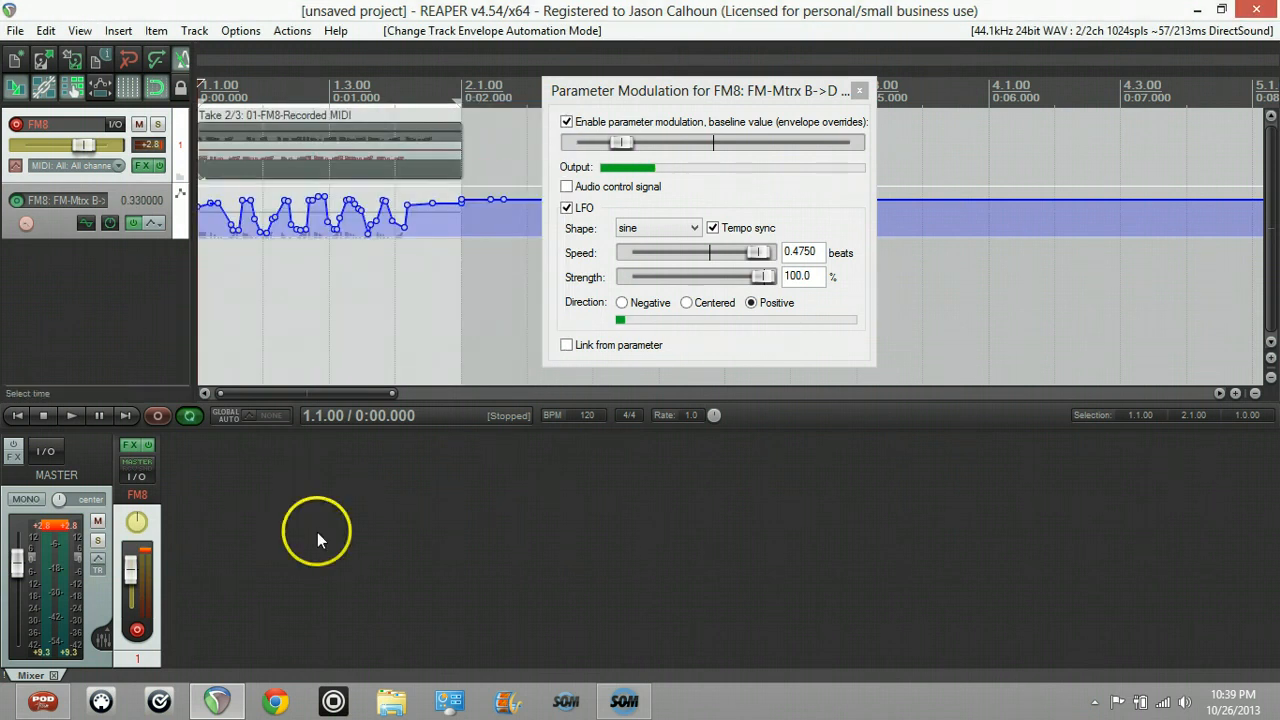
pyautogui.click(70, 415)
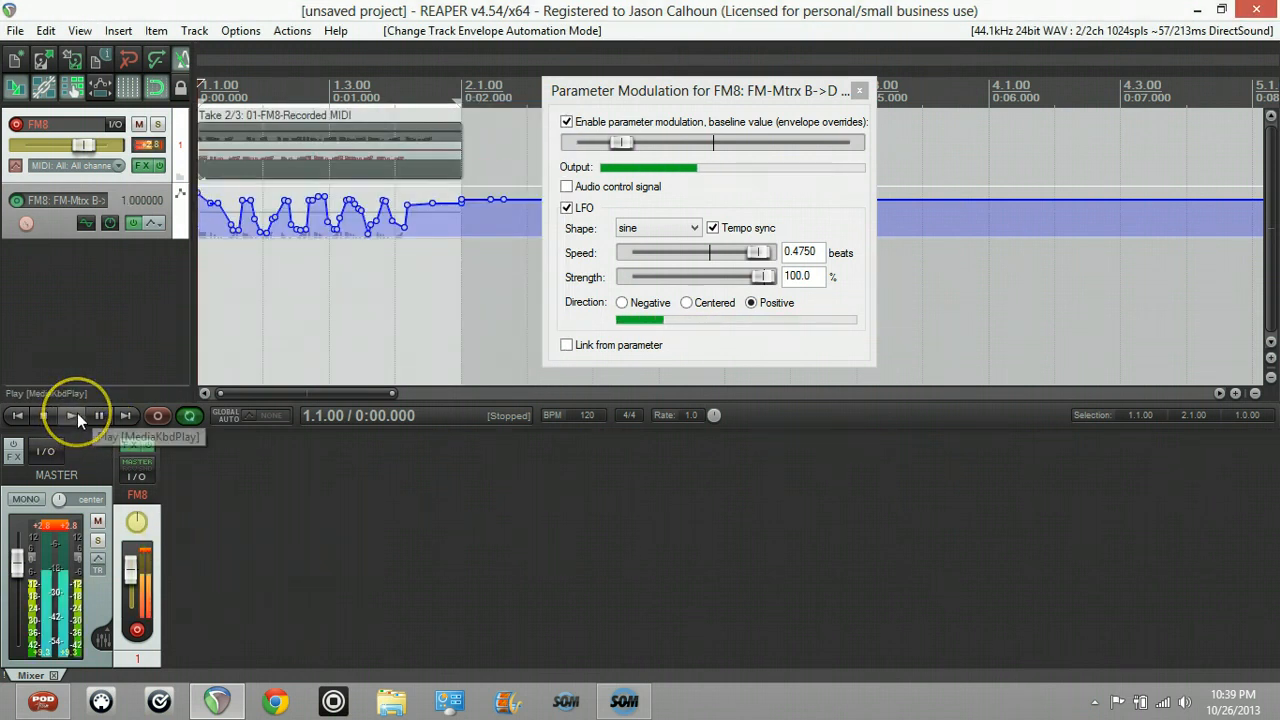
pyautogui.click(71, 415)
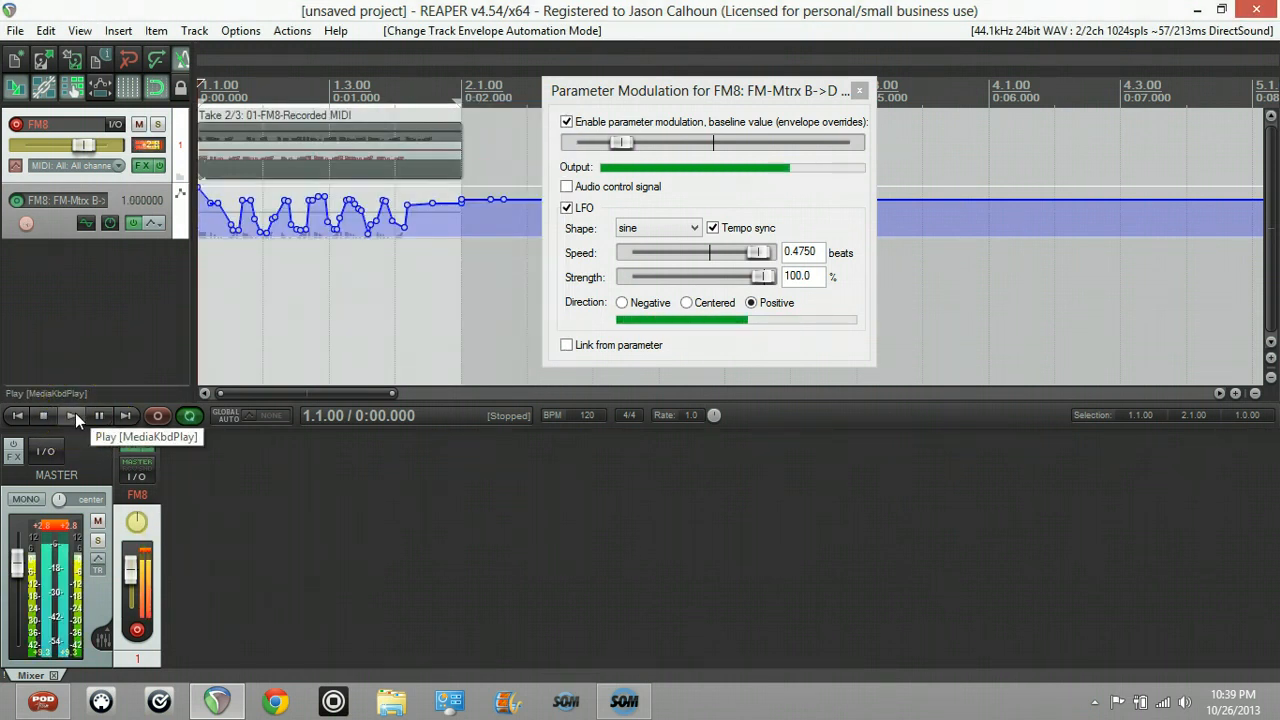
pyautogui.click(71, 415)
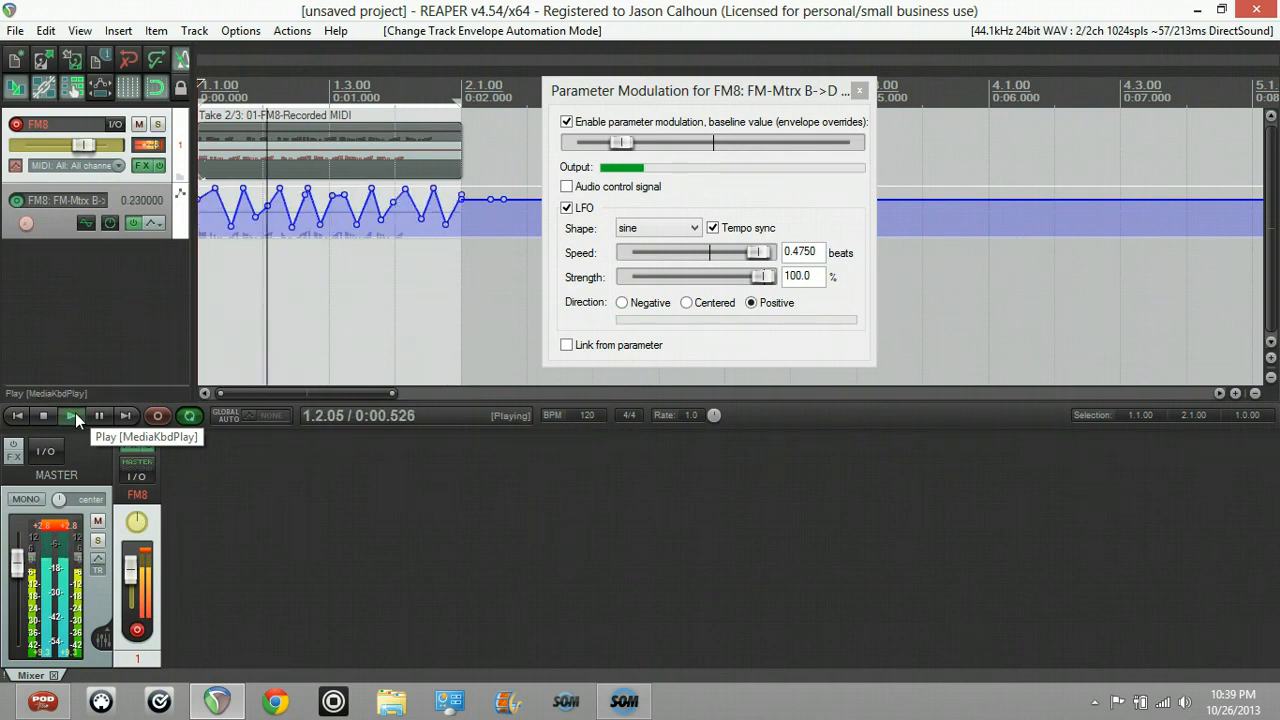
# - Vary the LFO speed while Write recording B->D BL, then close the Parameter Modulation window
pyautogui.moveTo(758, 252); pyautogui.dragTo(748, 252)
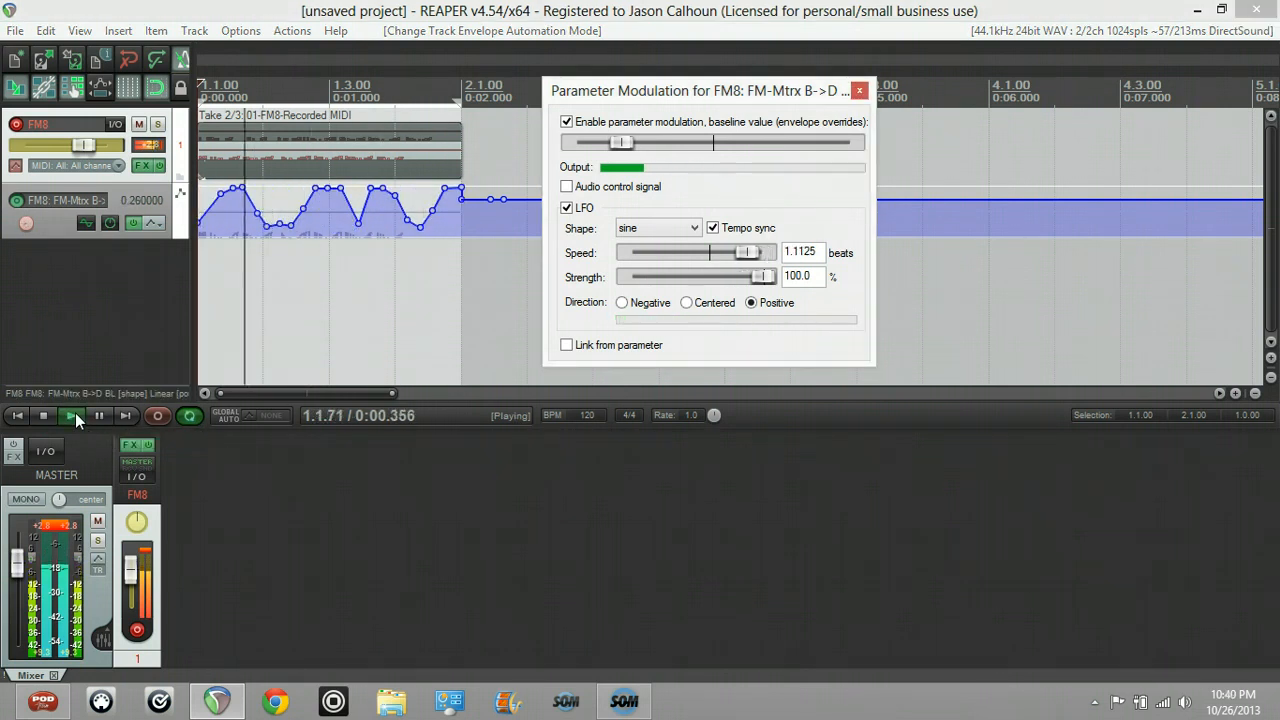
pyautogui.moveTo(755, 252); pyautogui.dragTo(748, 252)
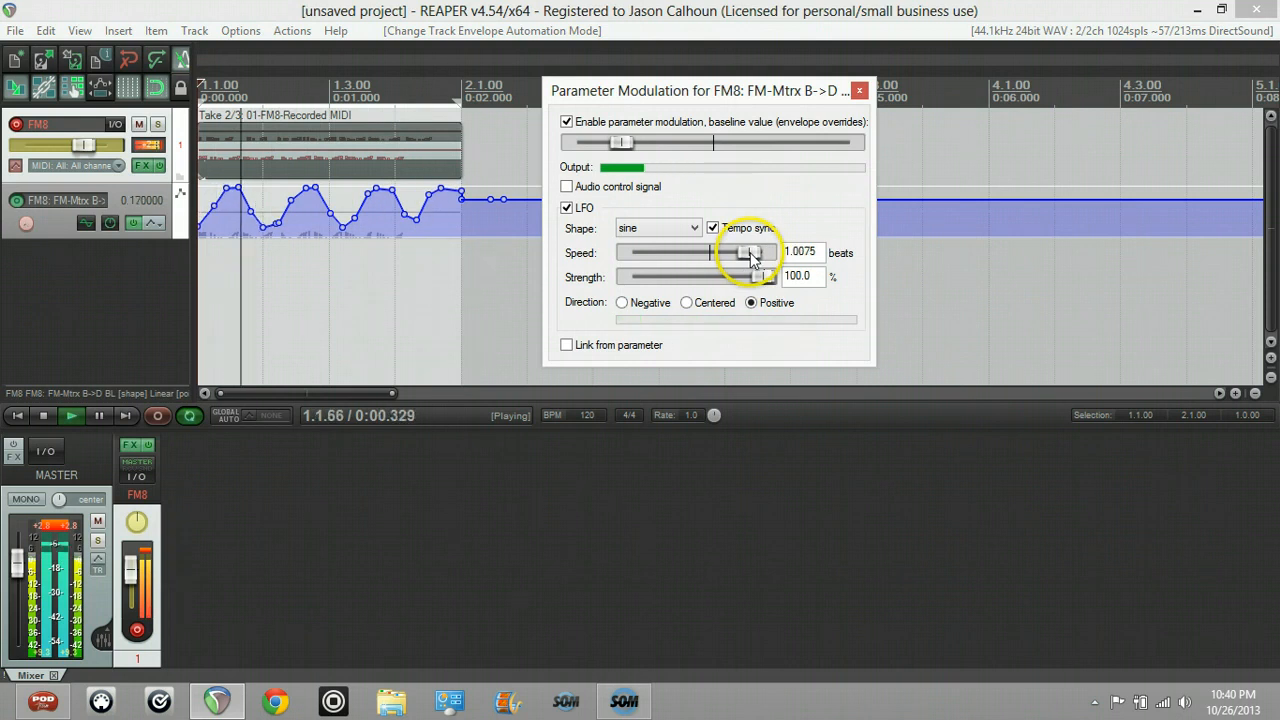
pyautogui.moveTo(760, 252); pyautogui.dragTo(752, 252)
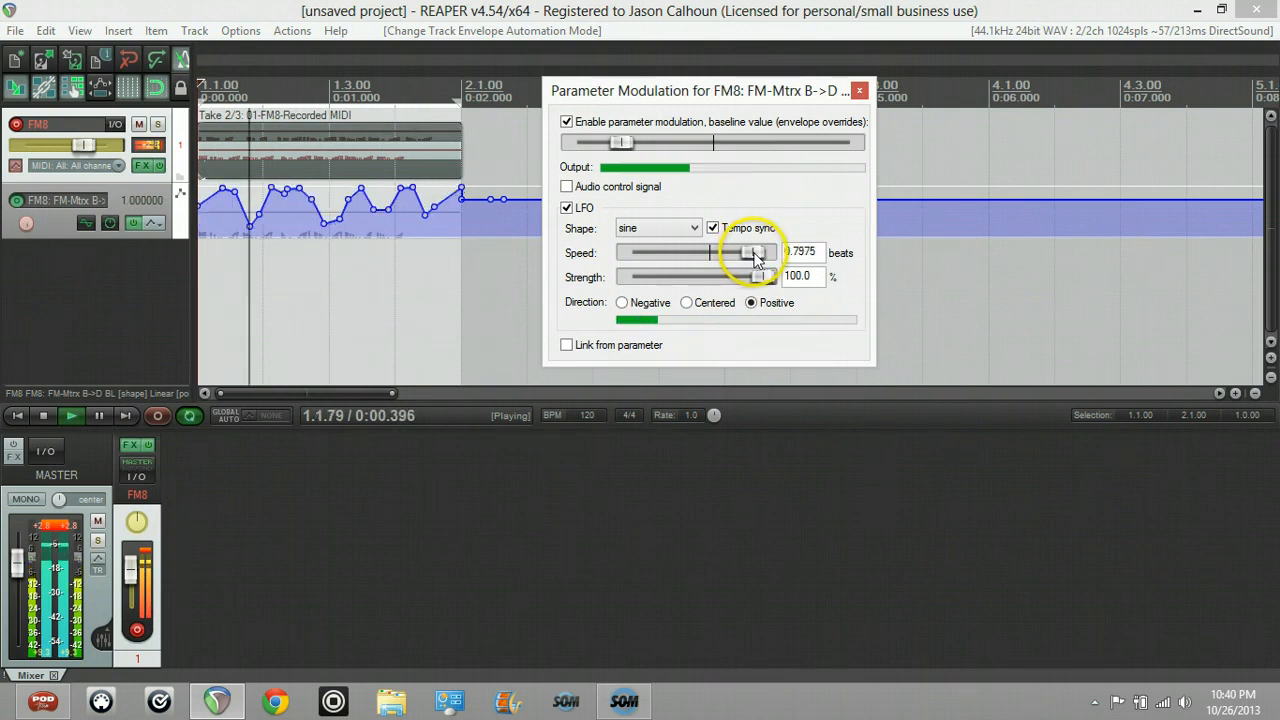
pyautogui.moveTo(760, 252); pyautogui.dragTo(750, 252)
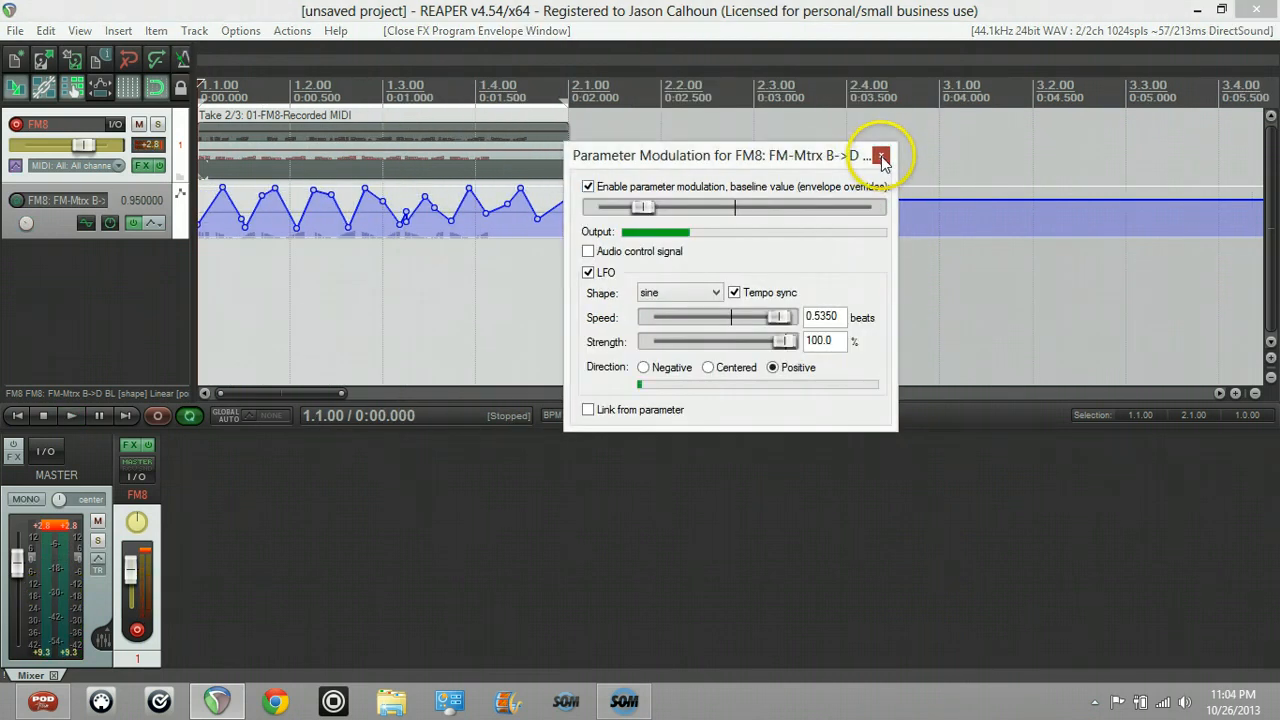
pyautogui.click(881, 156)
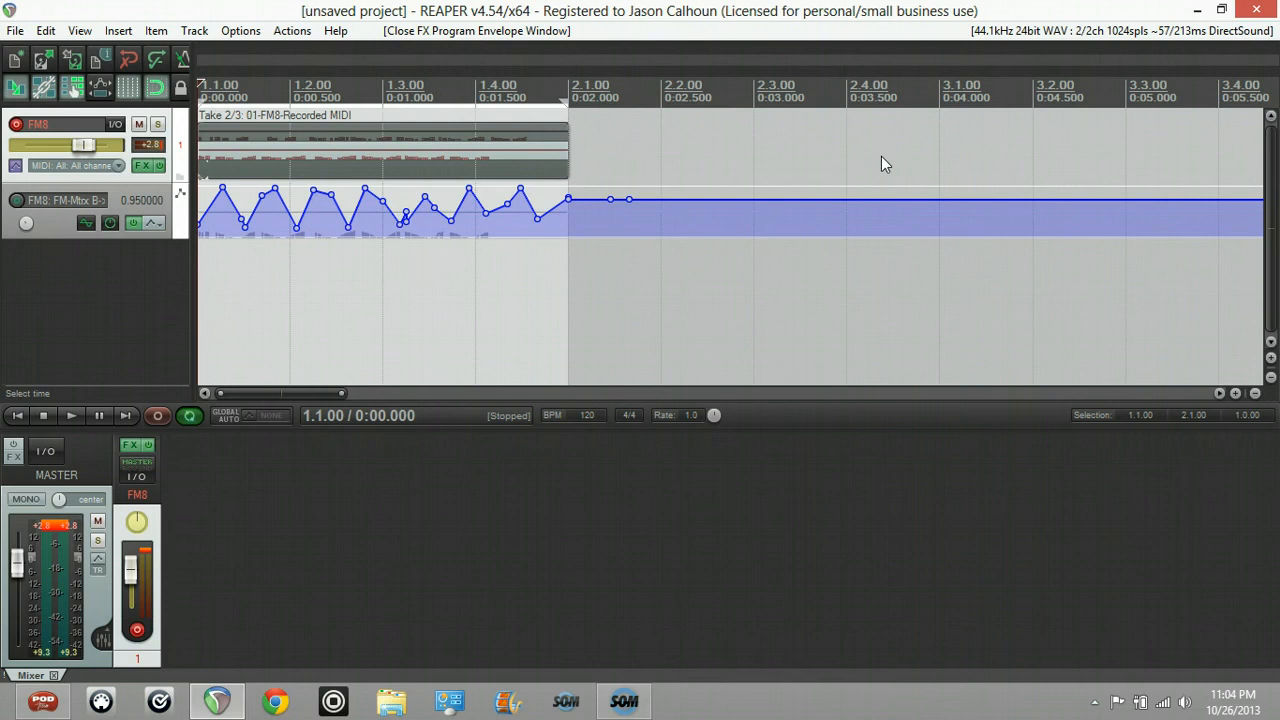